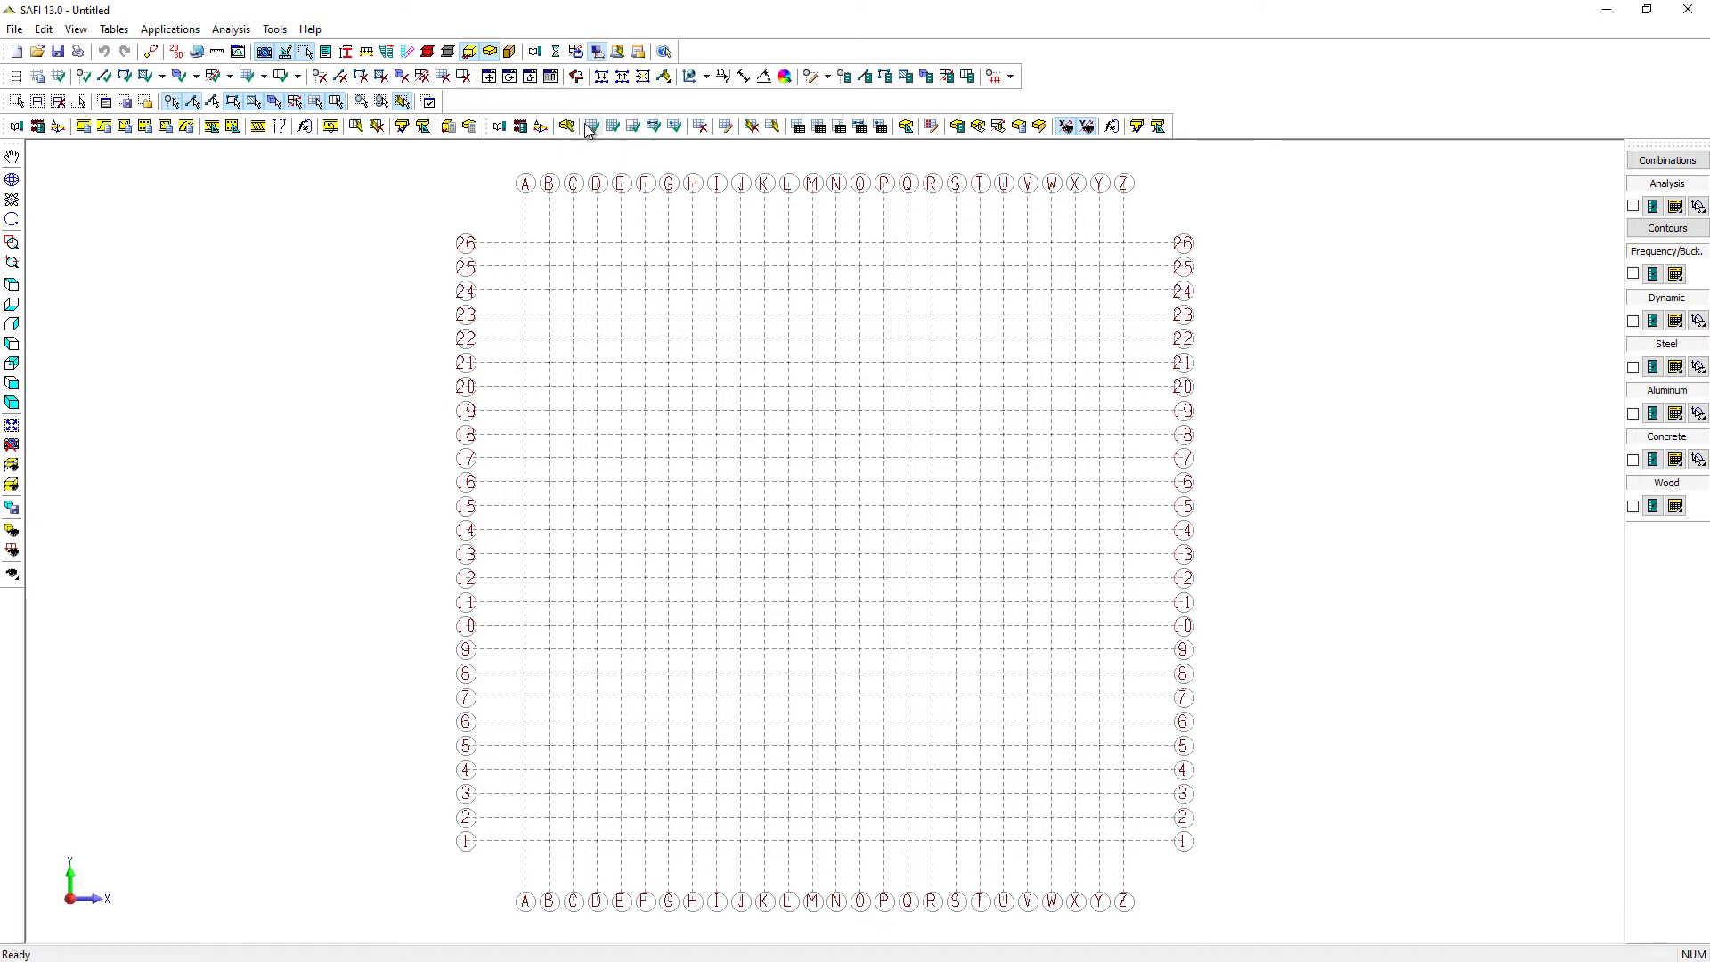
Launch the Concrete Slab Generator and reach its grid definition
click(567, 125)
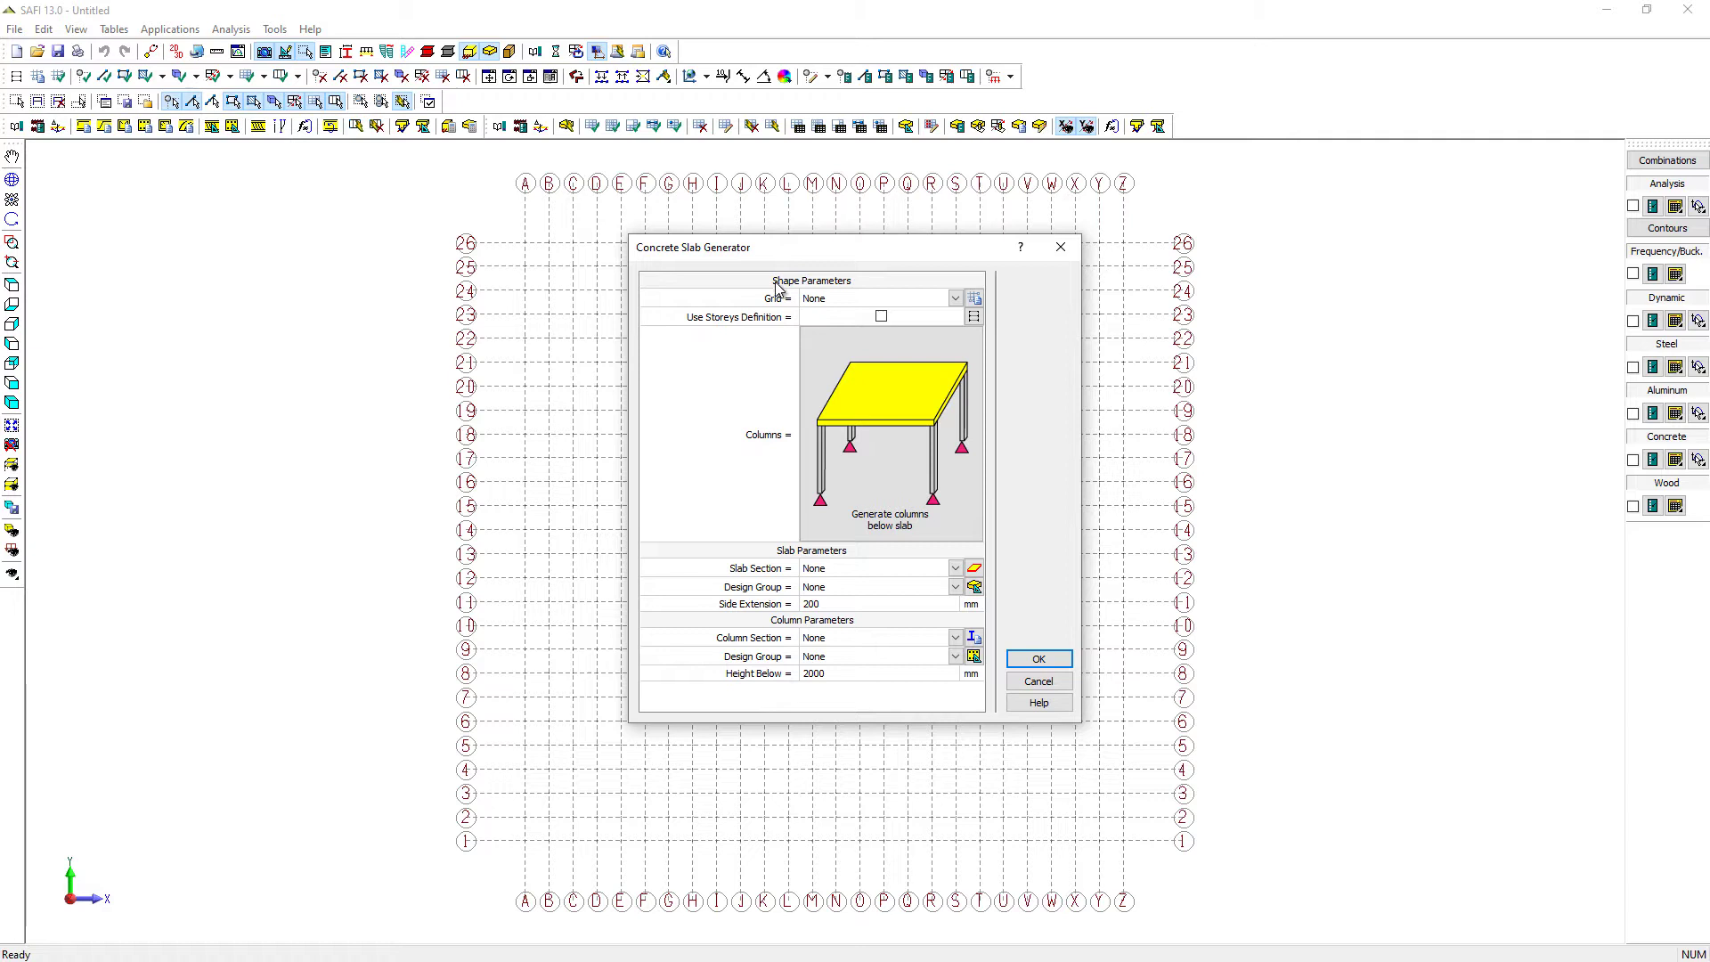
mouse_move(1065, 449)
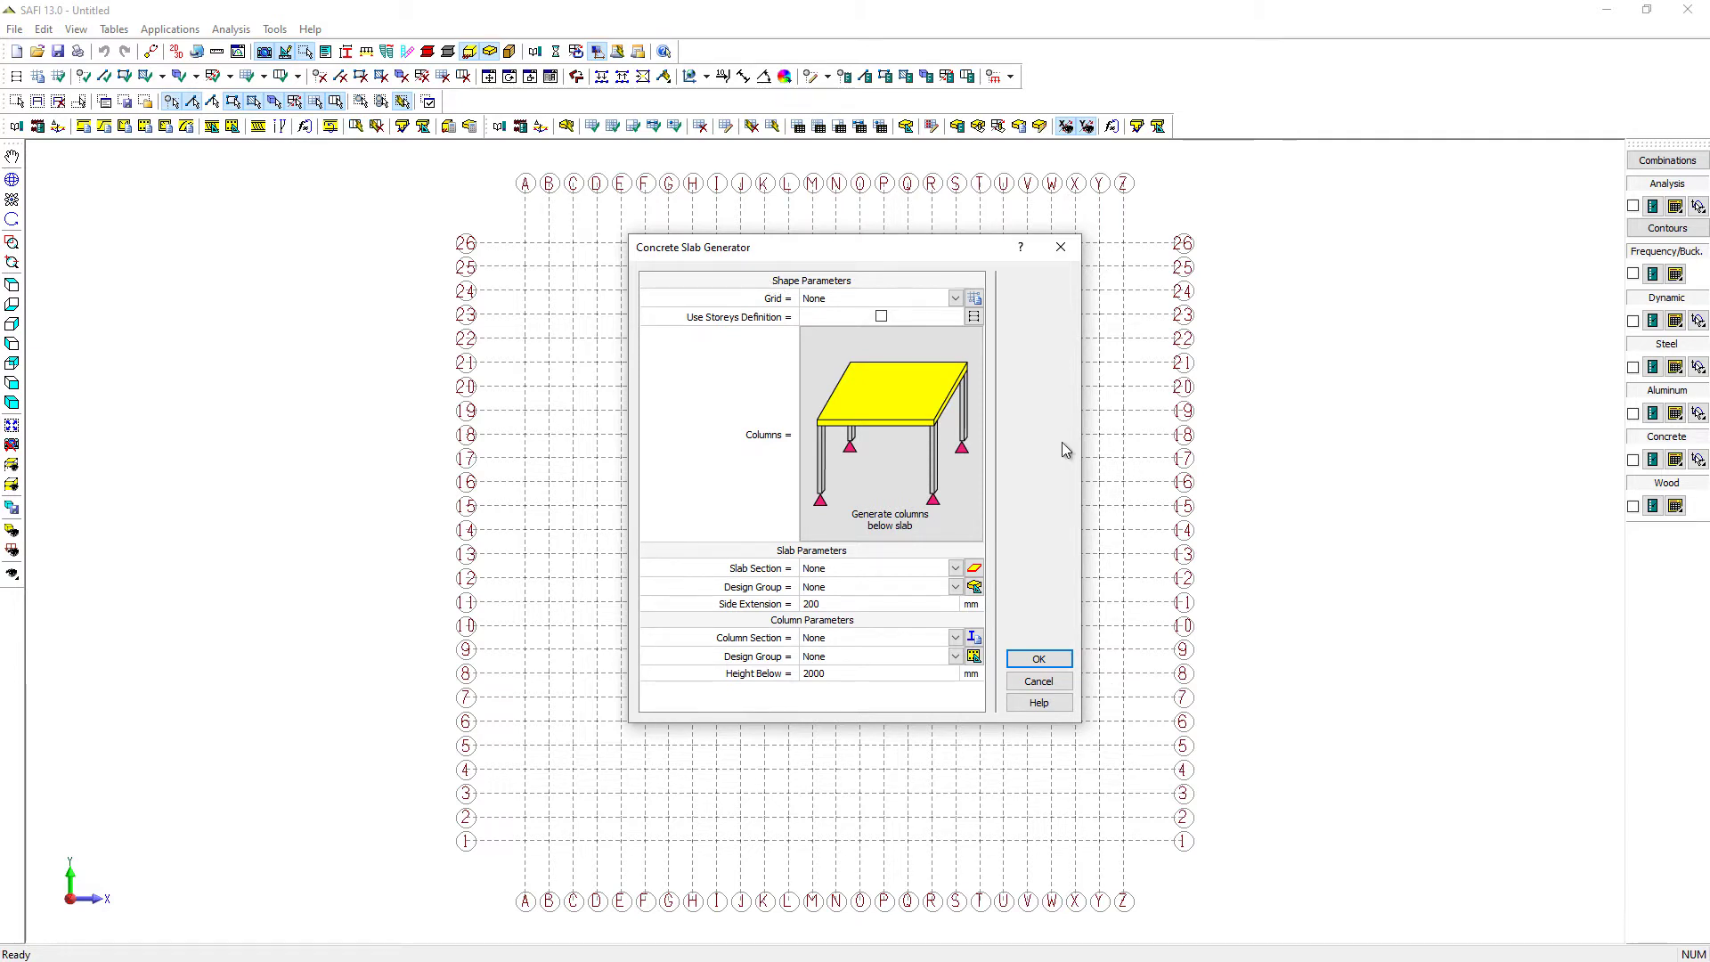
mouse_move(1061, 442)
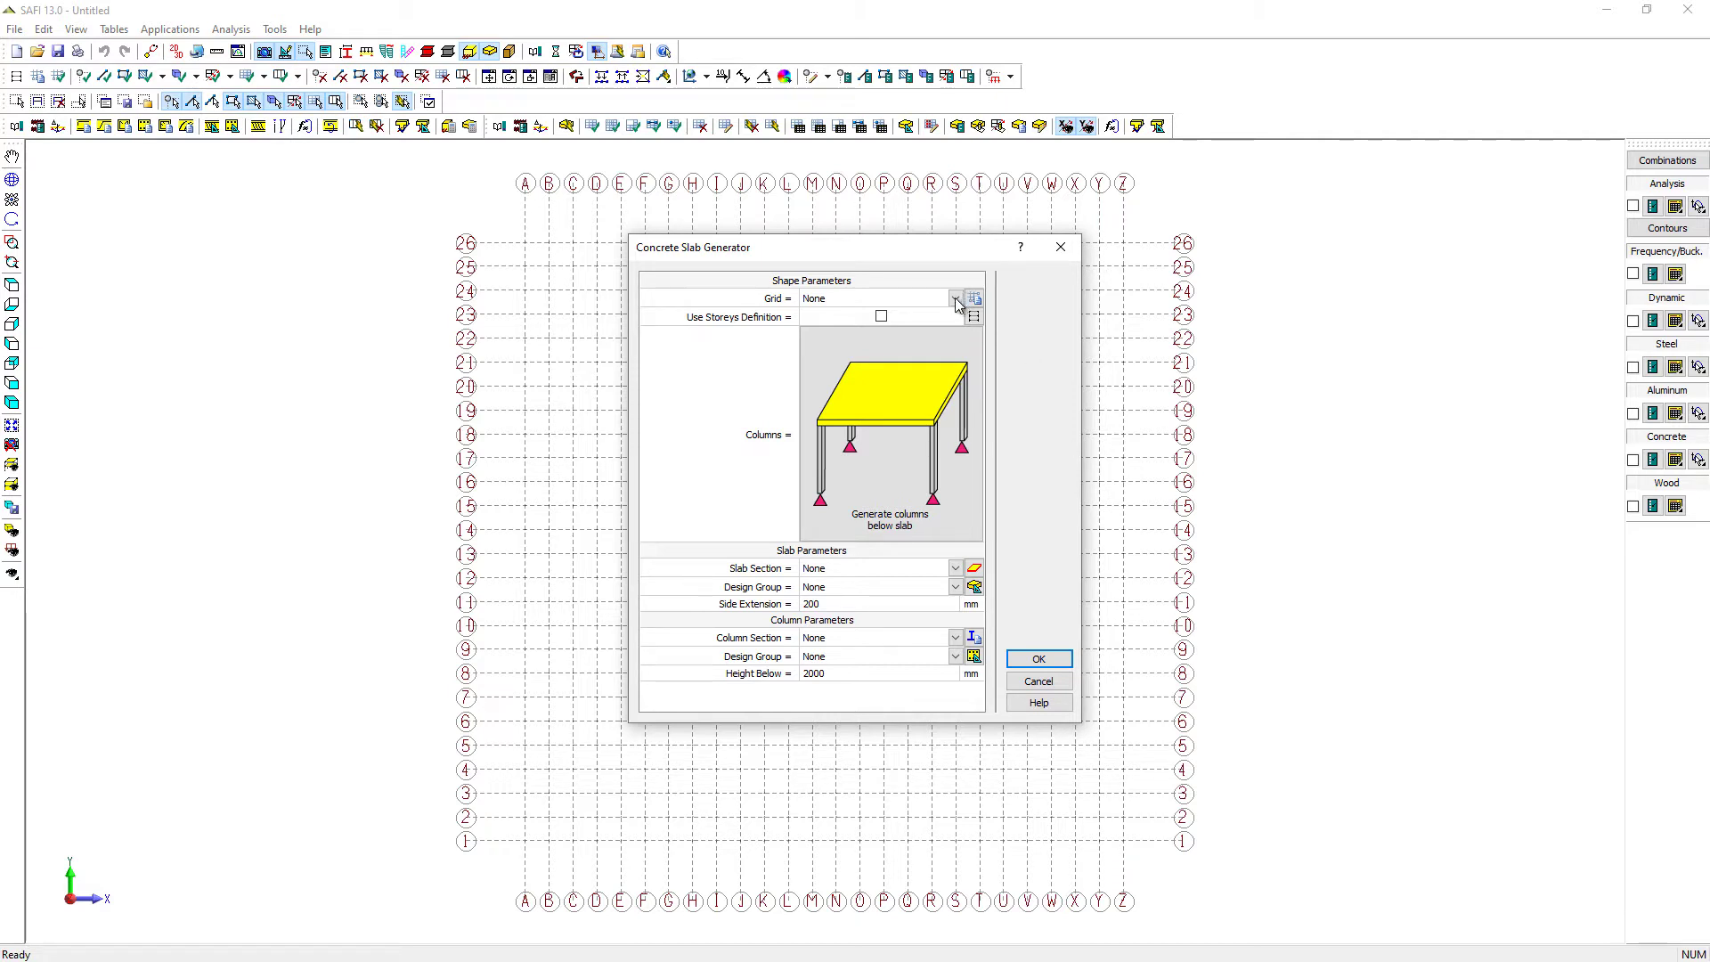
click(973, 299)
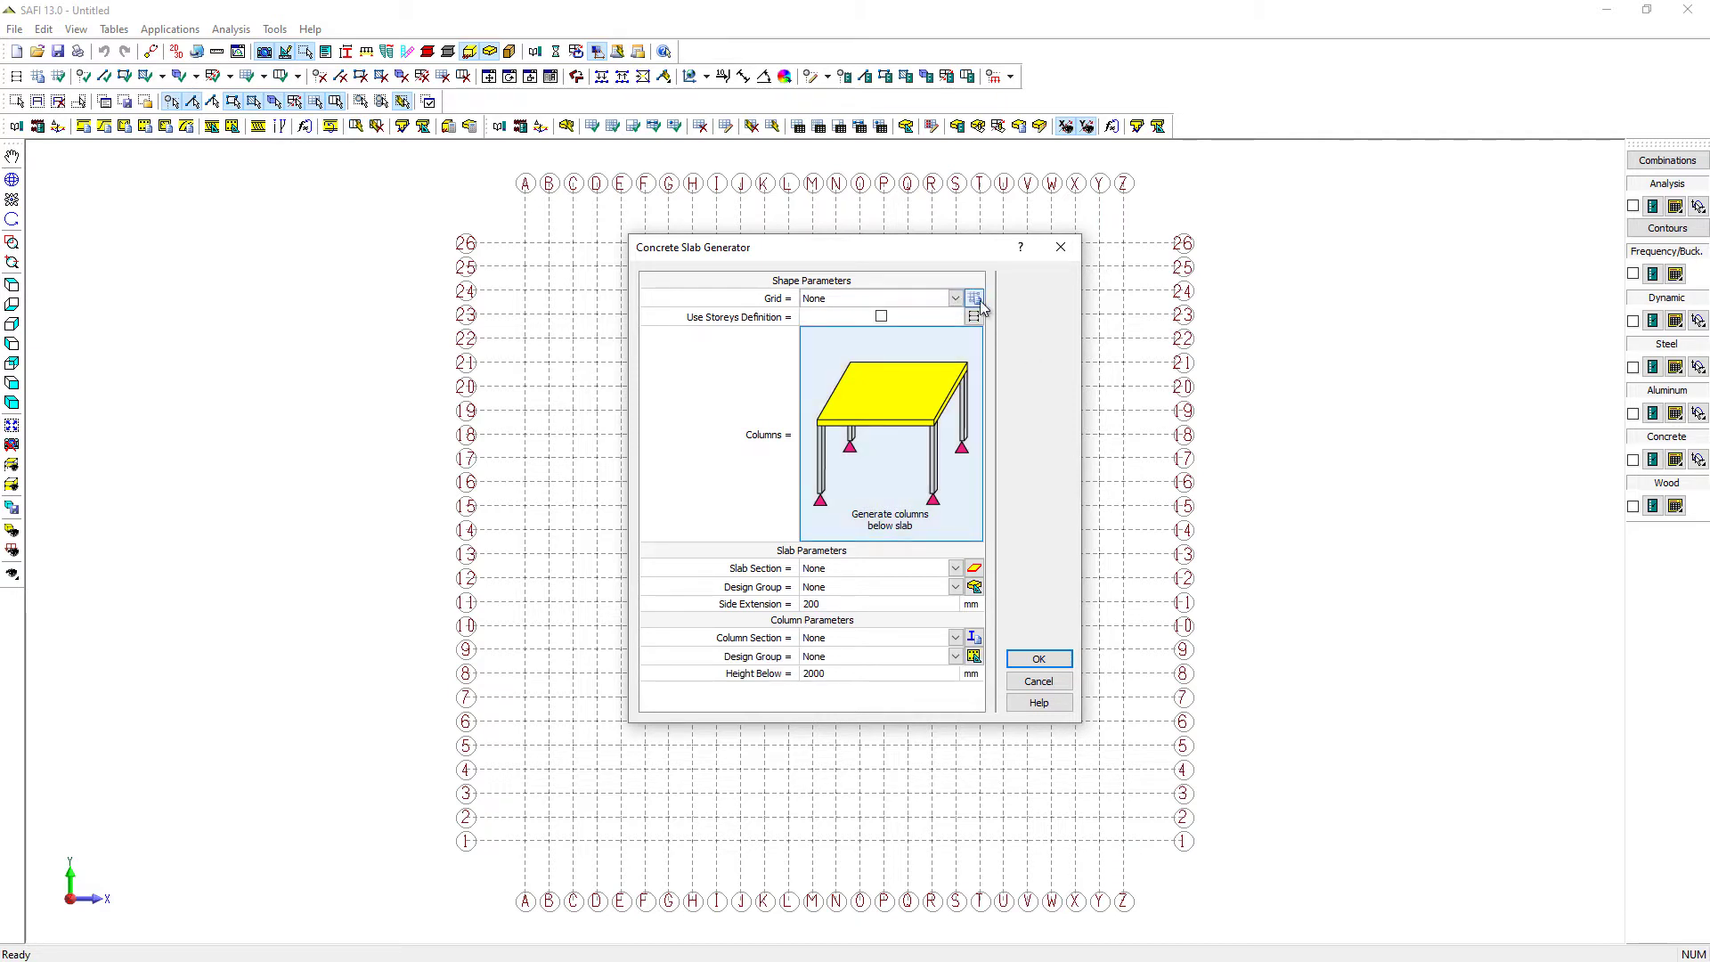
Create an X-Z grid of regularly spaced lines 5000 mm apart
click(973, 298)
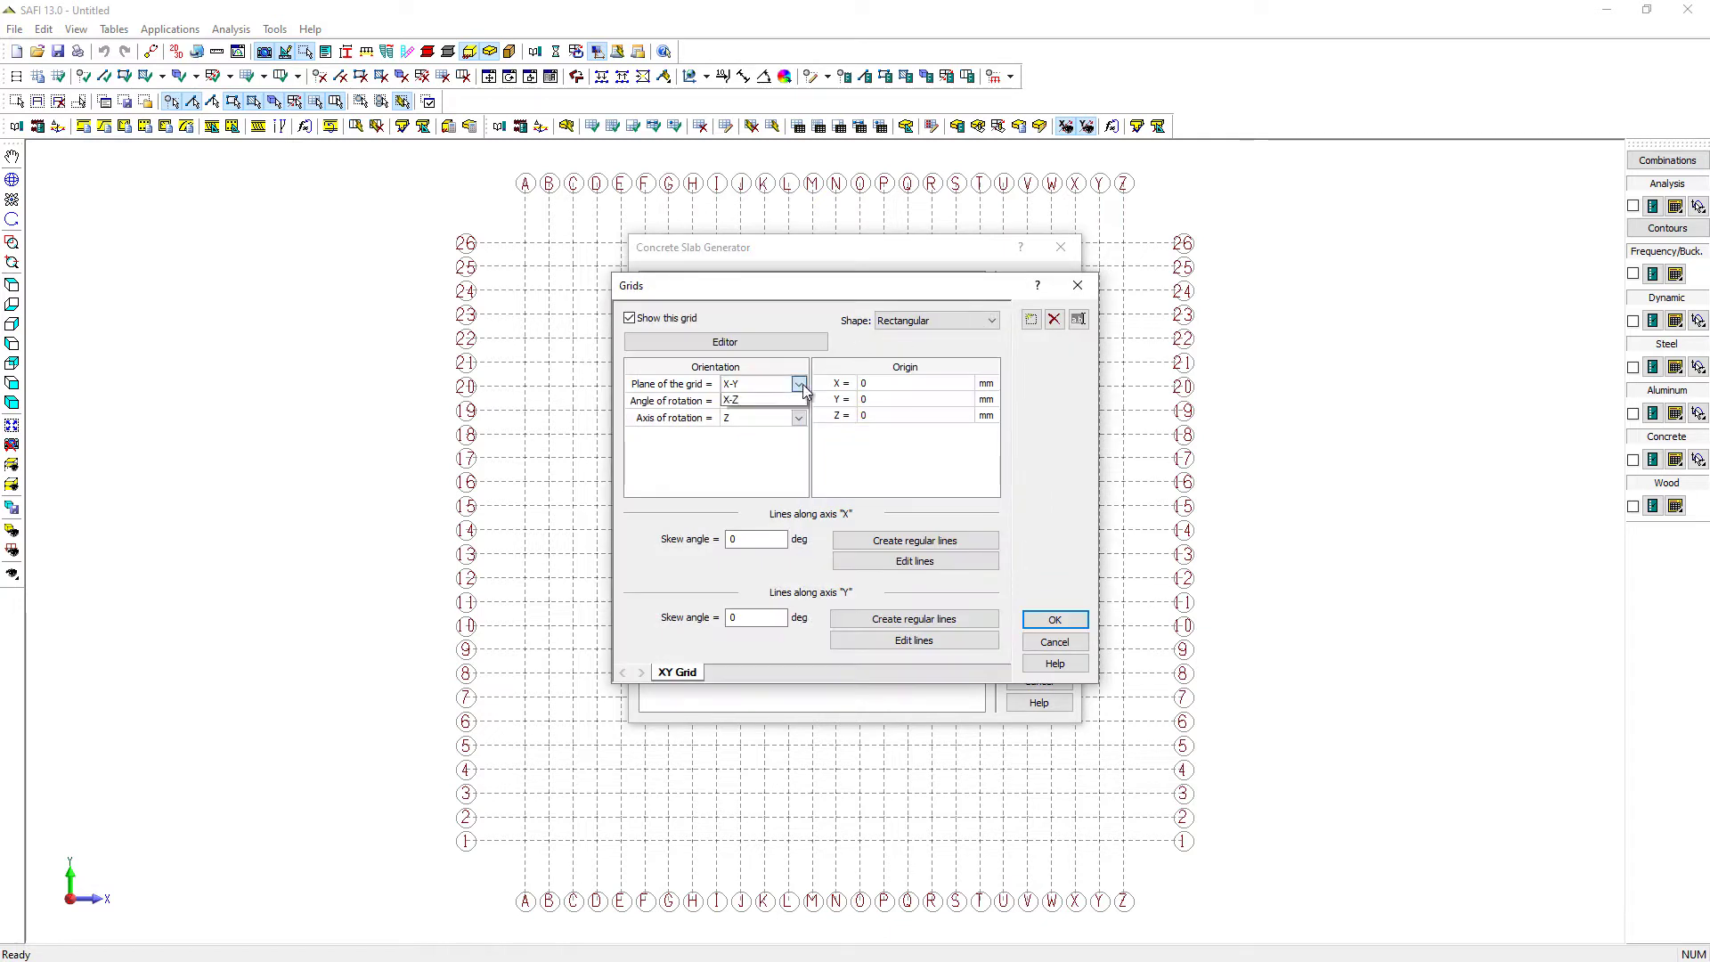
click(798, 383)
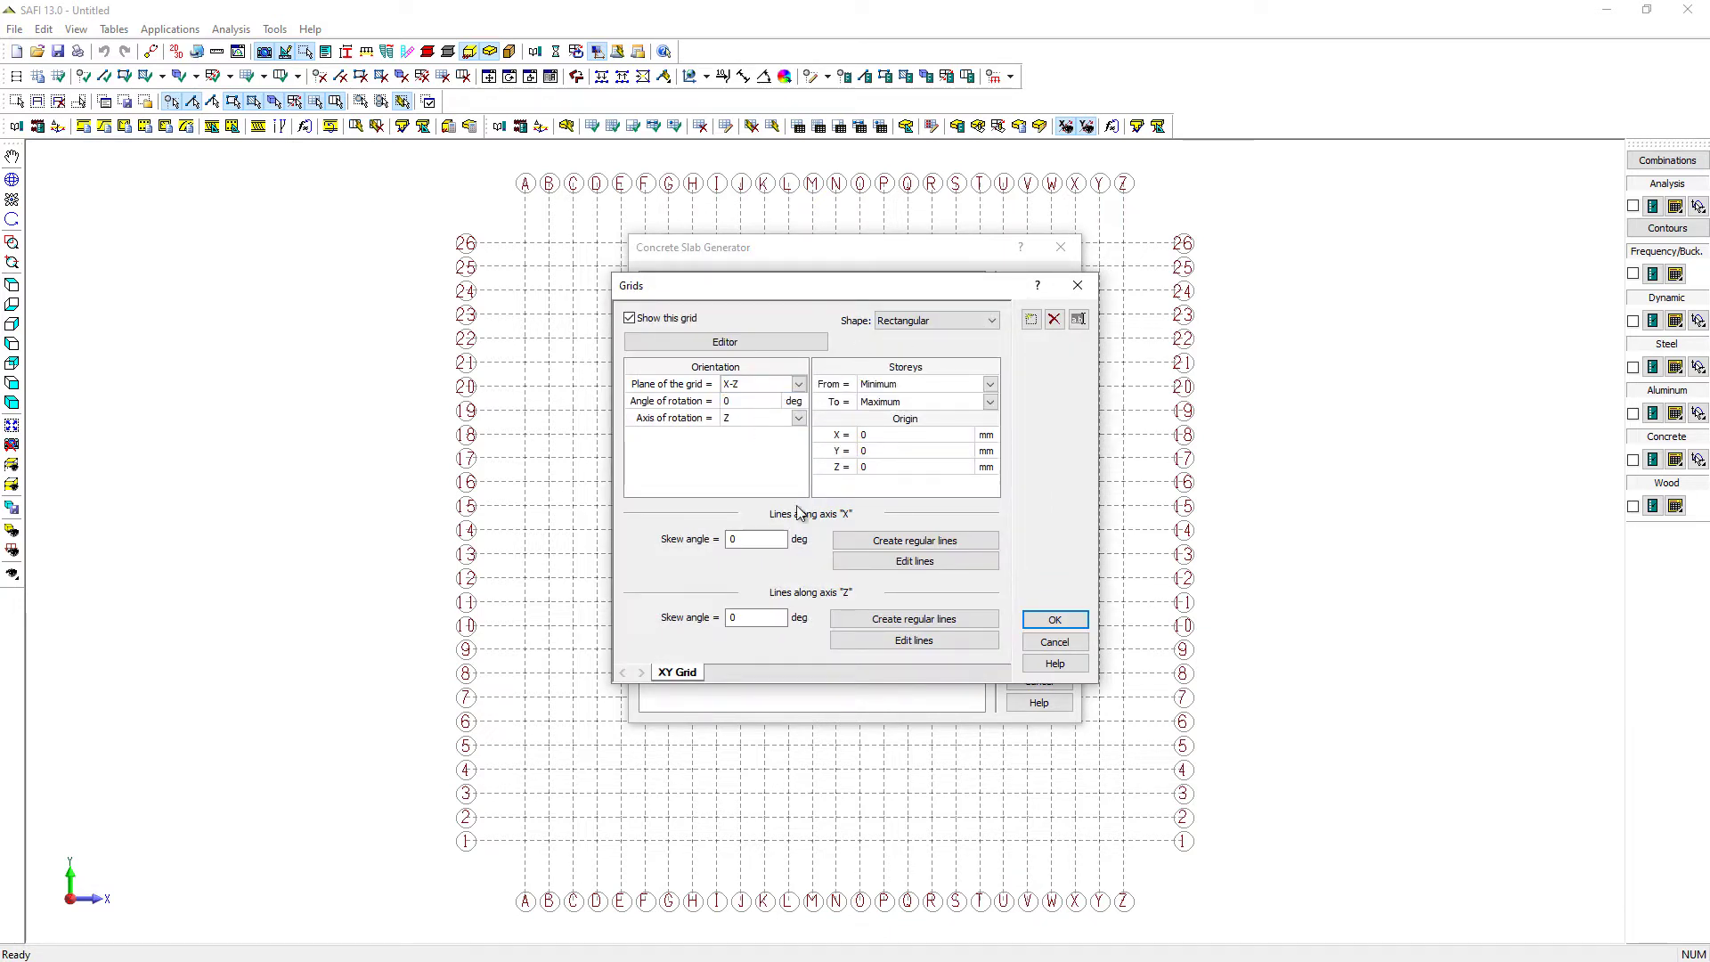
click(912, 540)
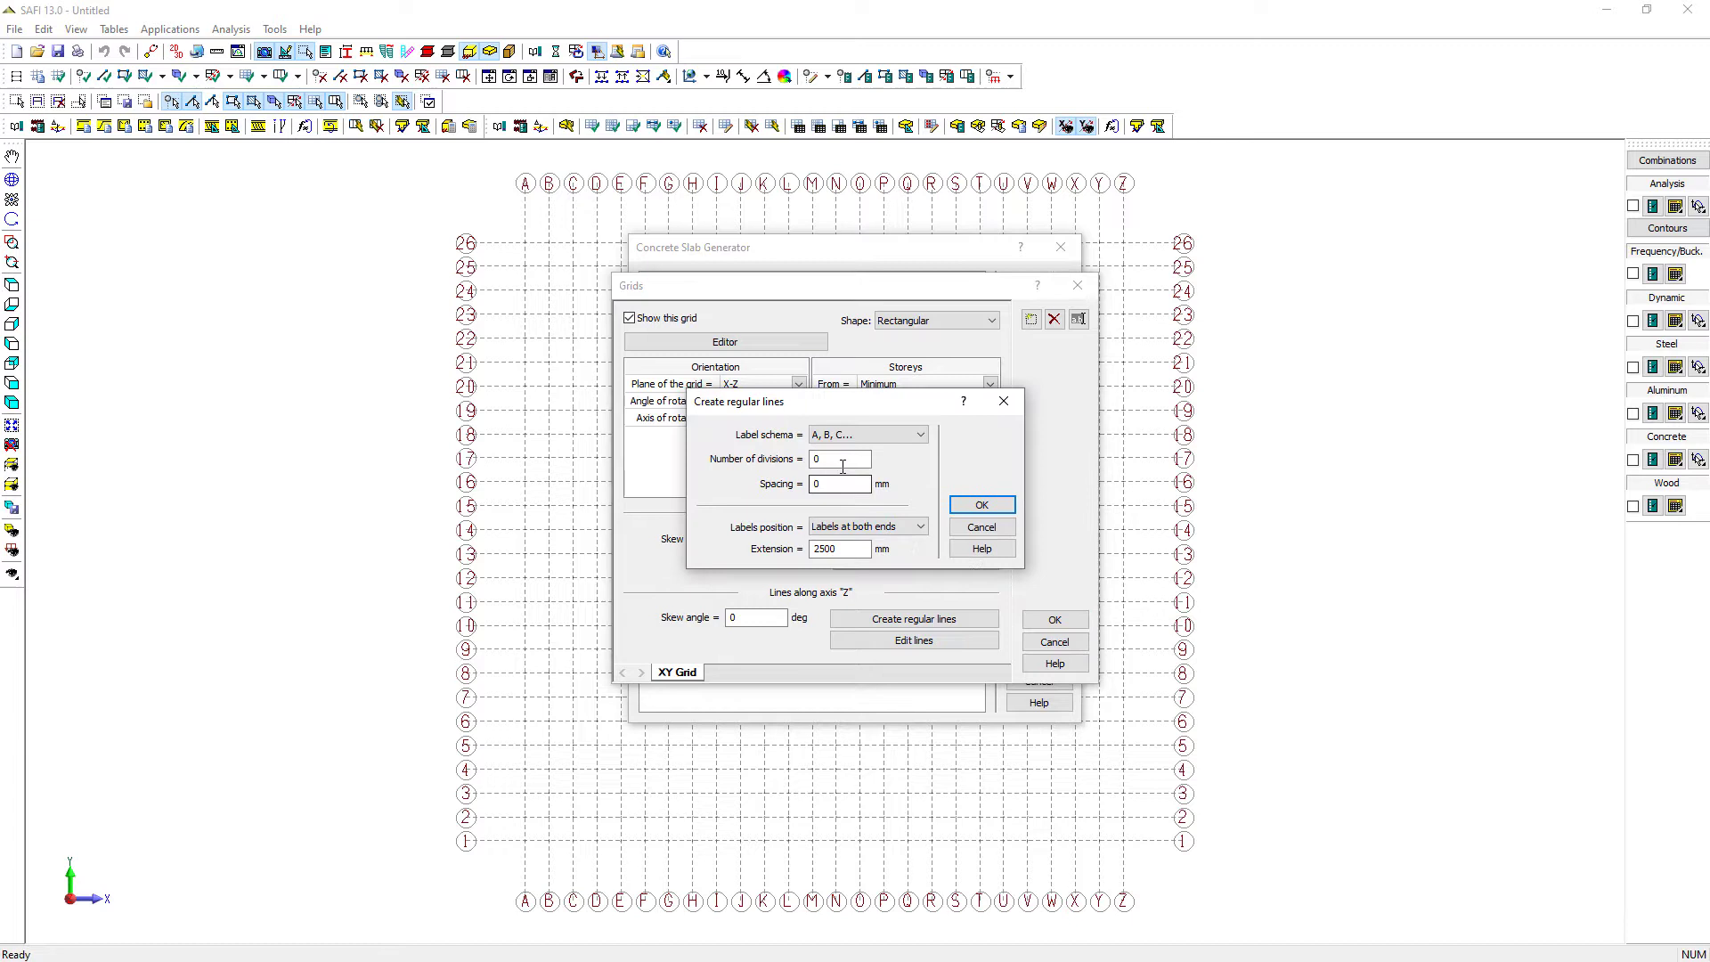
text(5000)
text(3)
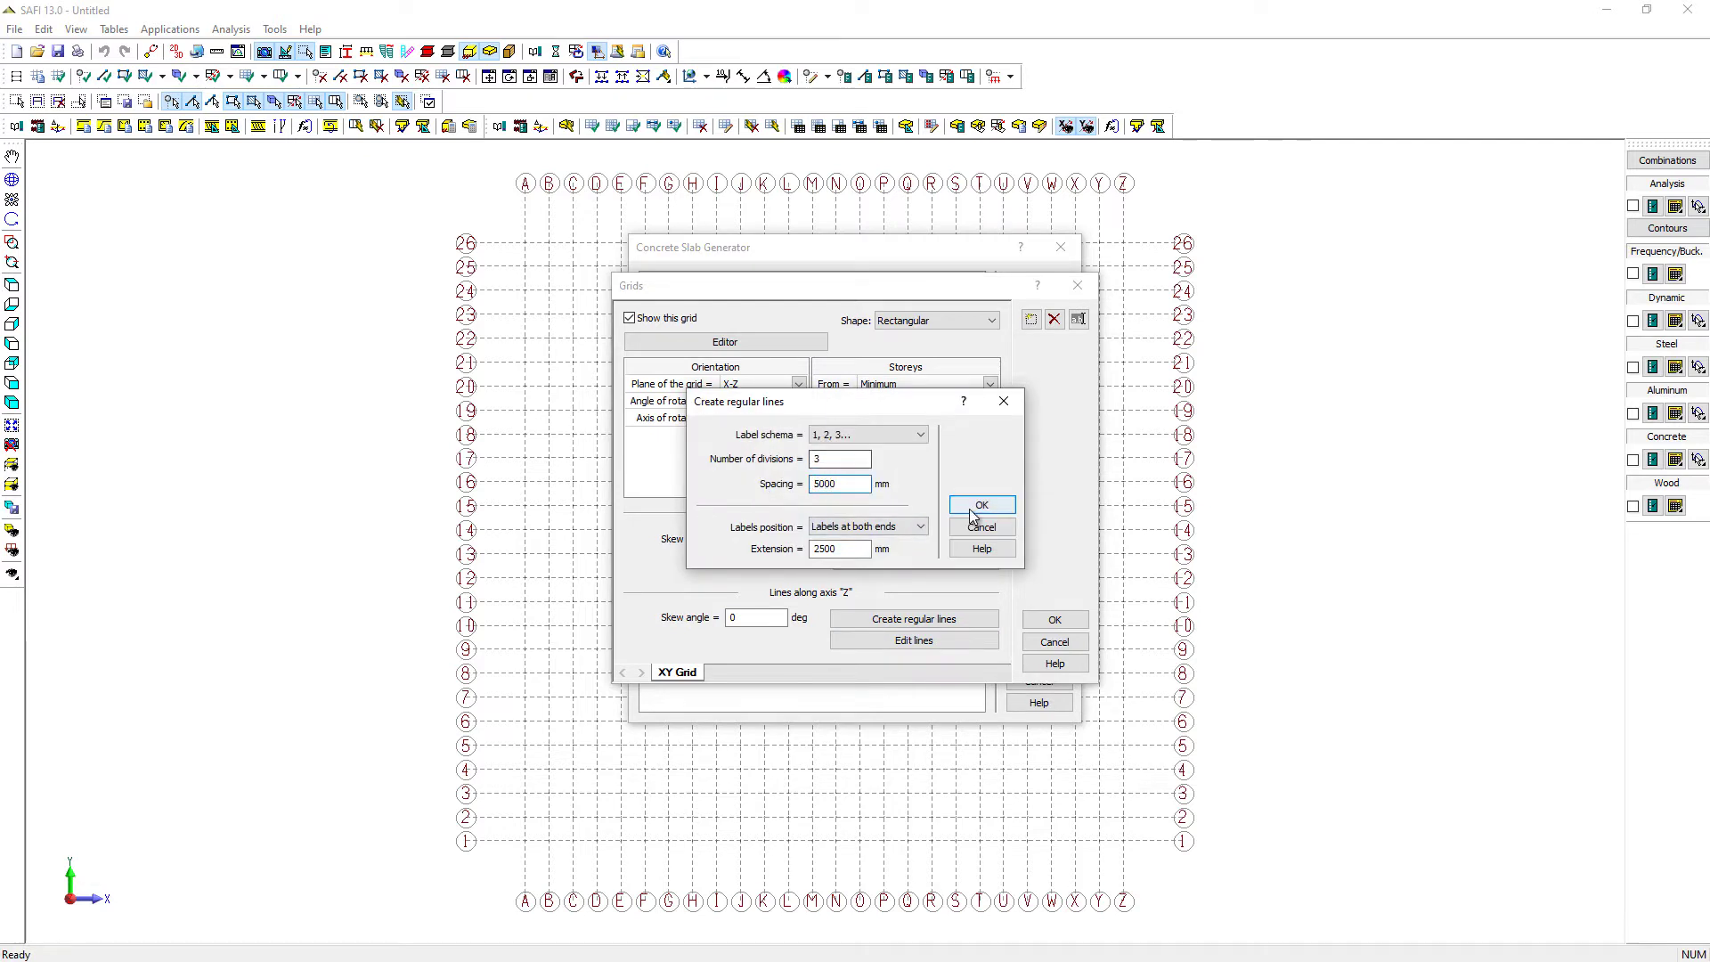
click(979, 504)
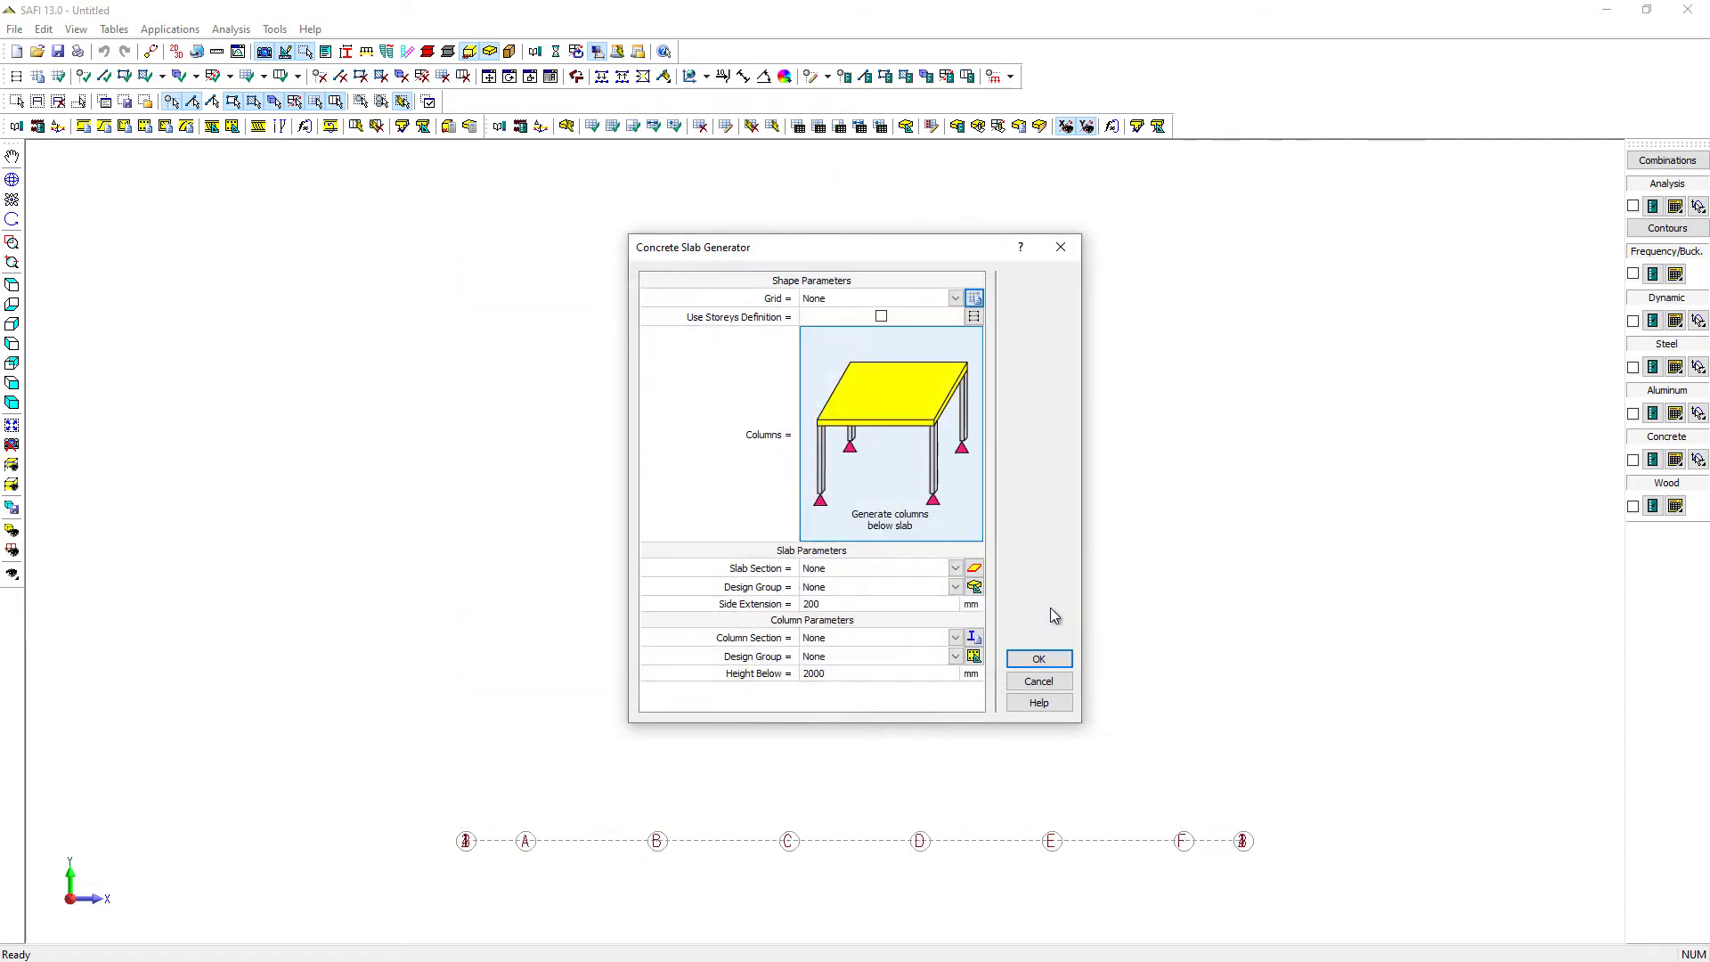
Use 1 - XY Grid for the slab with columns generated below it
click(955, 297)
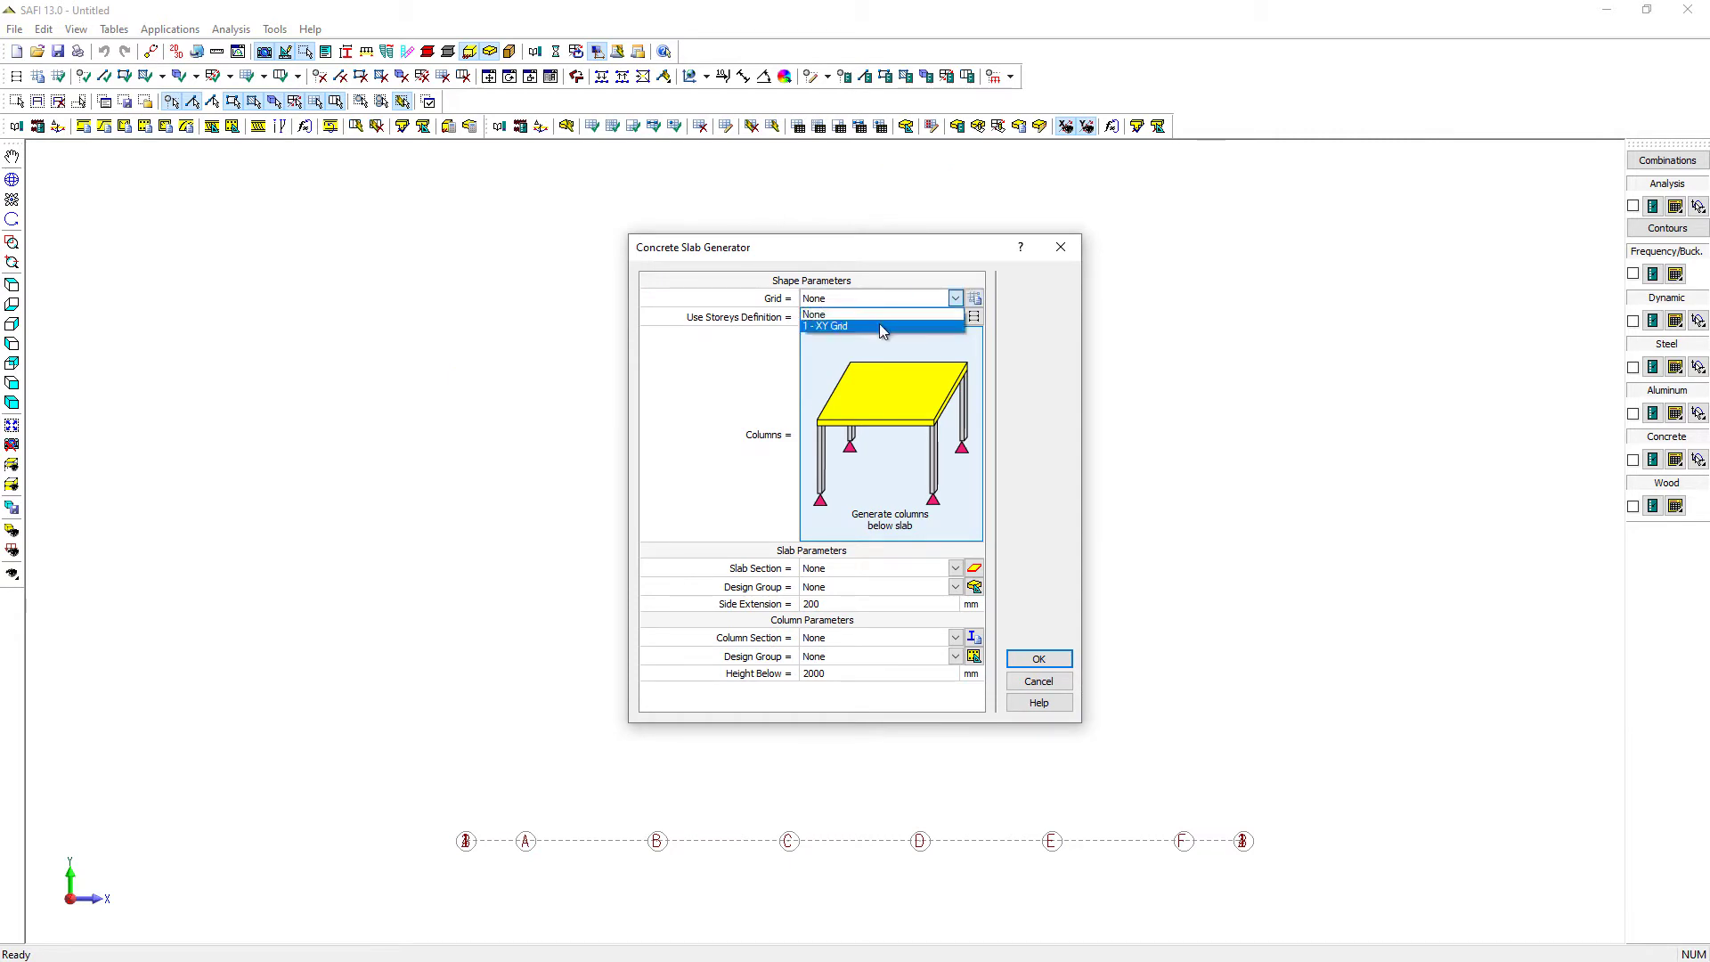
click(832, 326)
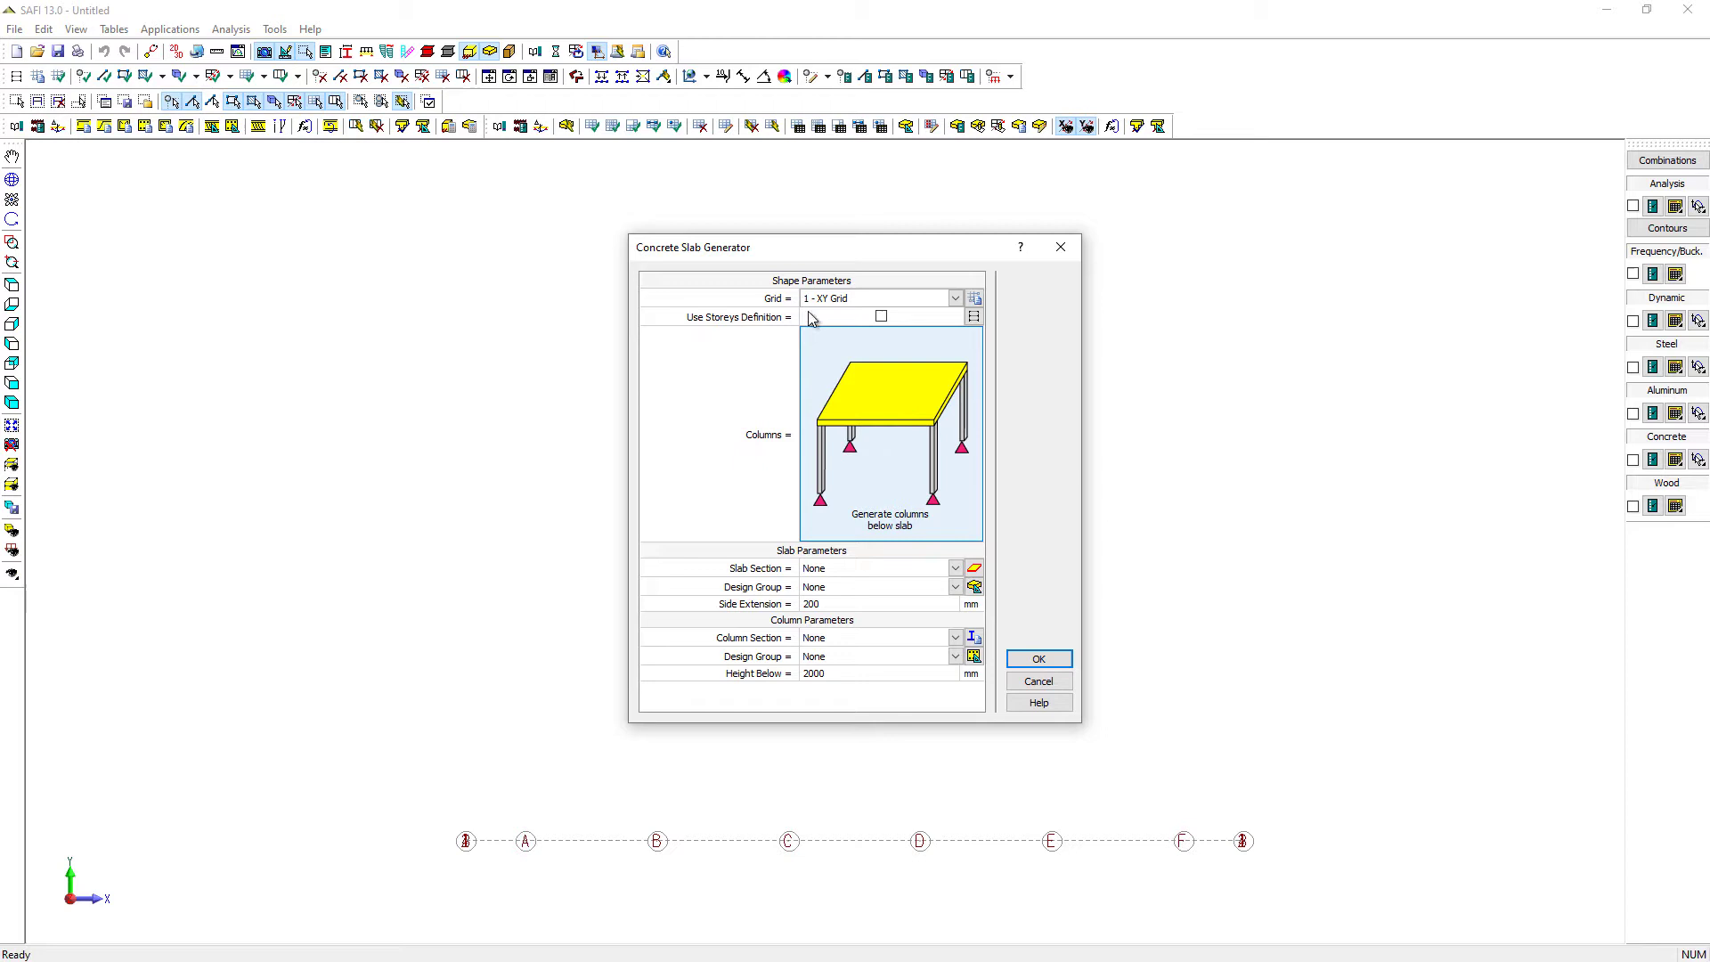
mouse_move(880, 418)
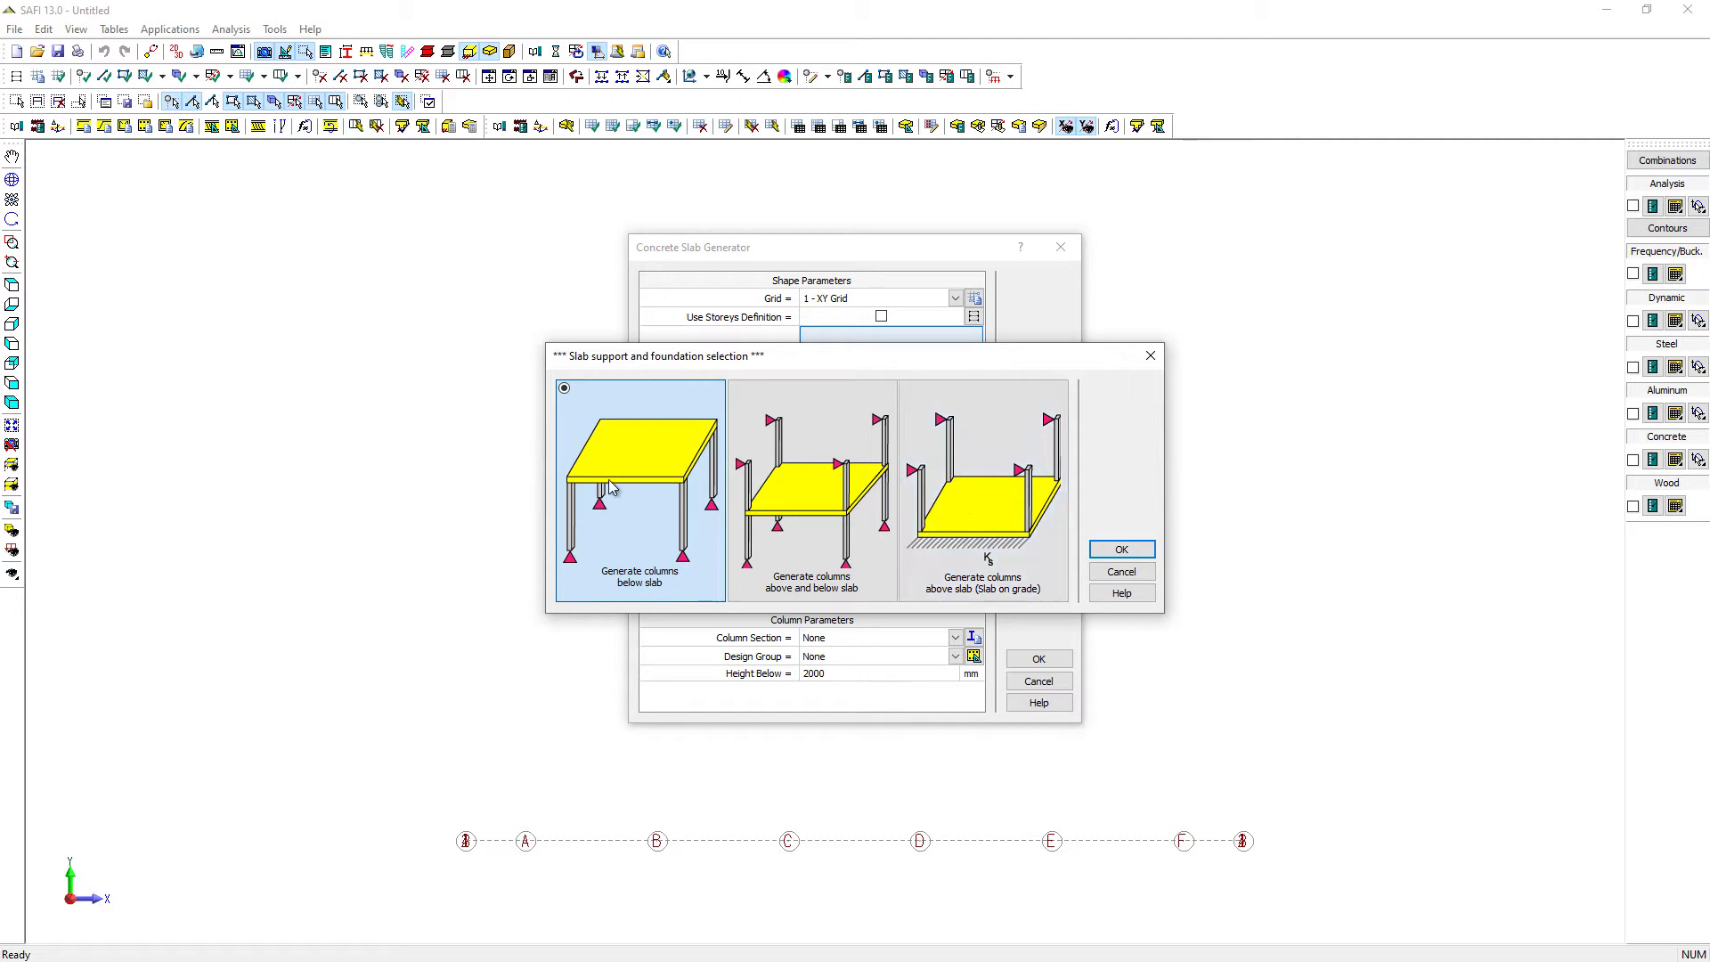
click(1120, 549)
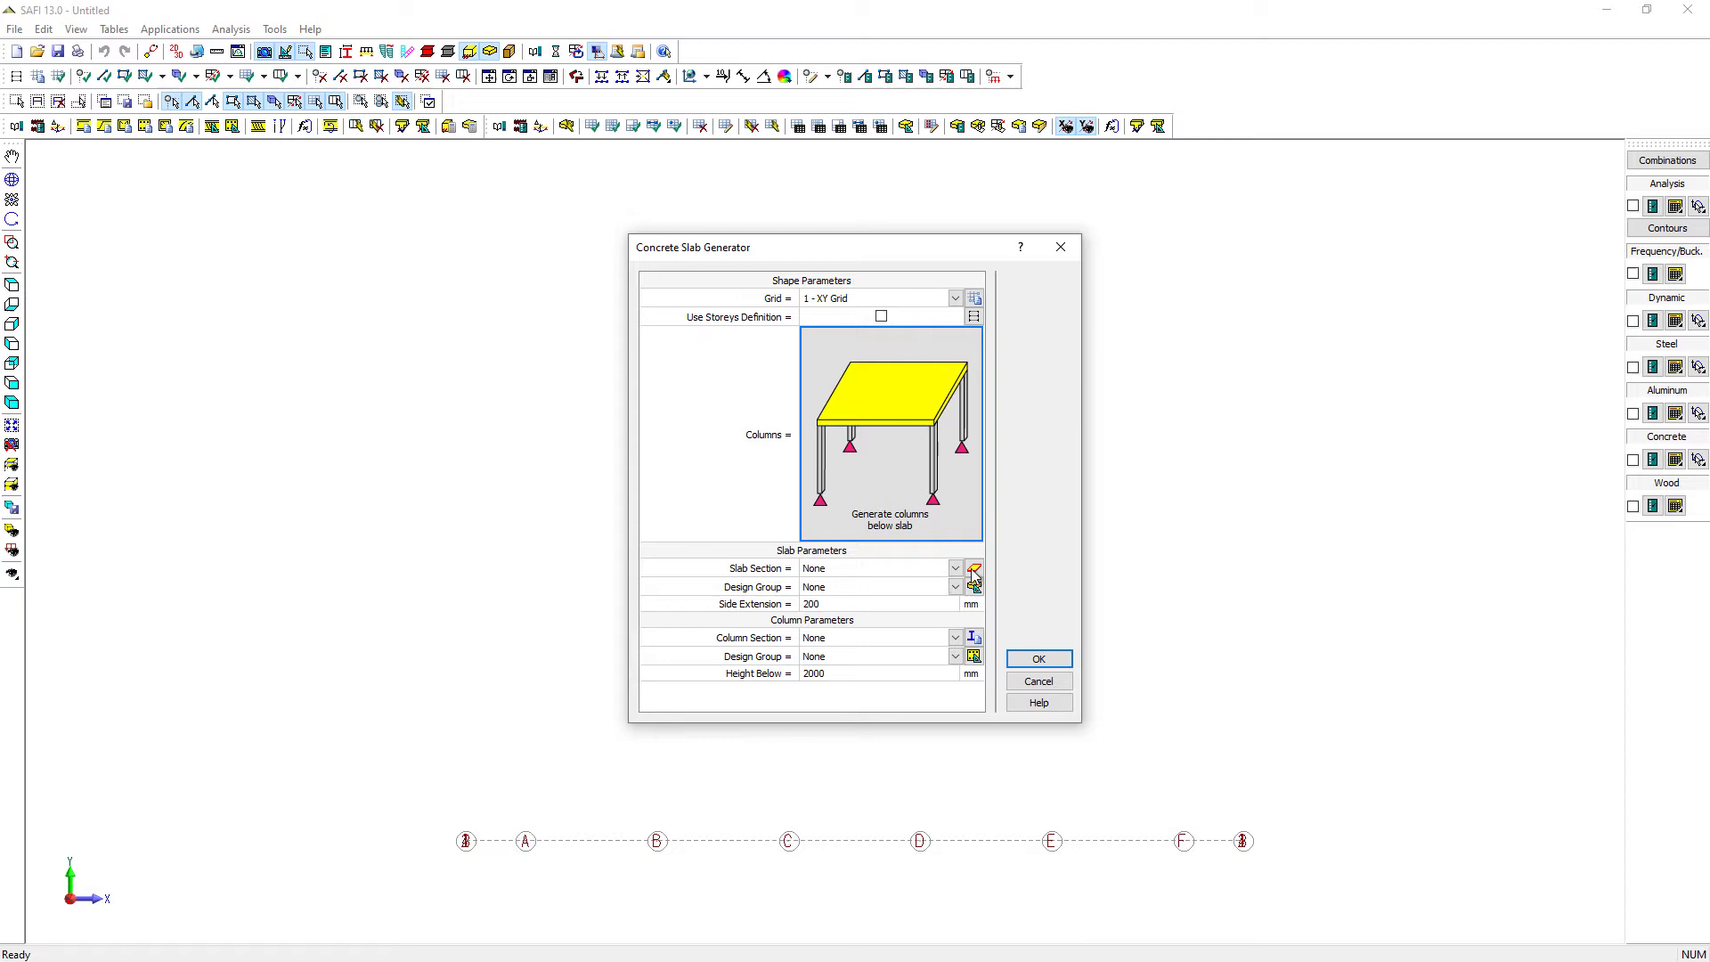
click(973, 568)
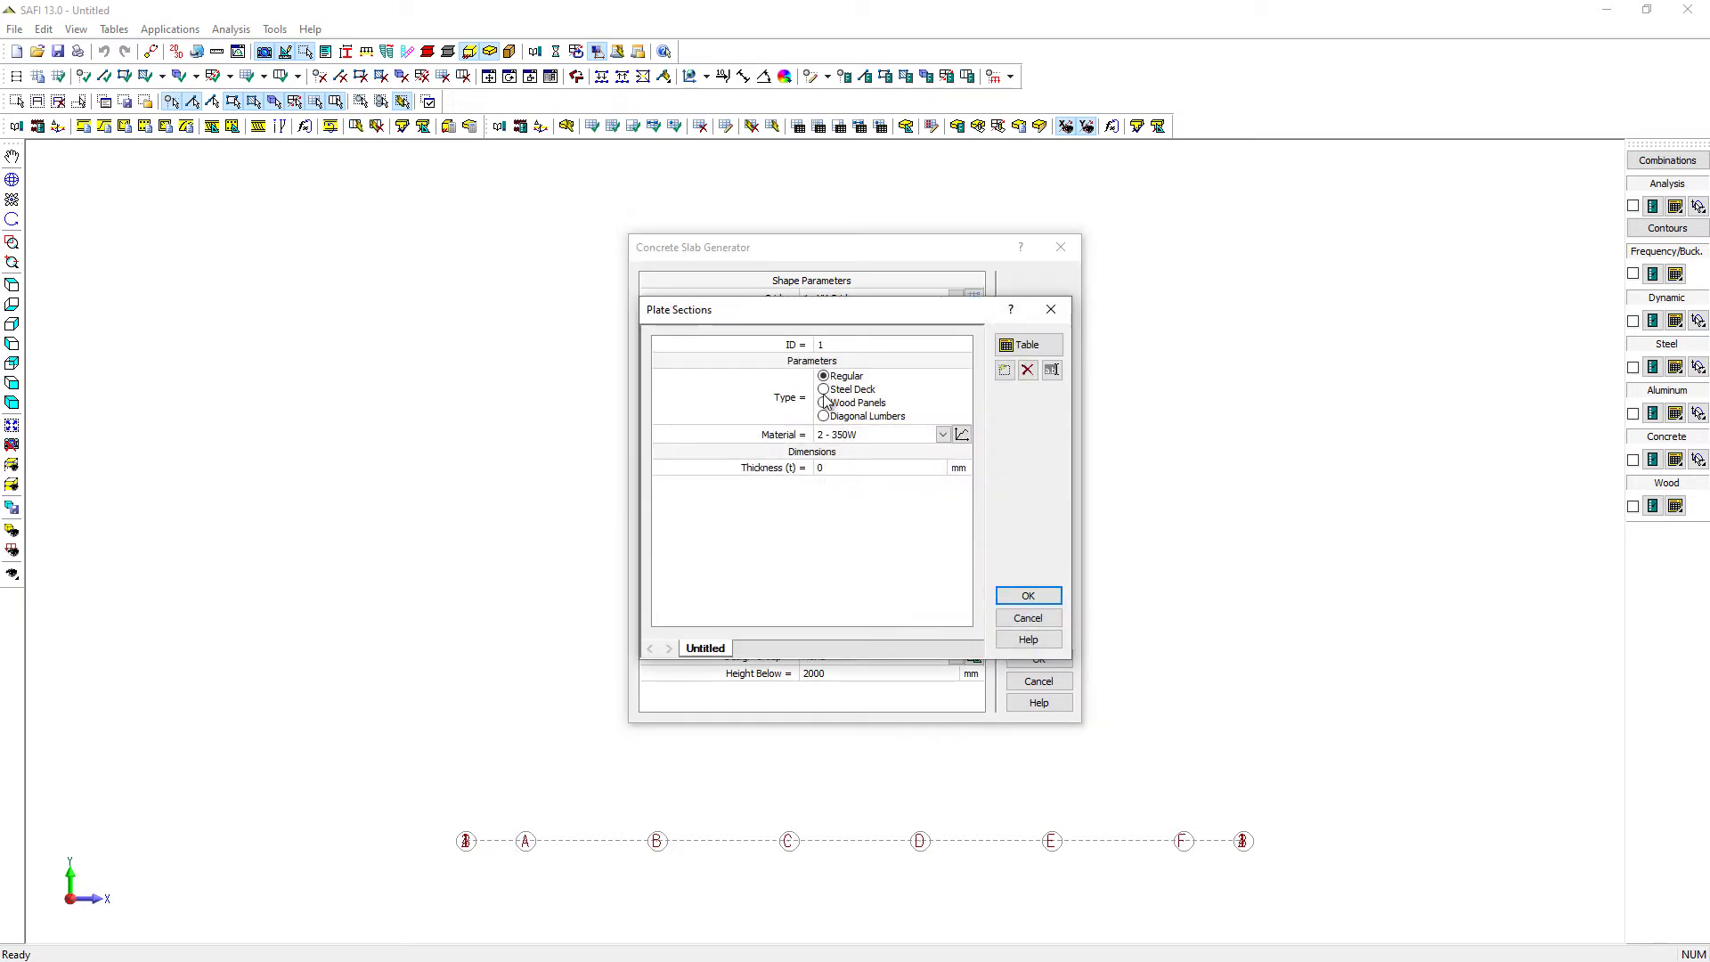
Define a 250 mm thick plate section in CONC 30 MPa concrete
click(941, 435)
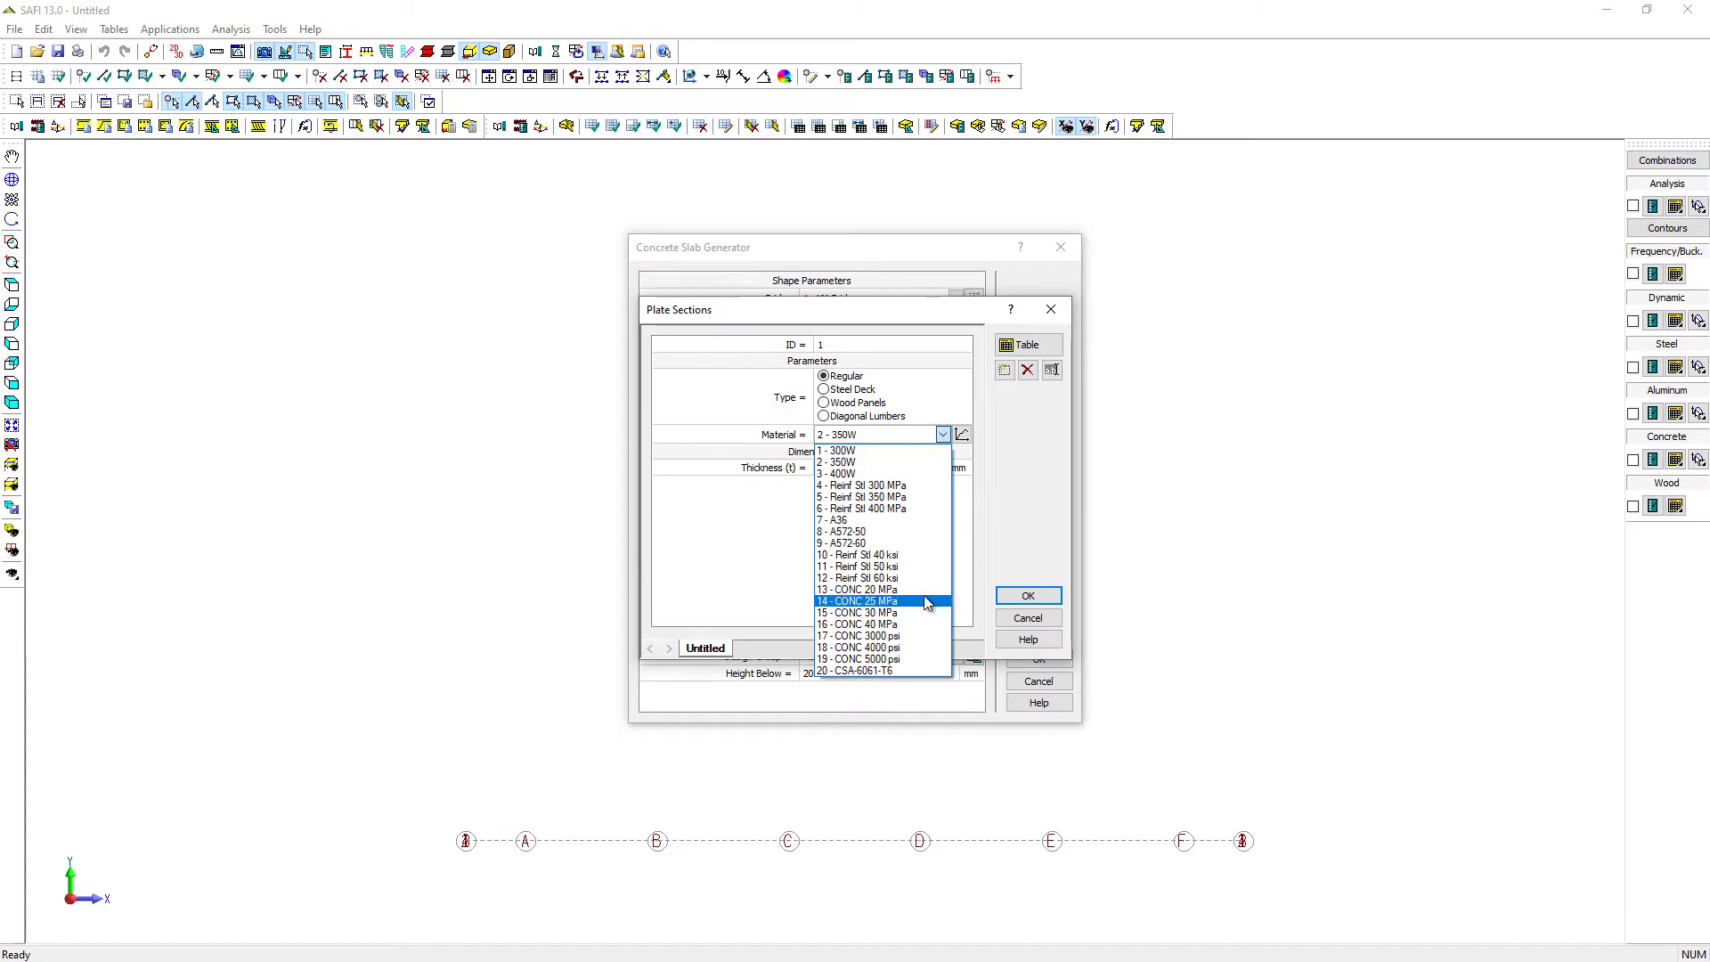
click(859, 611)
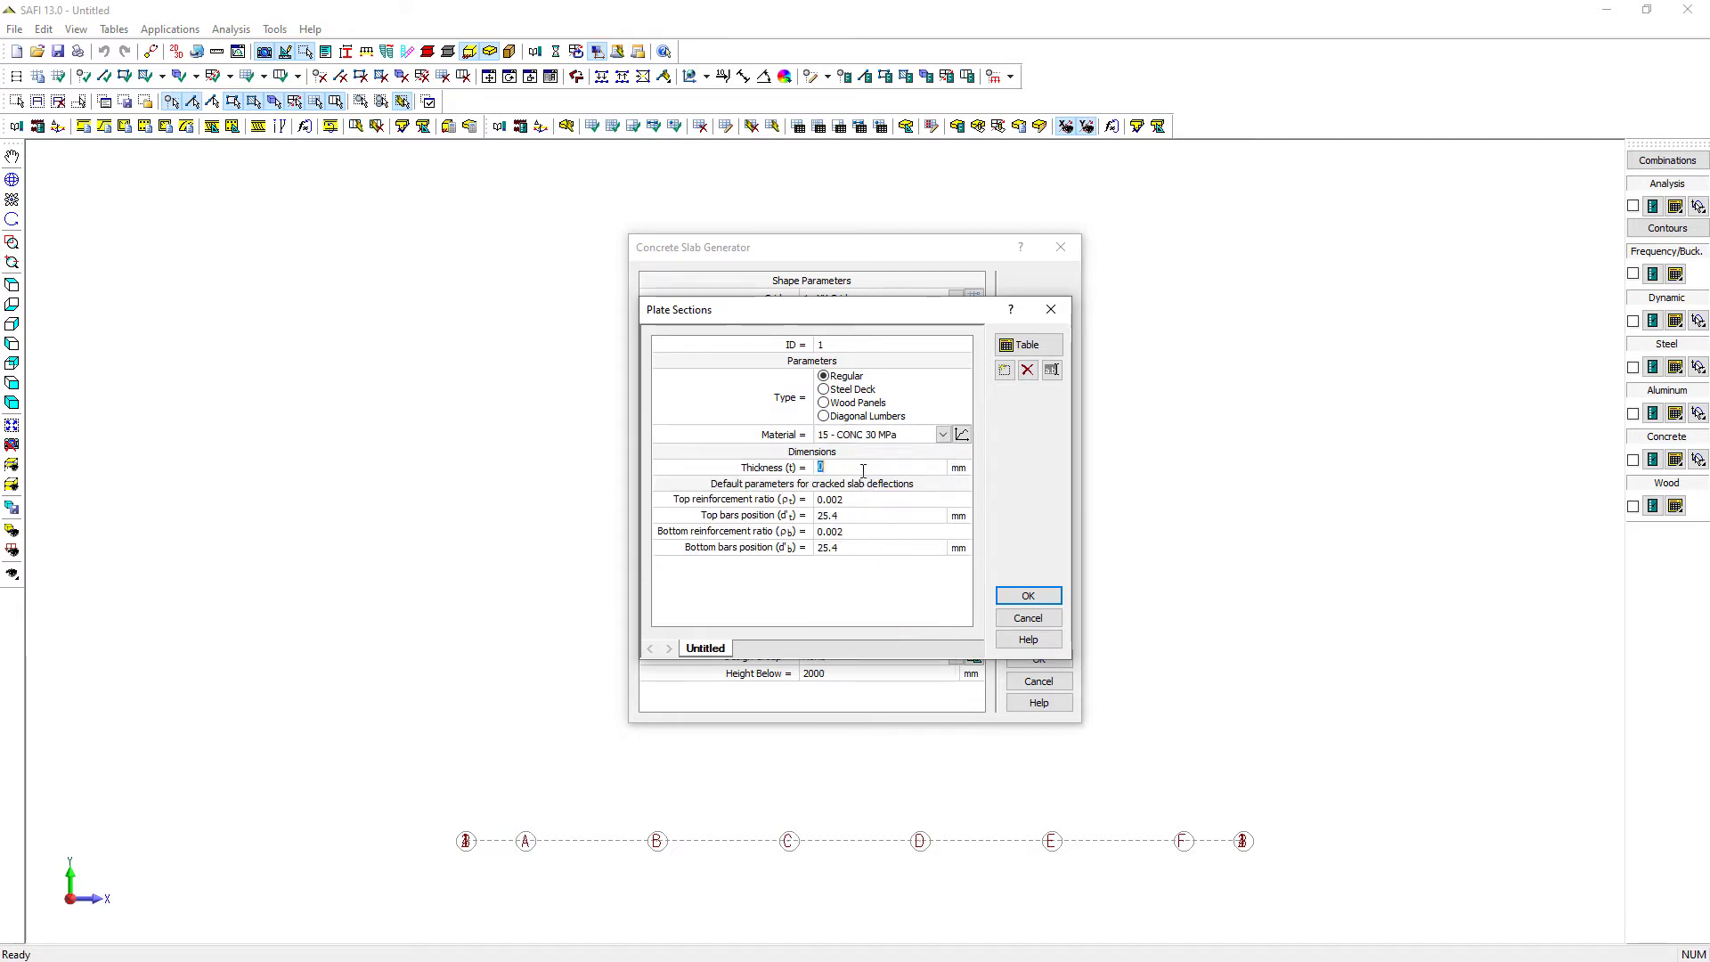
text(250)
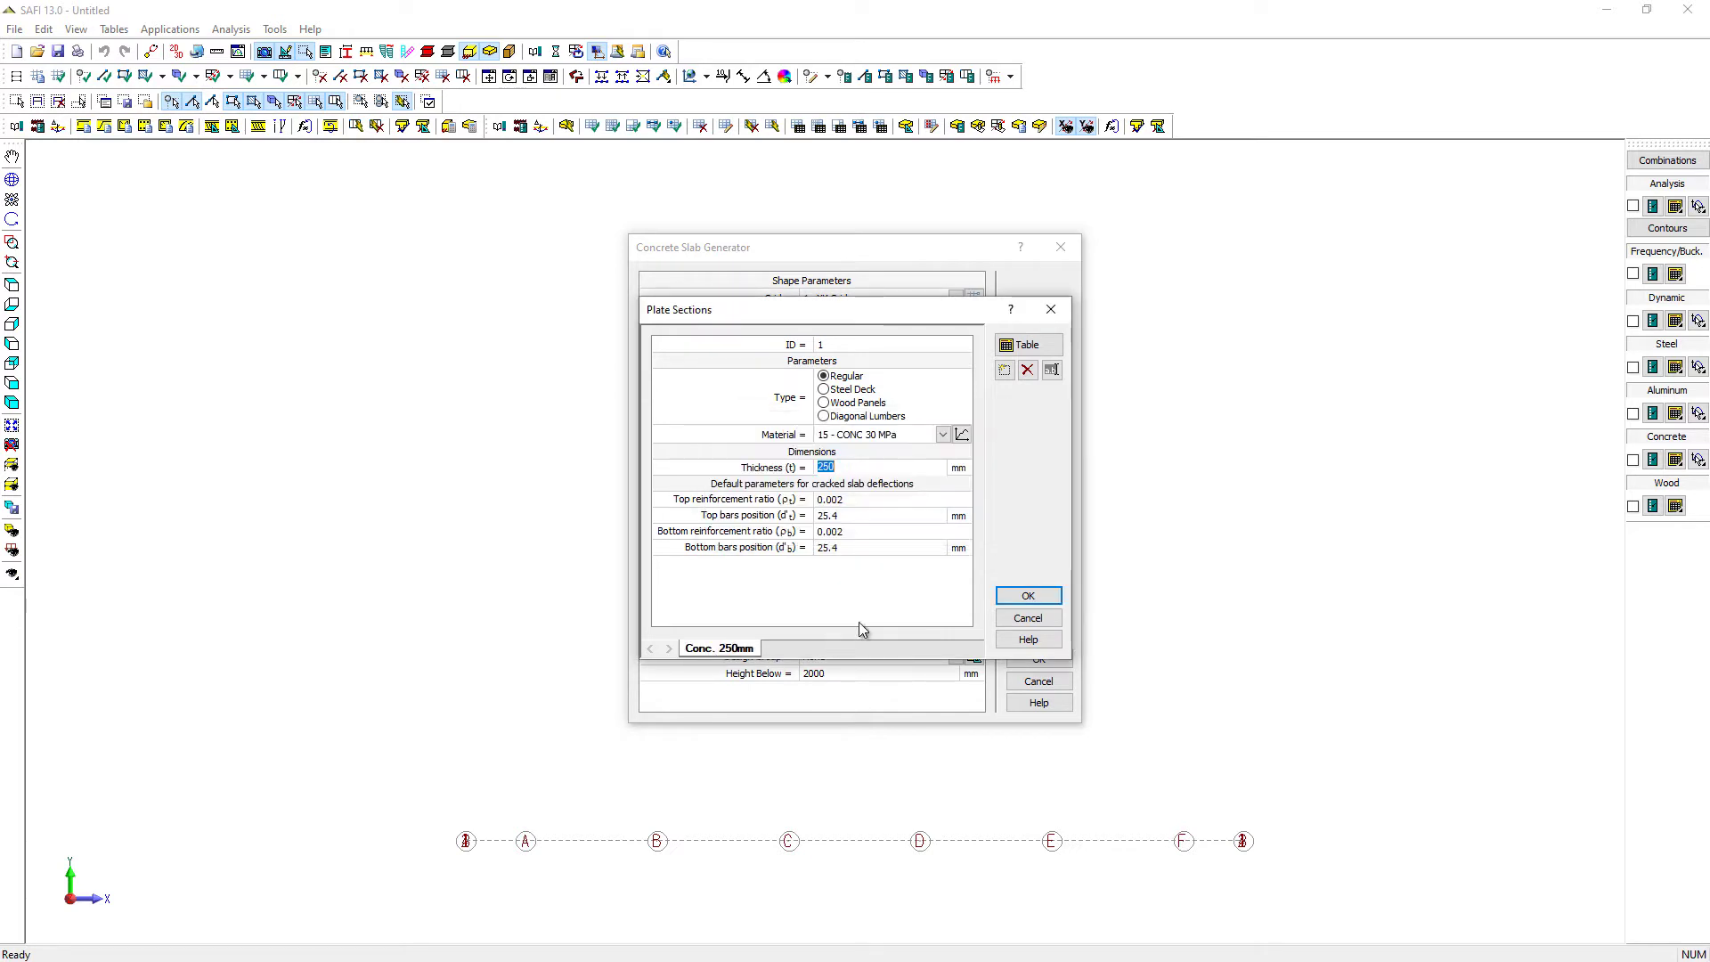
click(1026, 595)
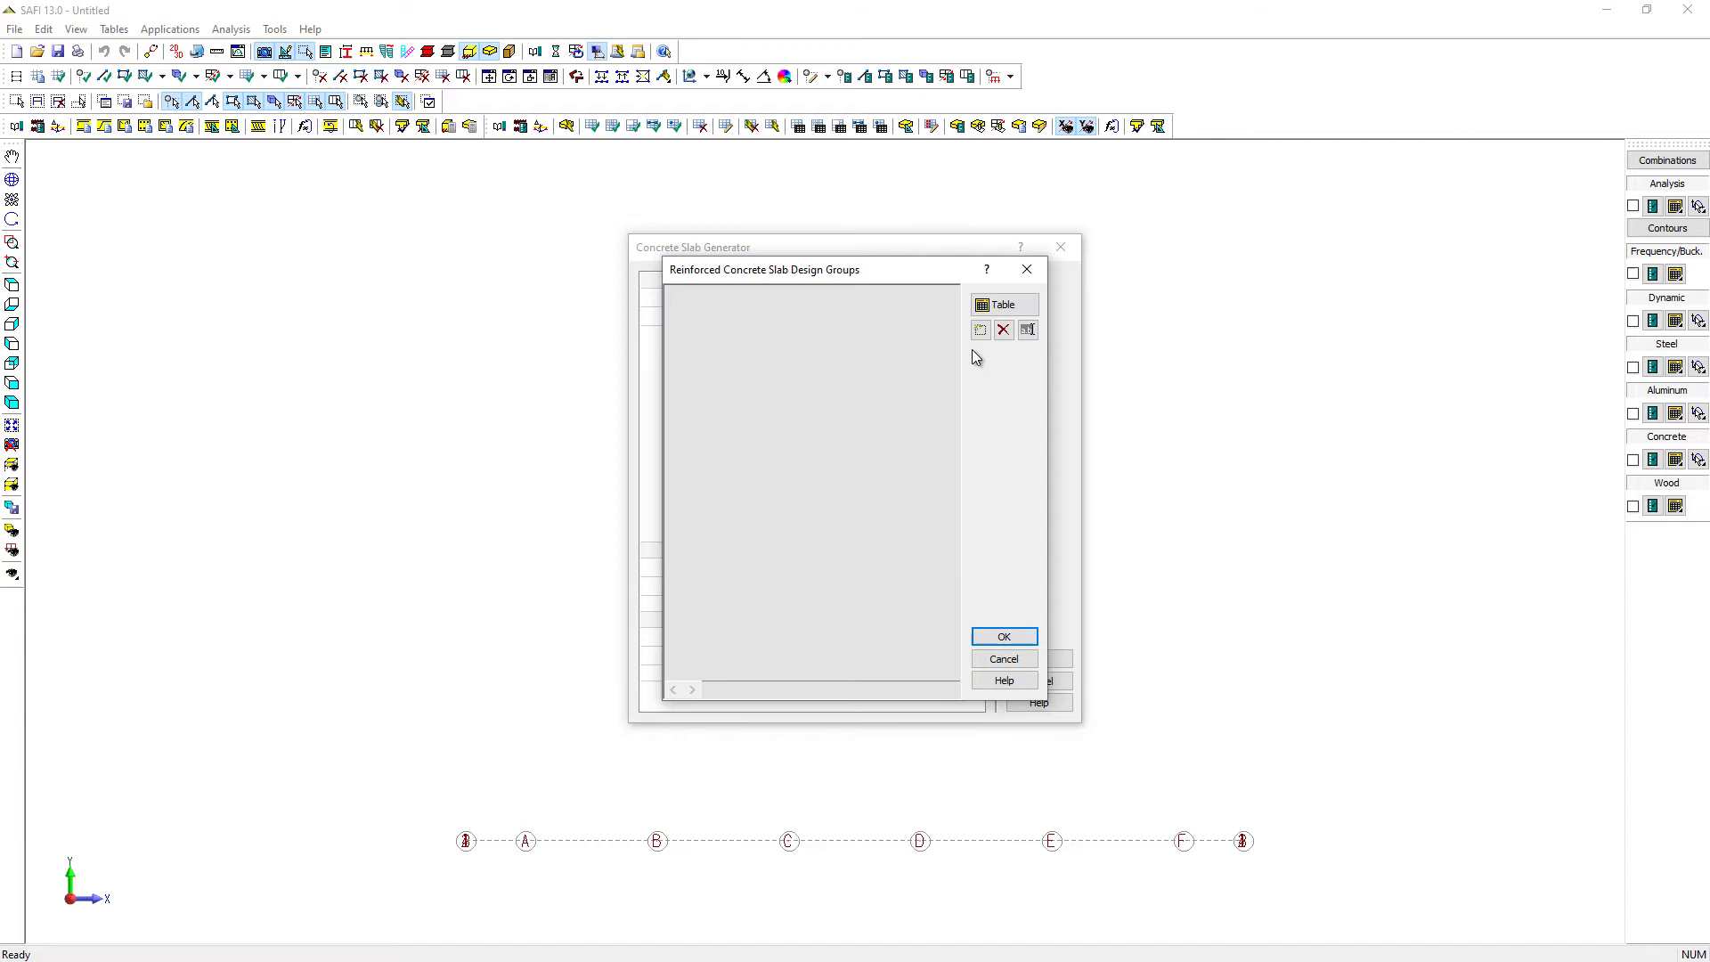
Add design group 15M with 15M bottom bars and 20 mm covers
click(846, 404)
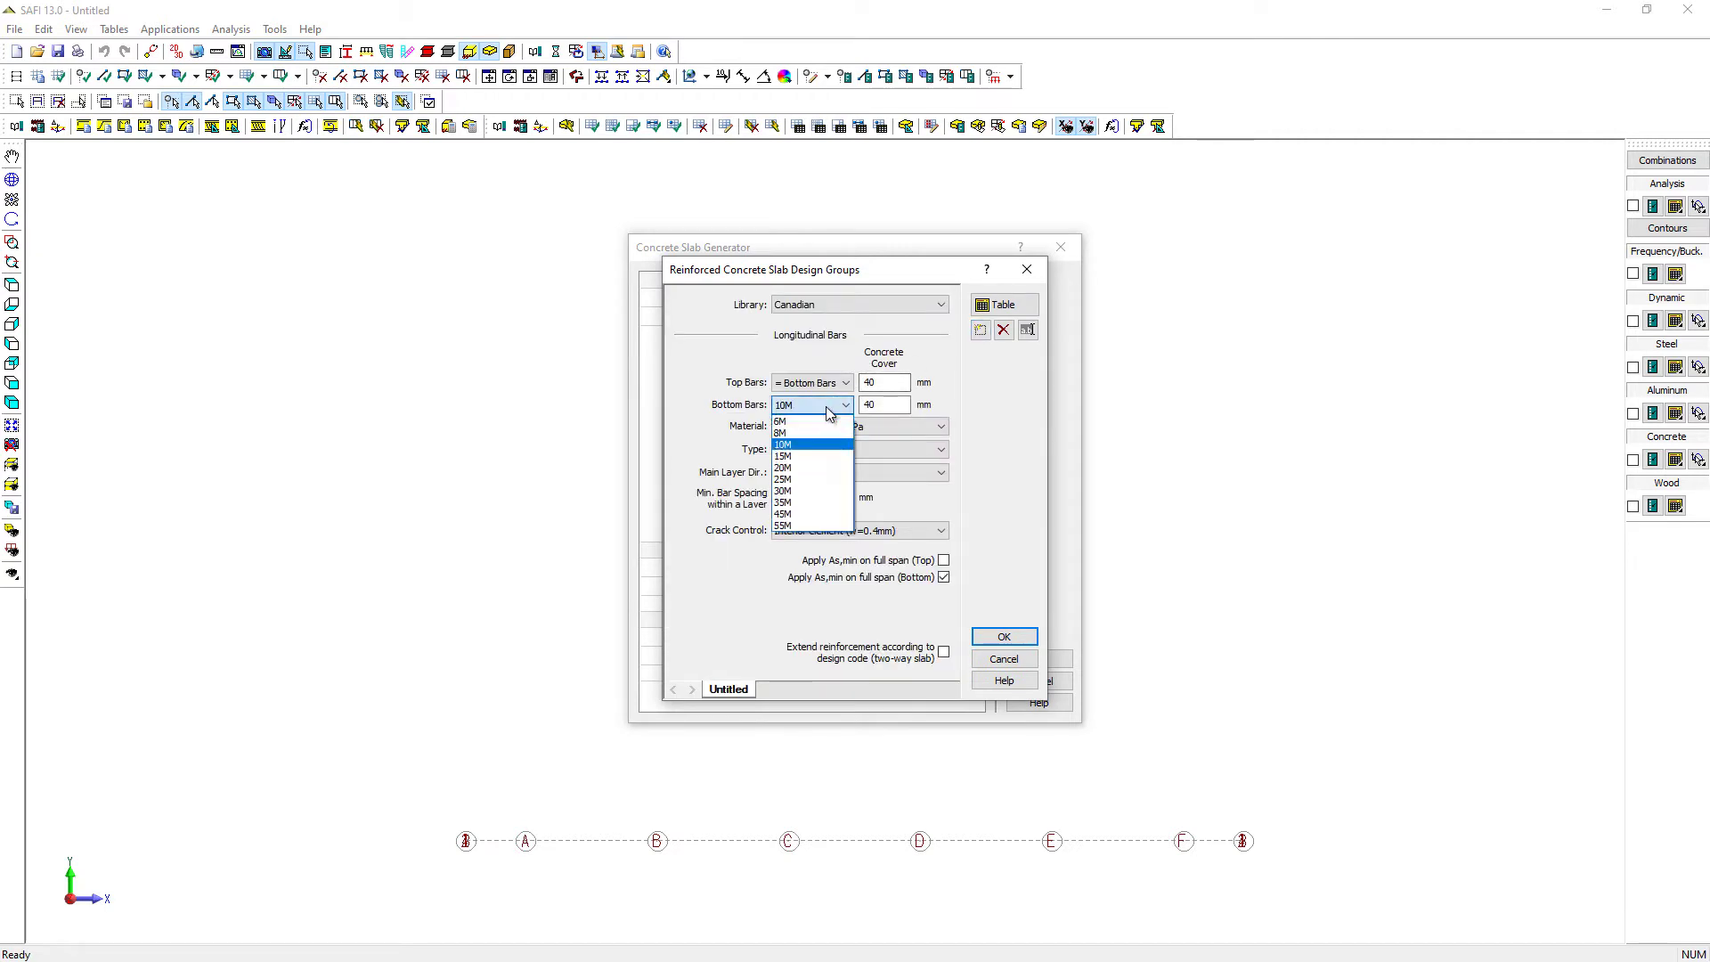
click(784, 456)
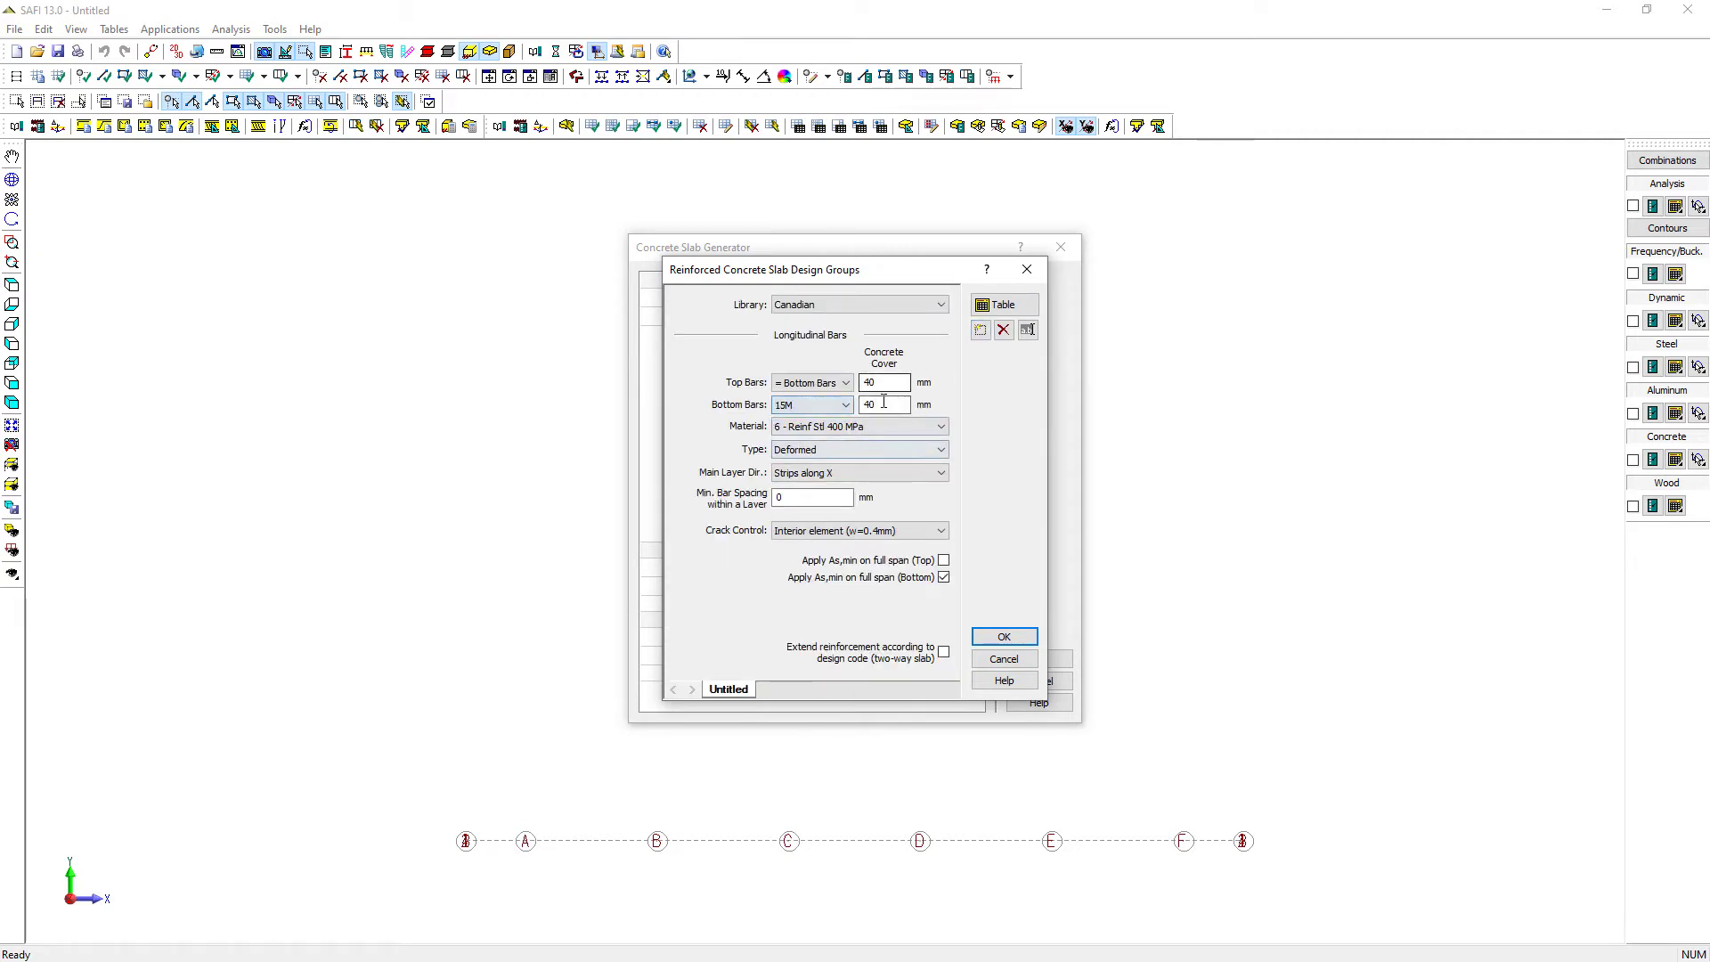
text(20)
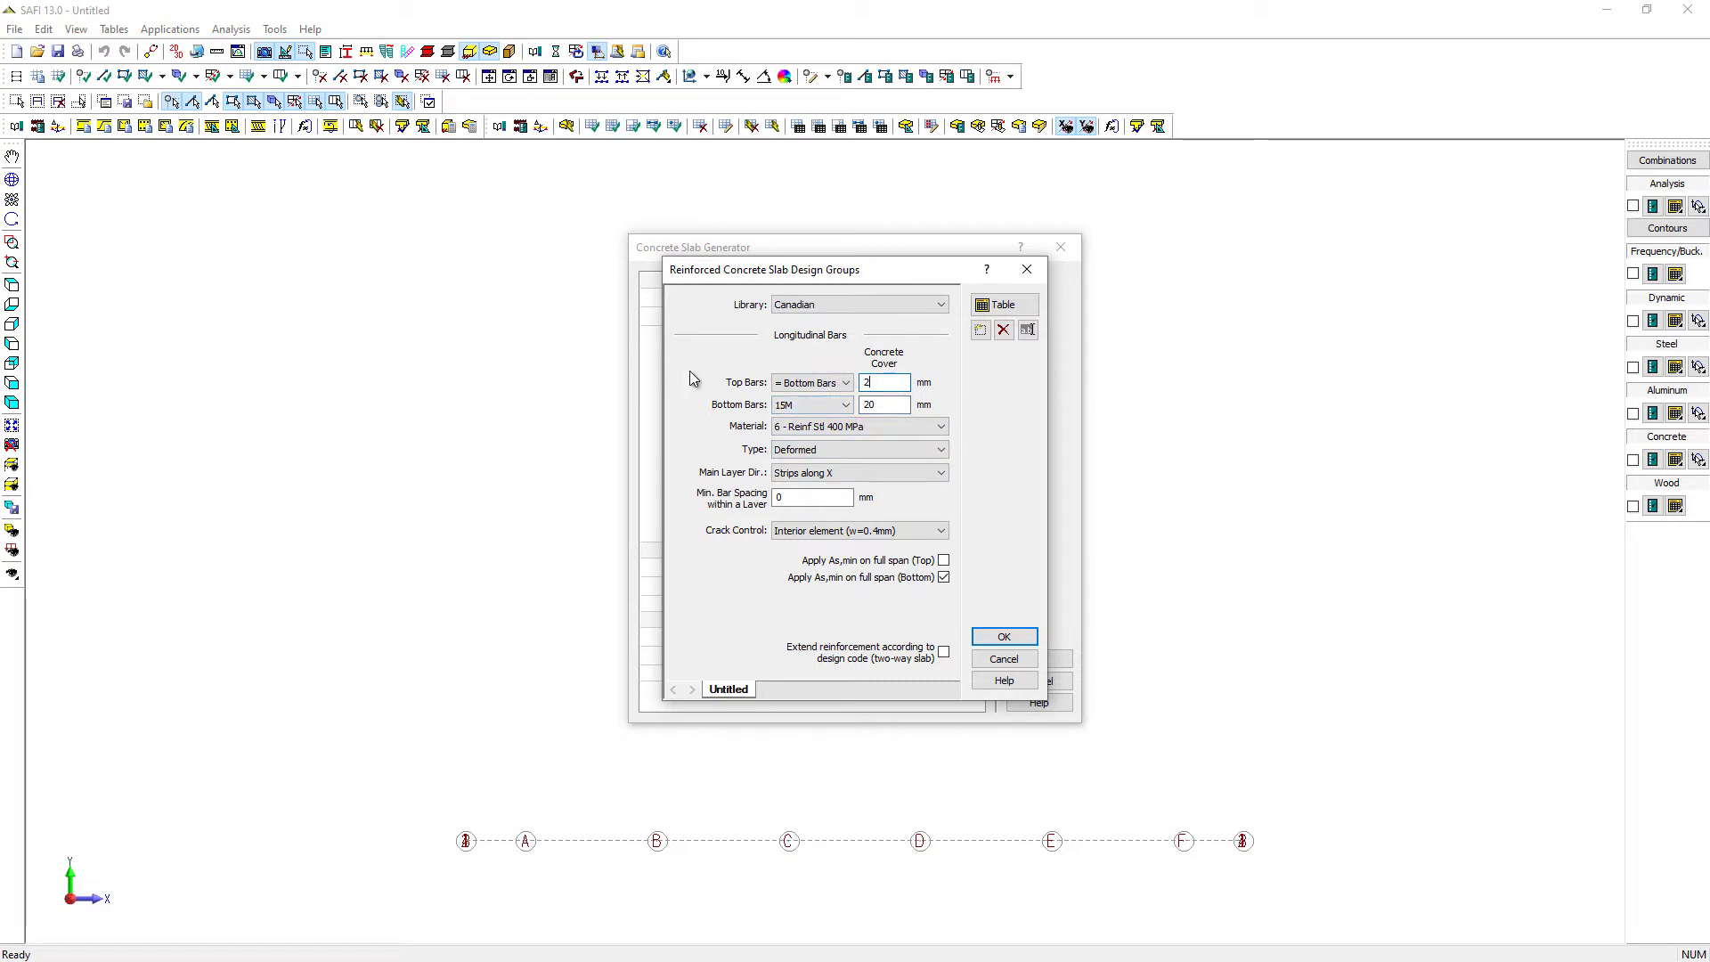
text(20)
text(15)
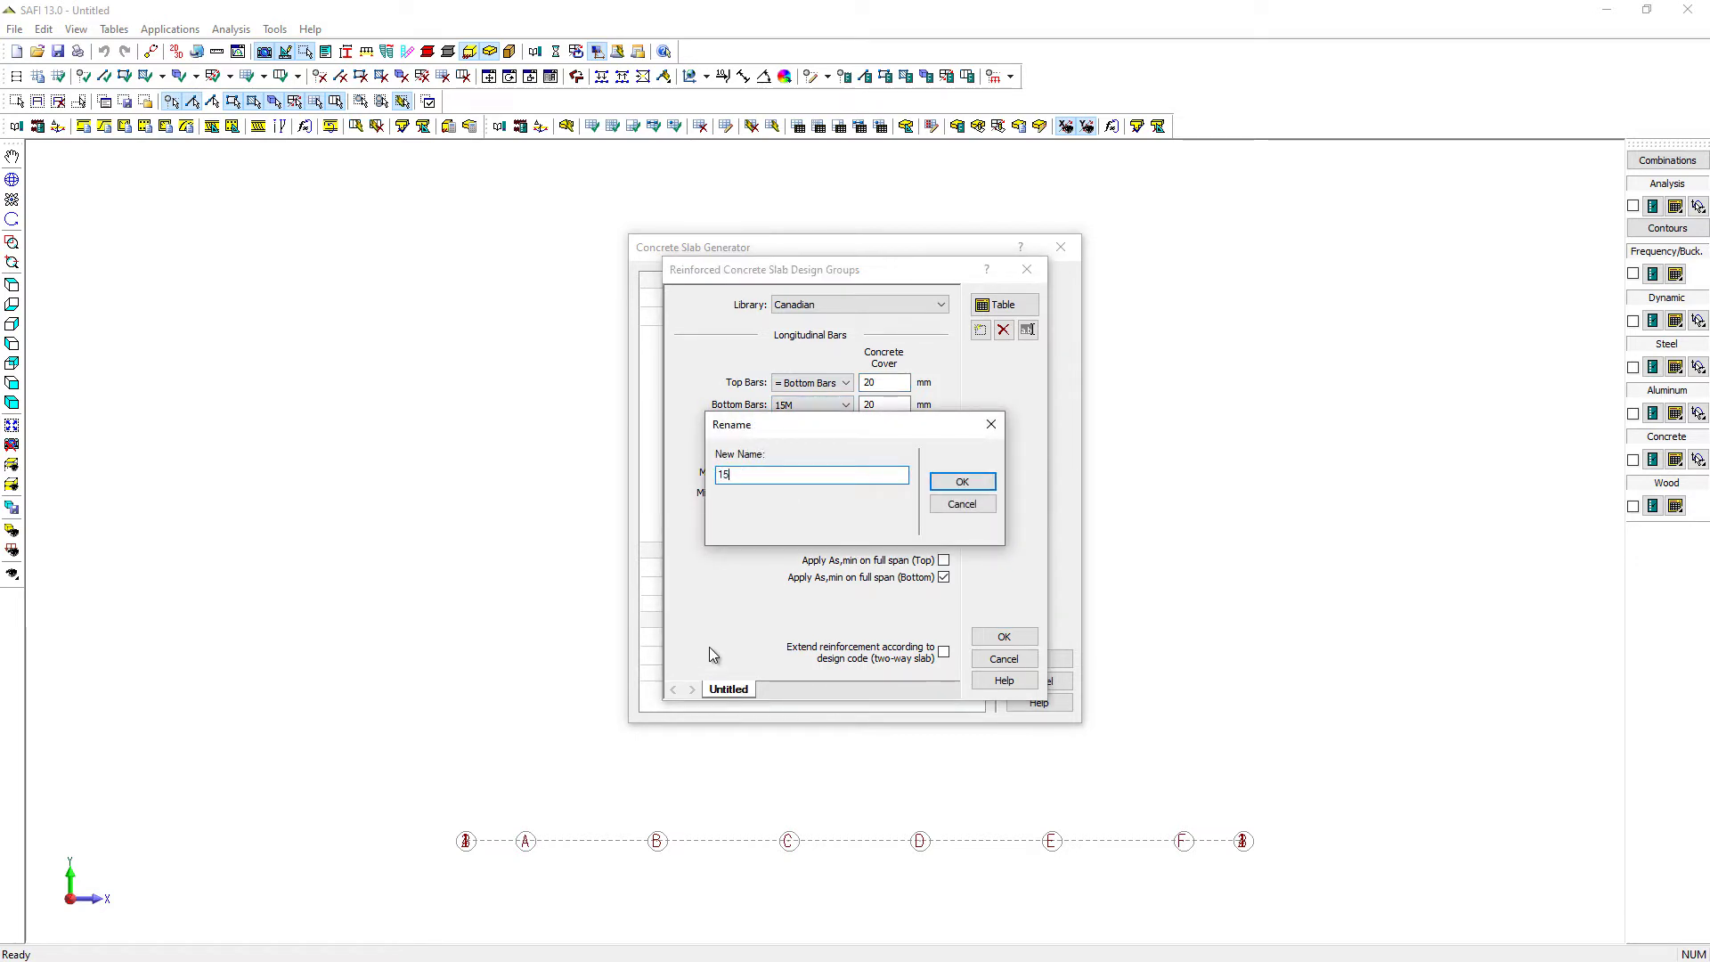
click(958, 481)
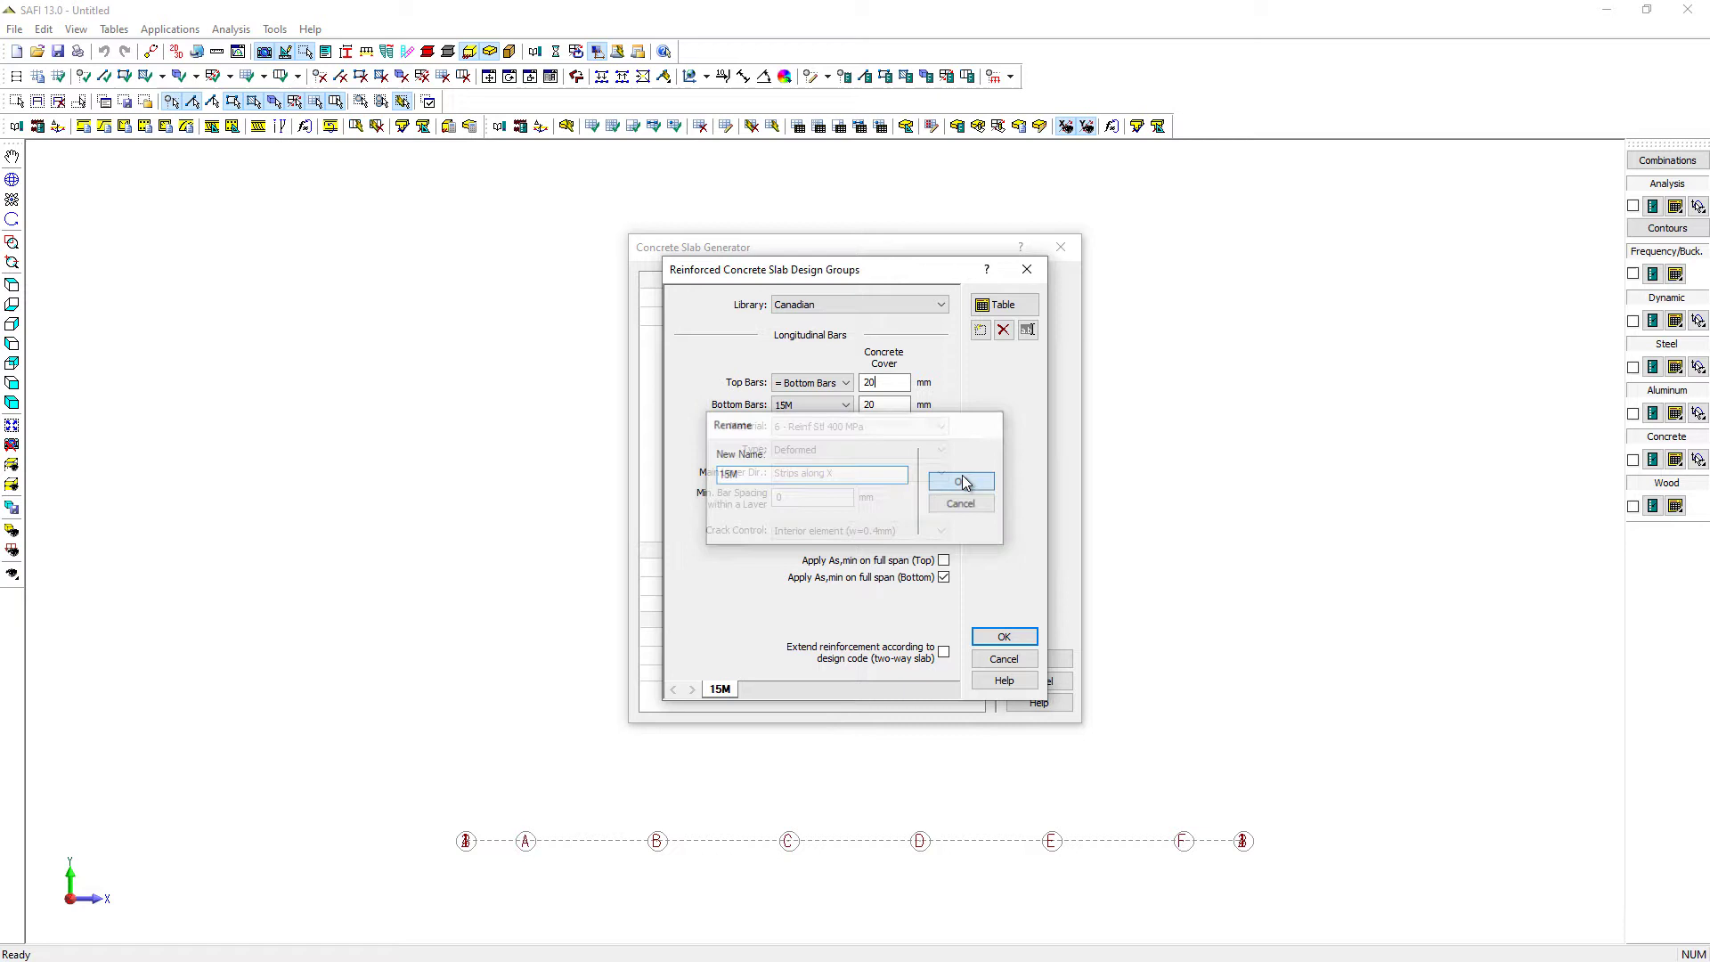
click(958, 483)
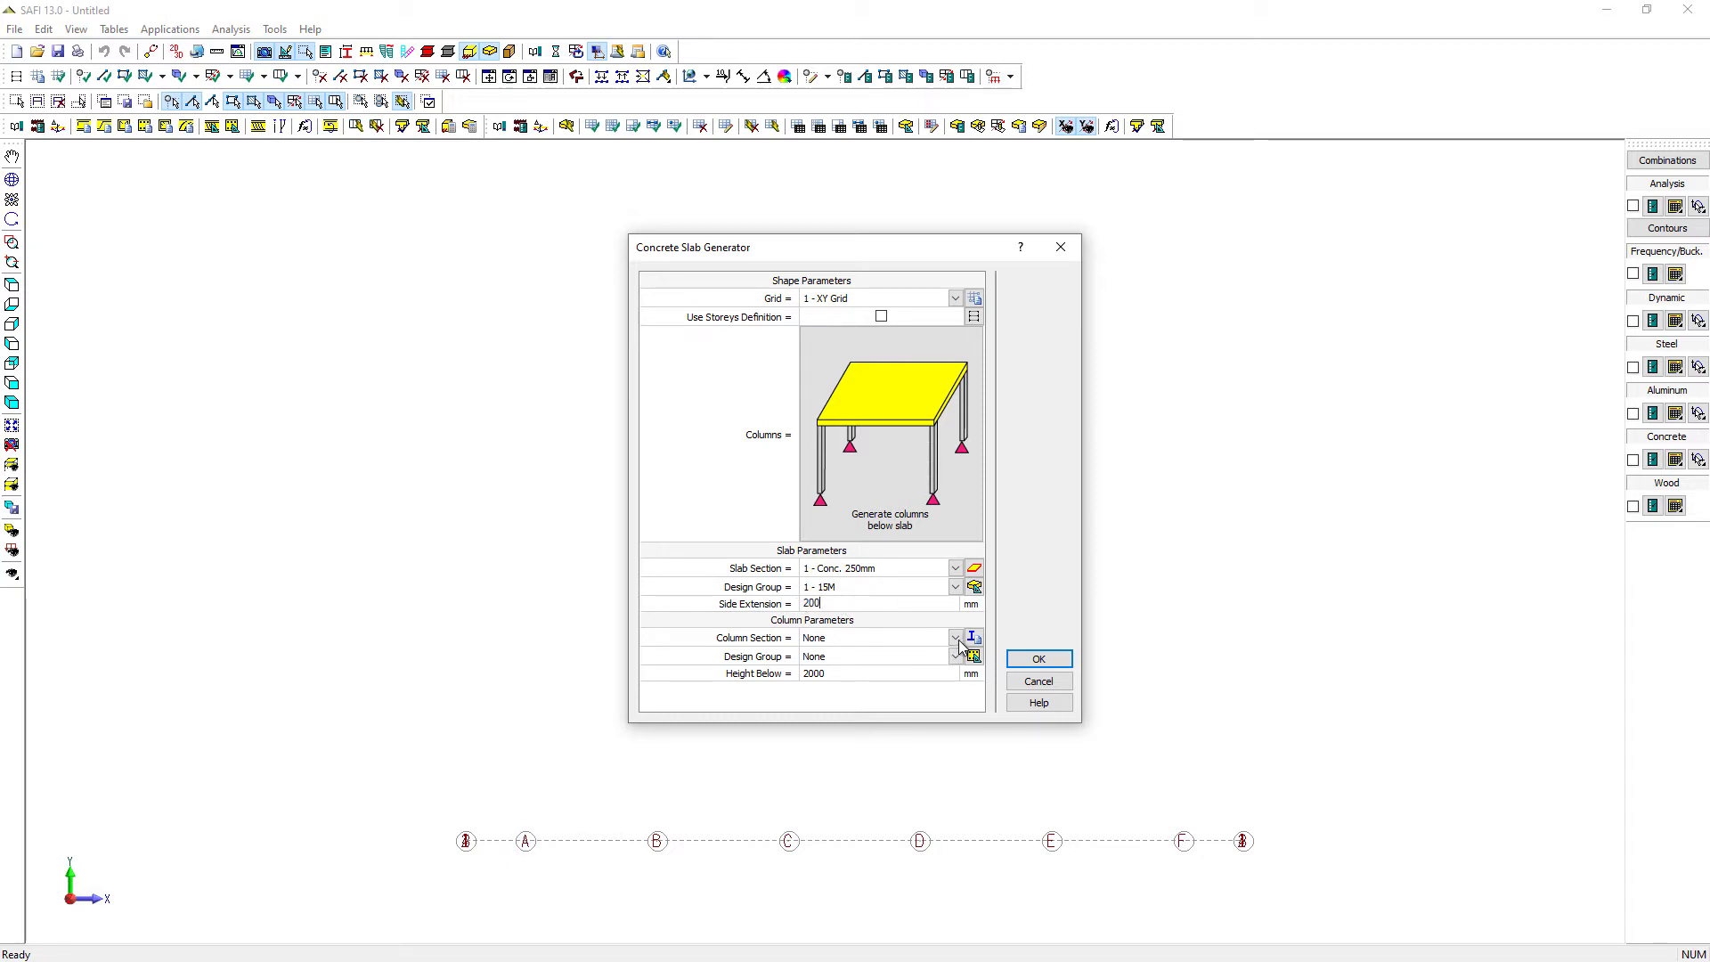
Add a 400 mm square column section named Column 1 and review its properties
click(973, 638)
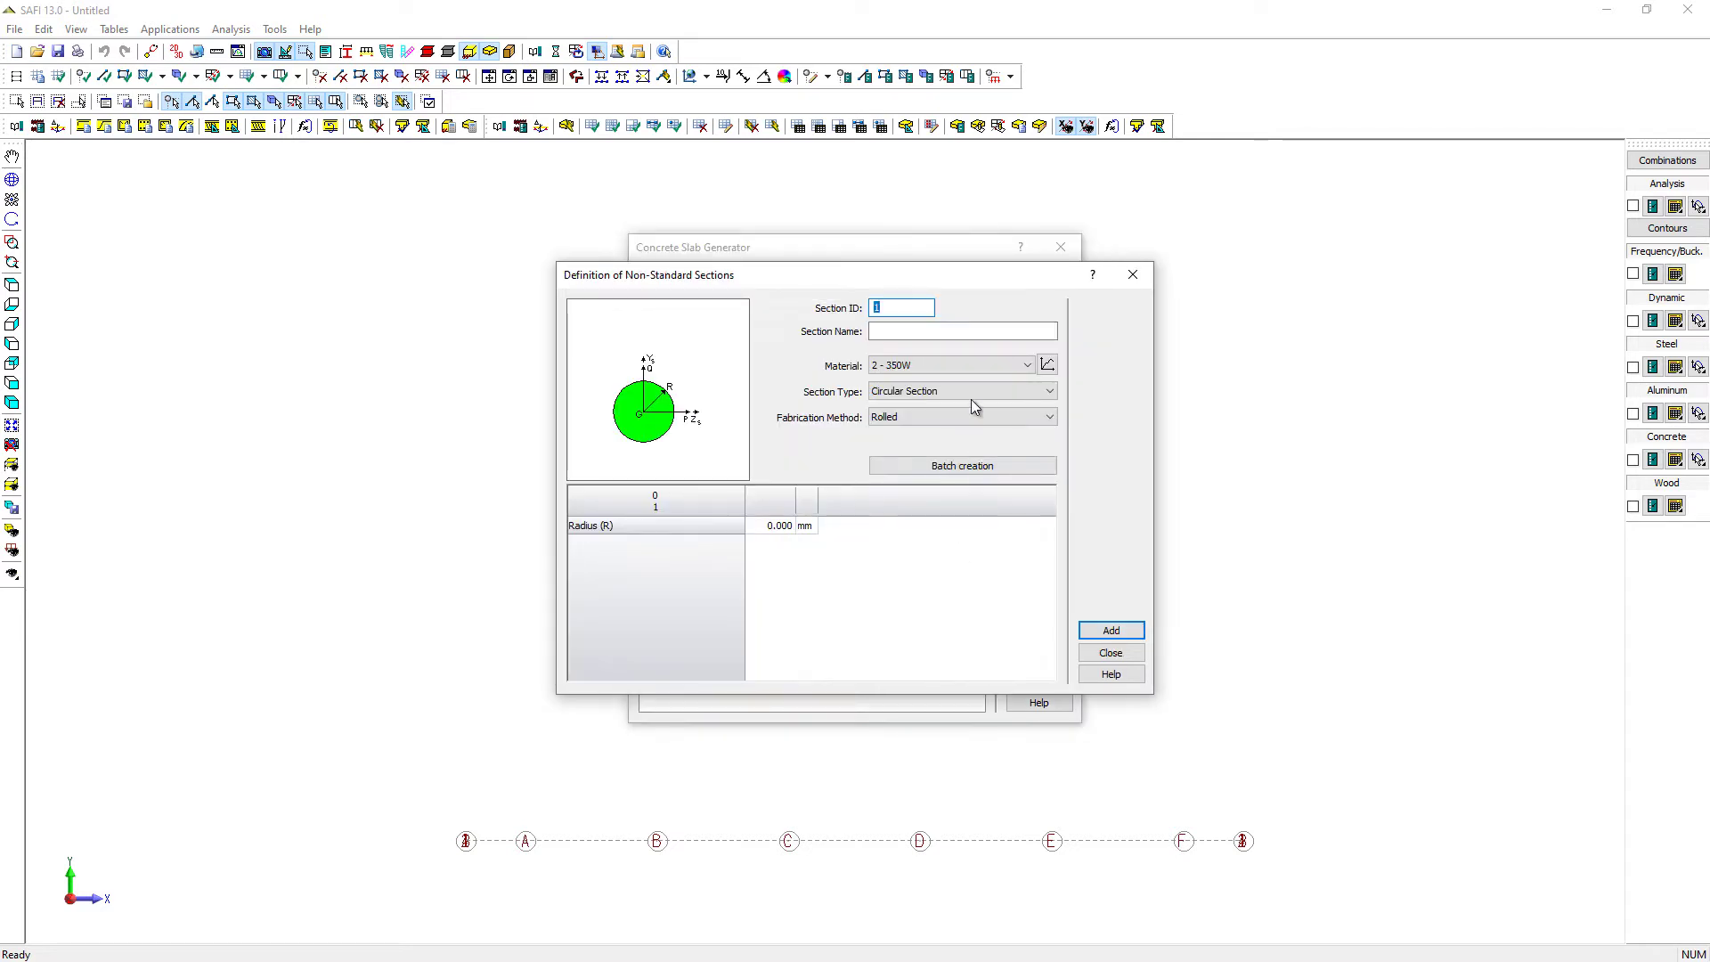
click(948, 363)
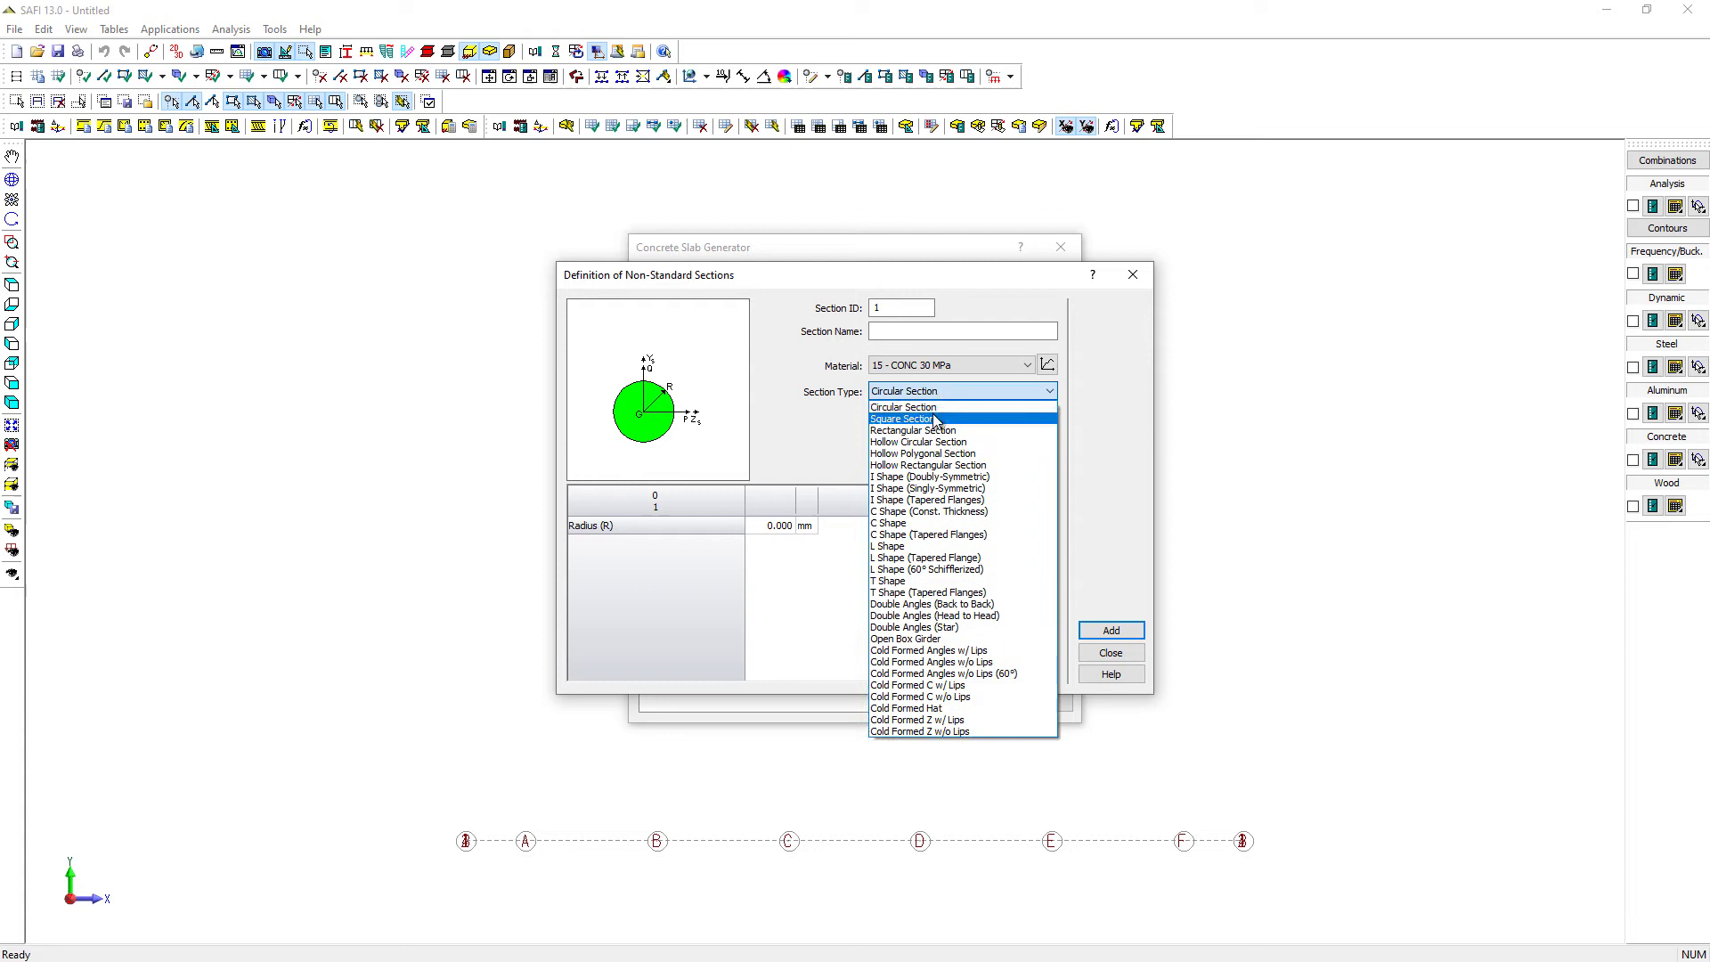
click(903, 418)
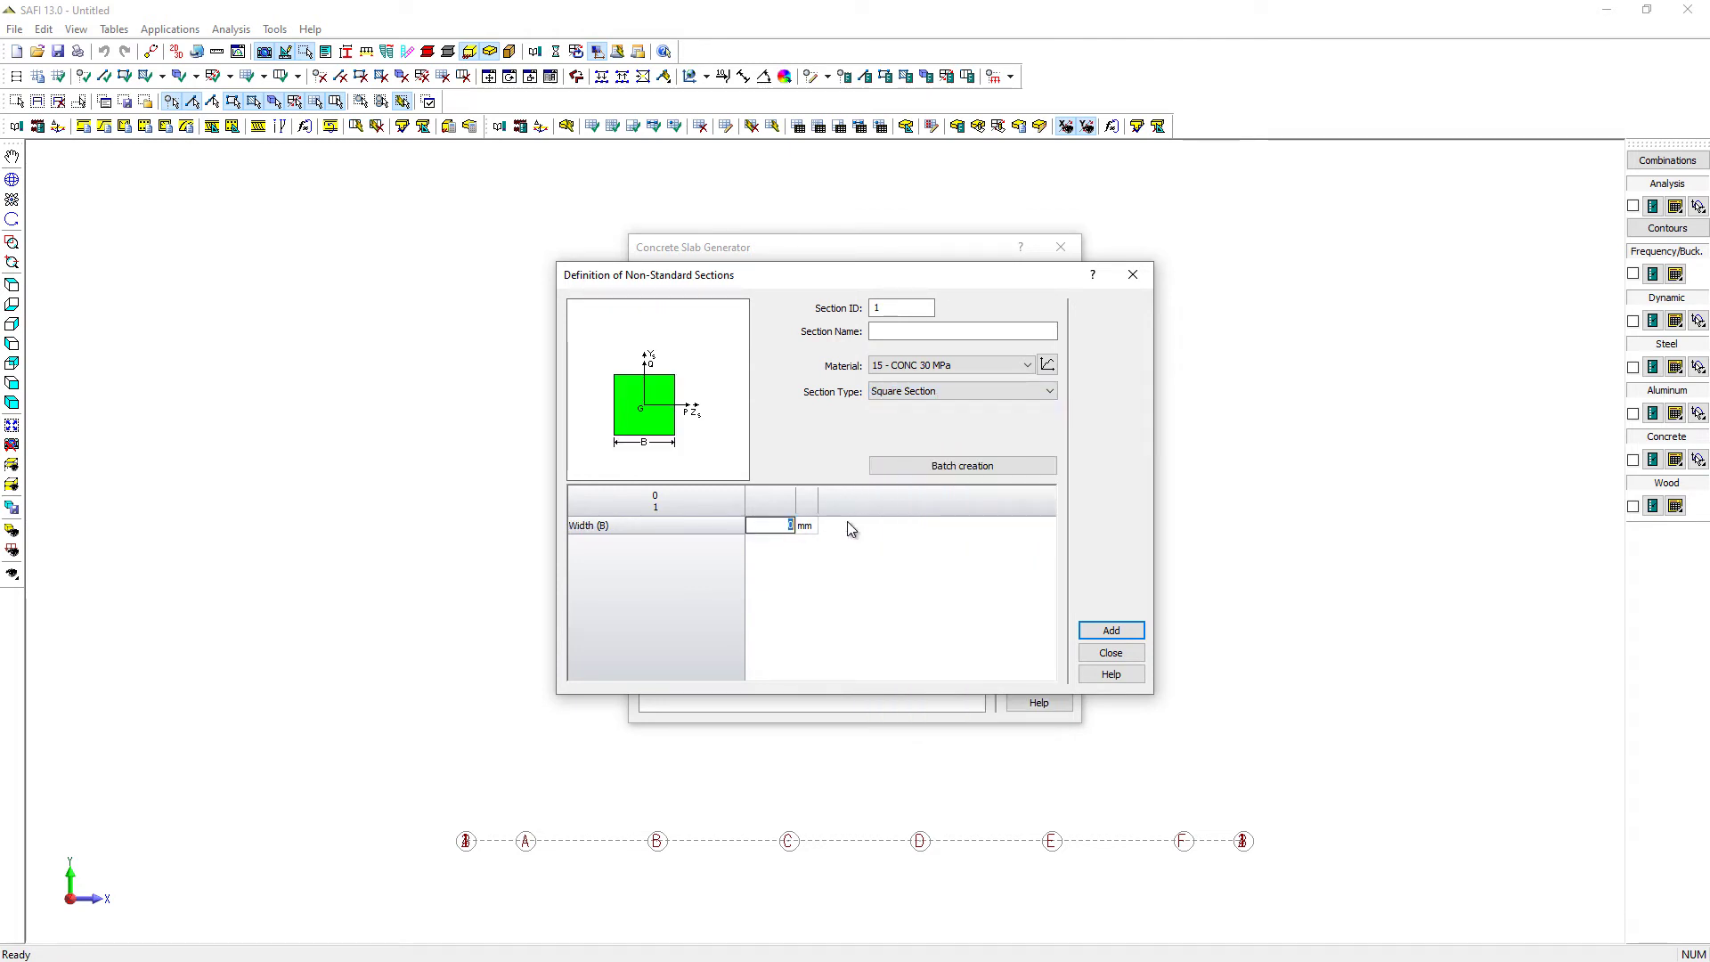
text(400)
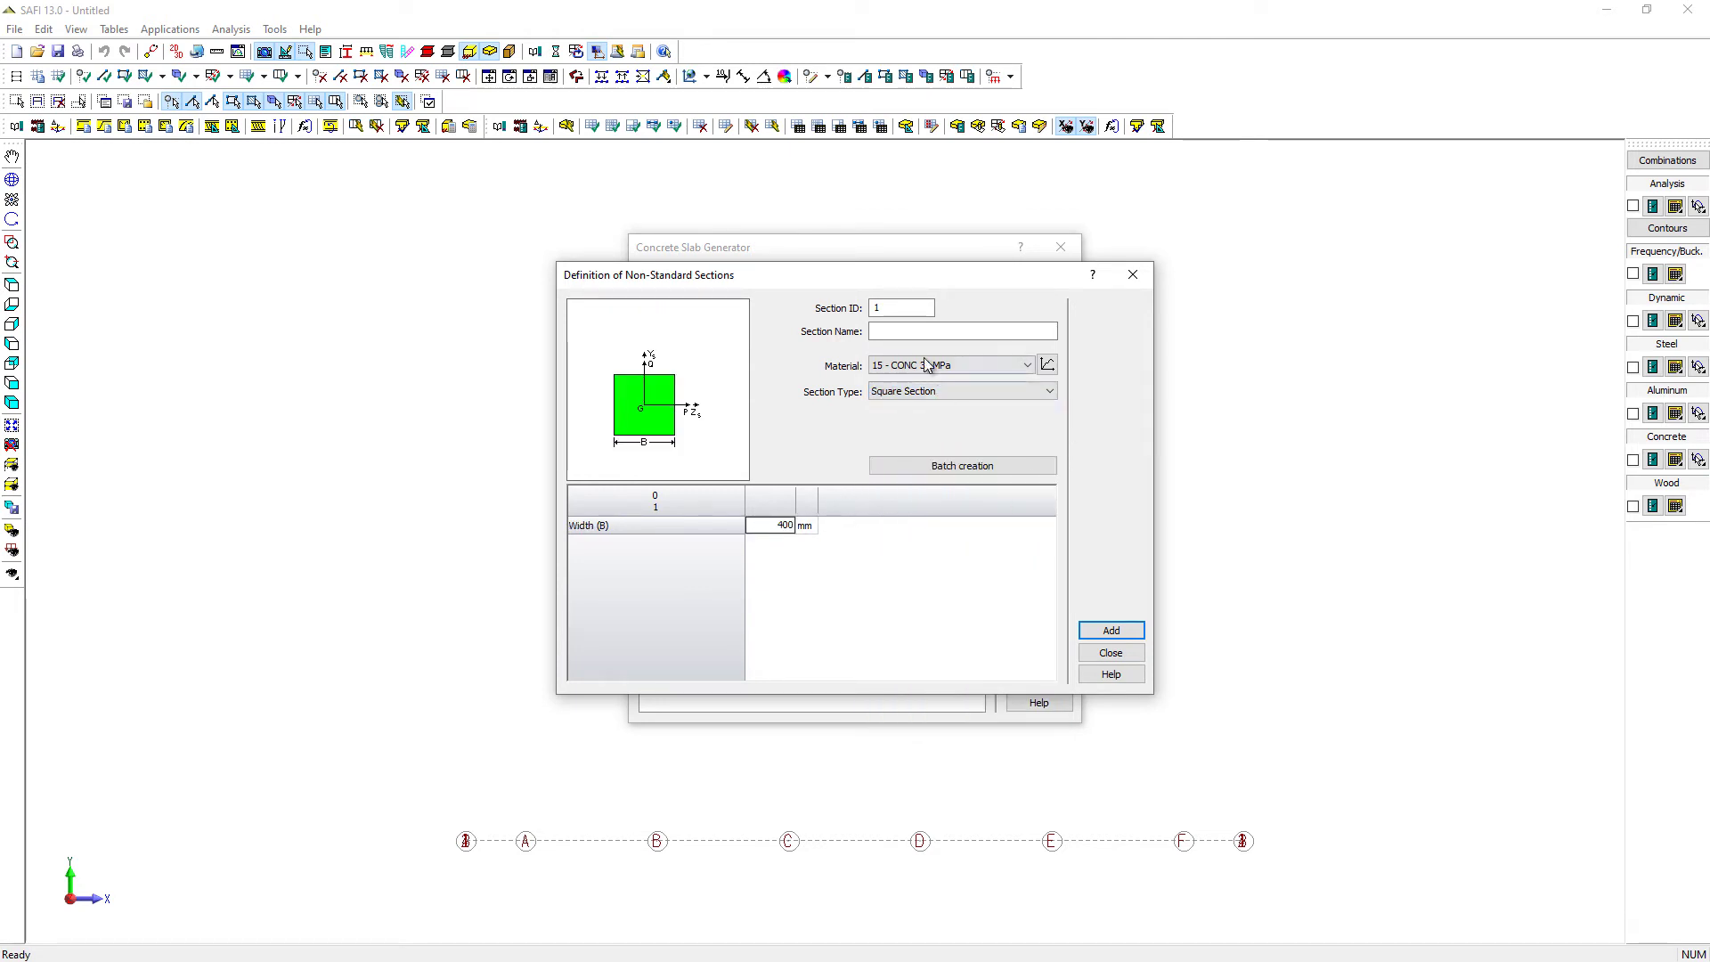
text(Column)
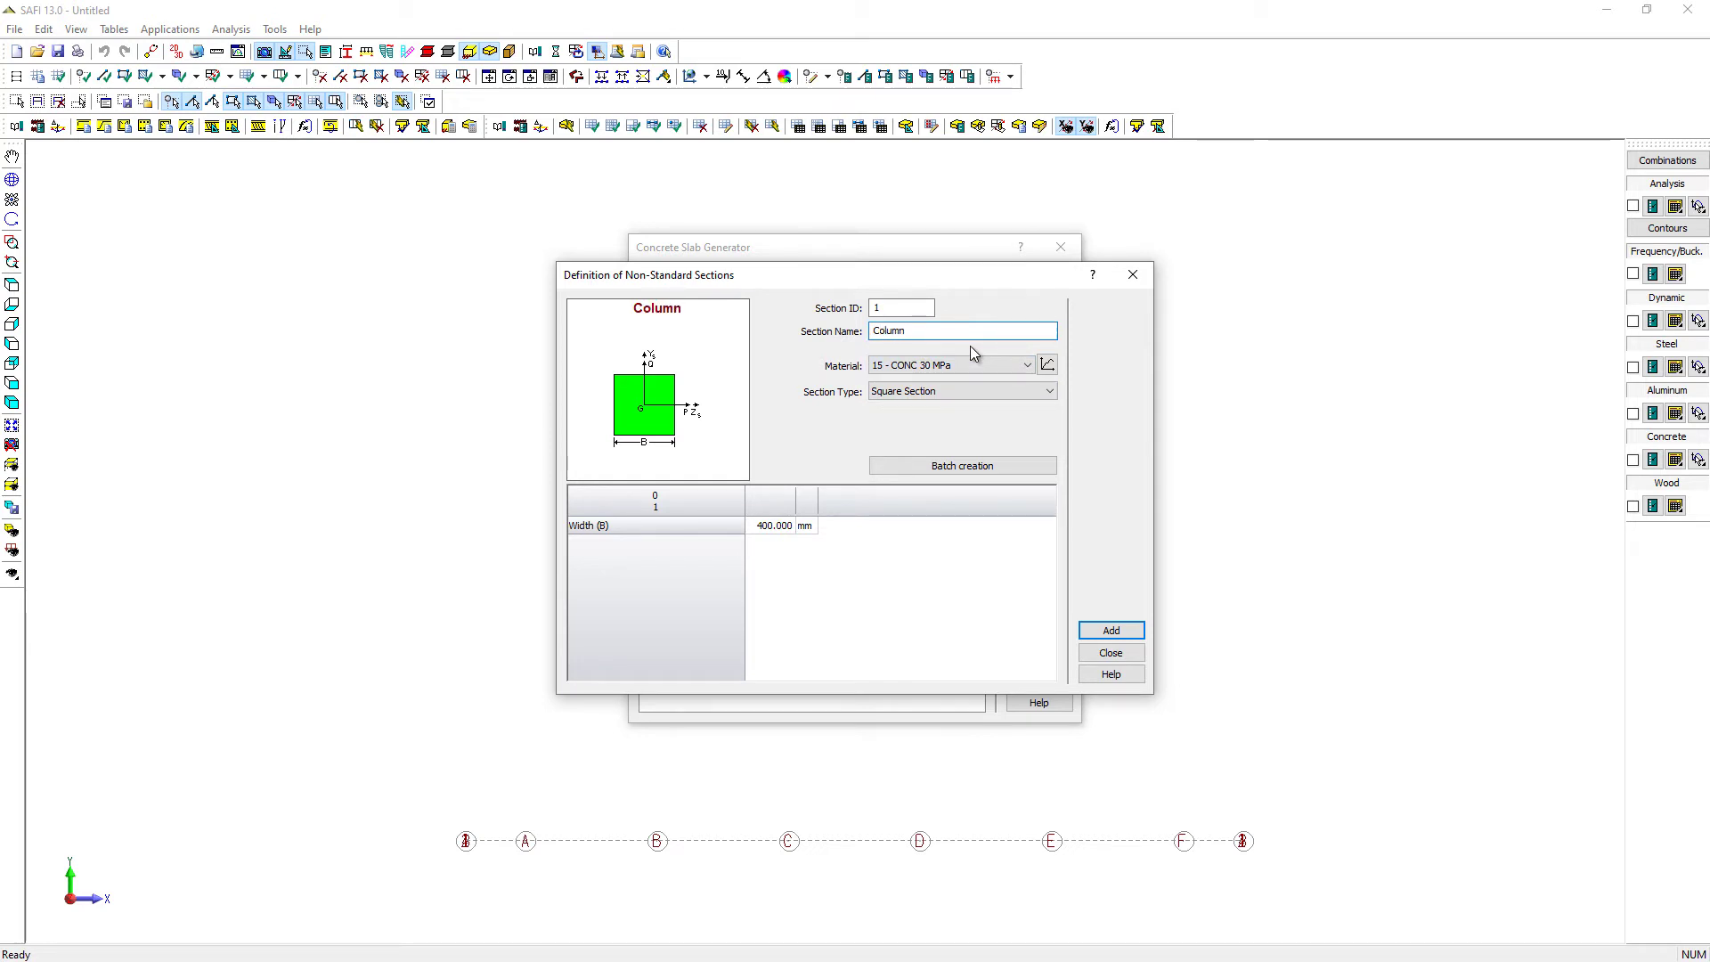
click(1109, 631)
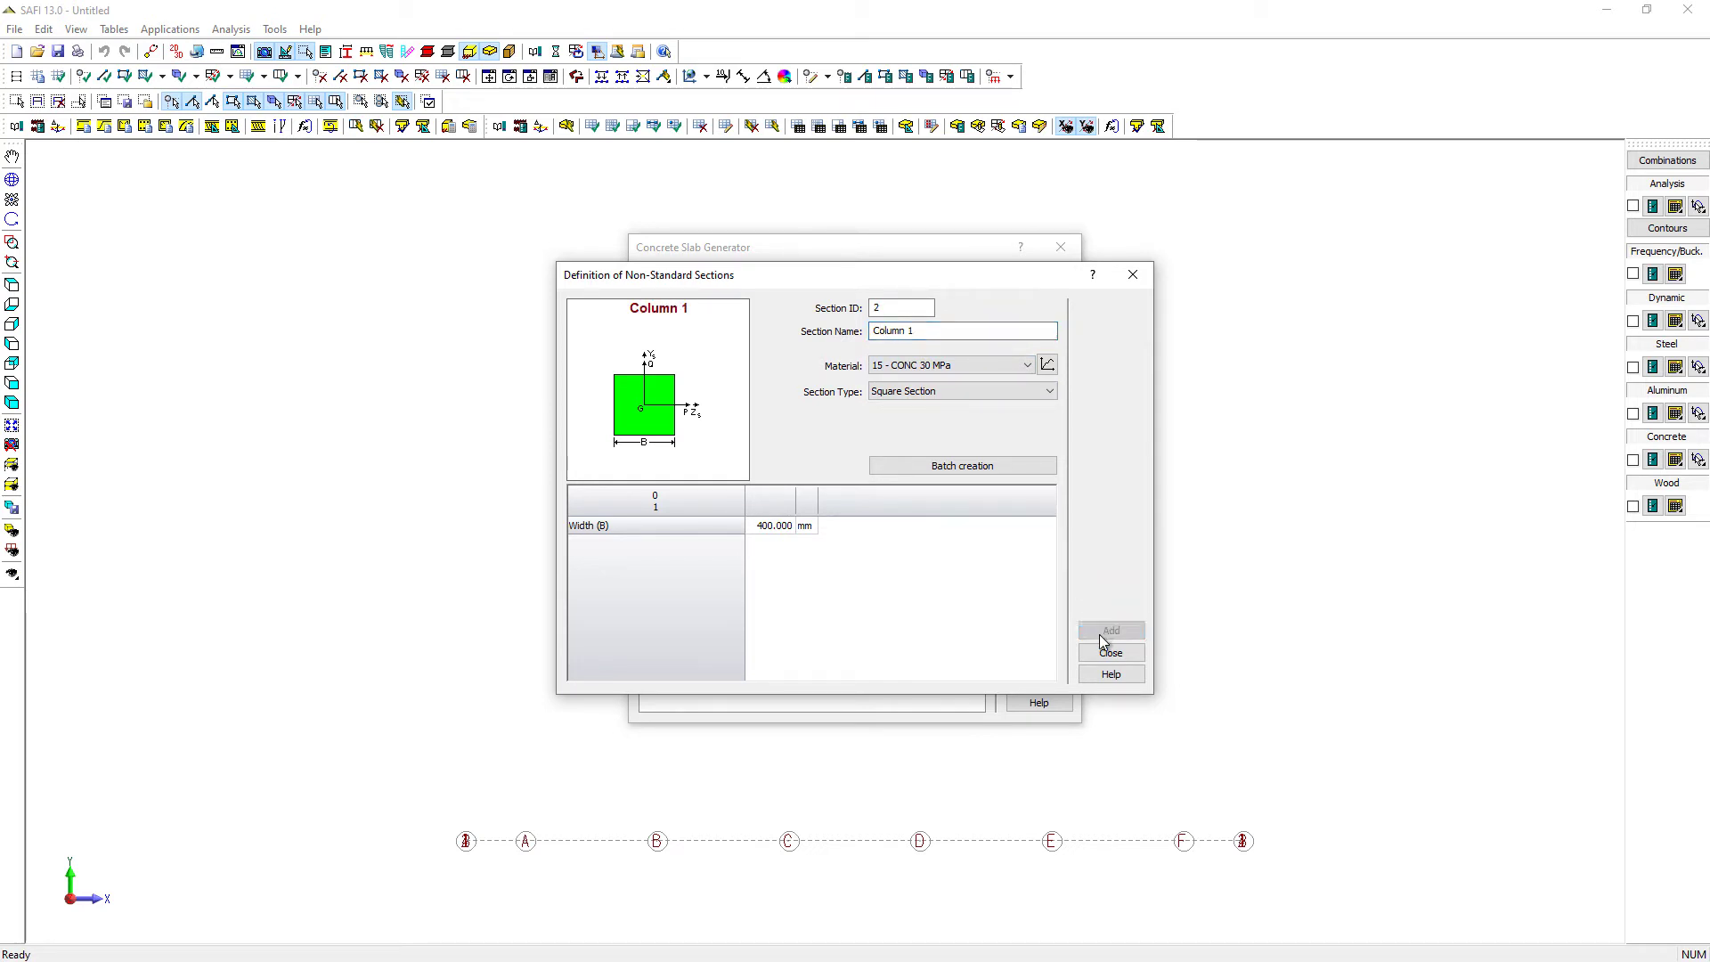
click(1109, 652)
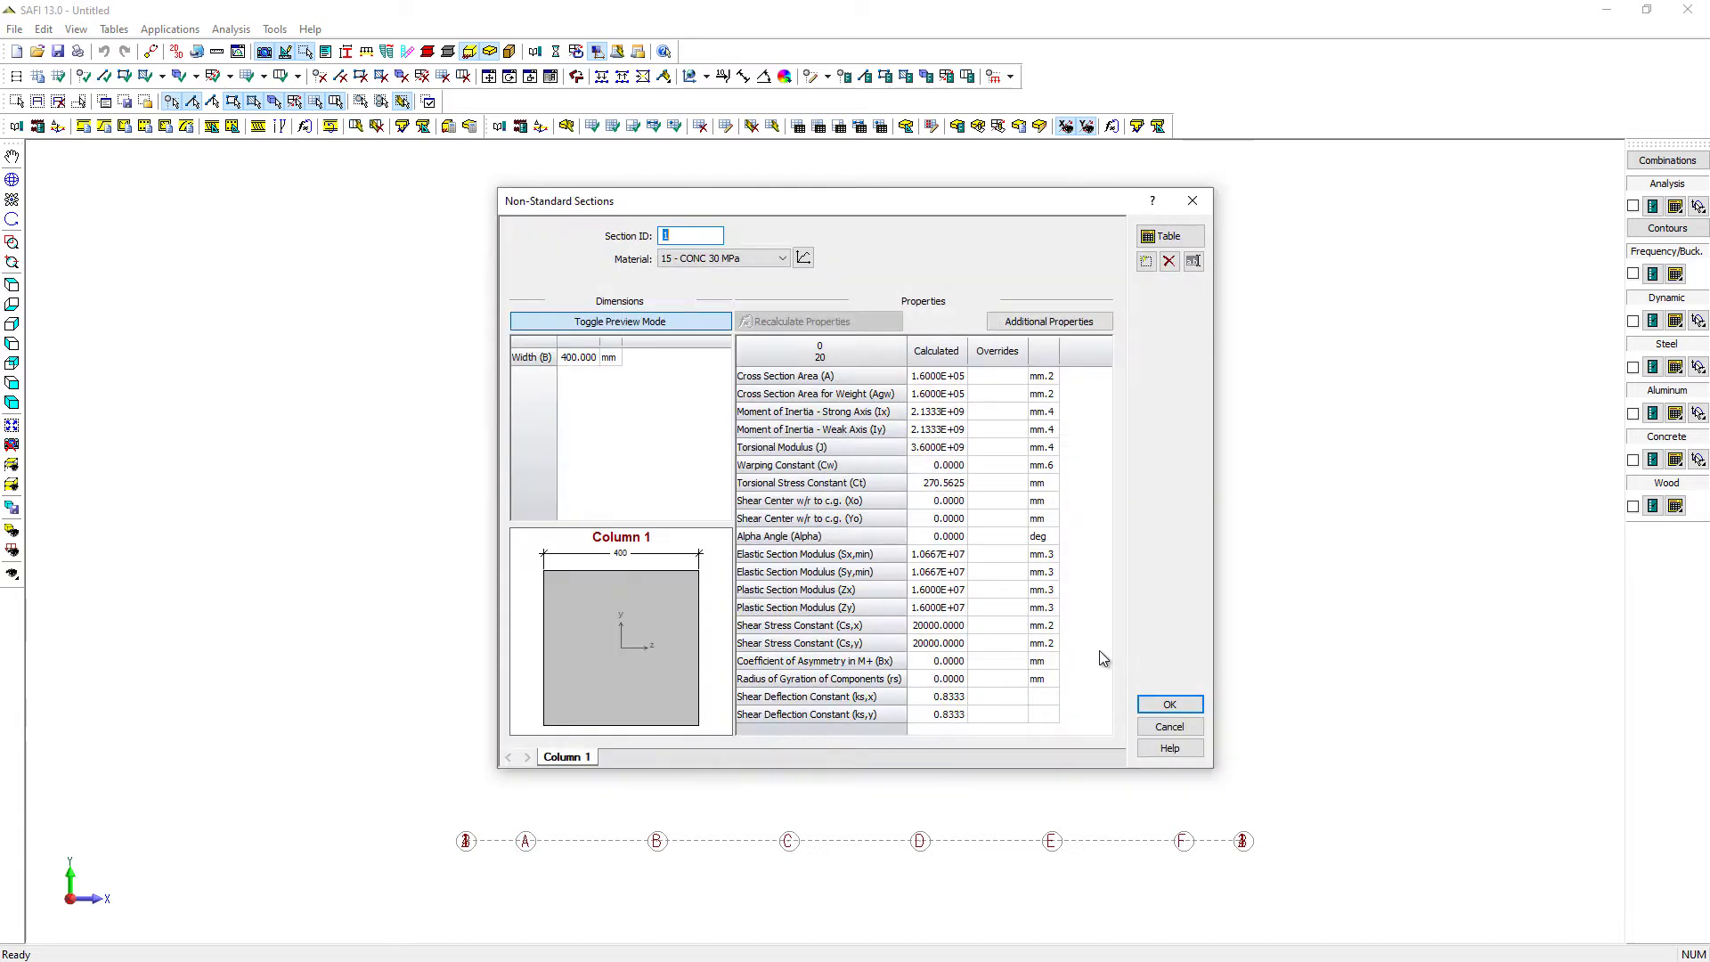
mouse_move(1135, 470)
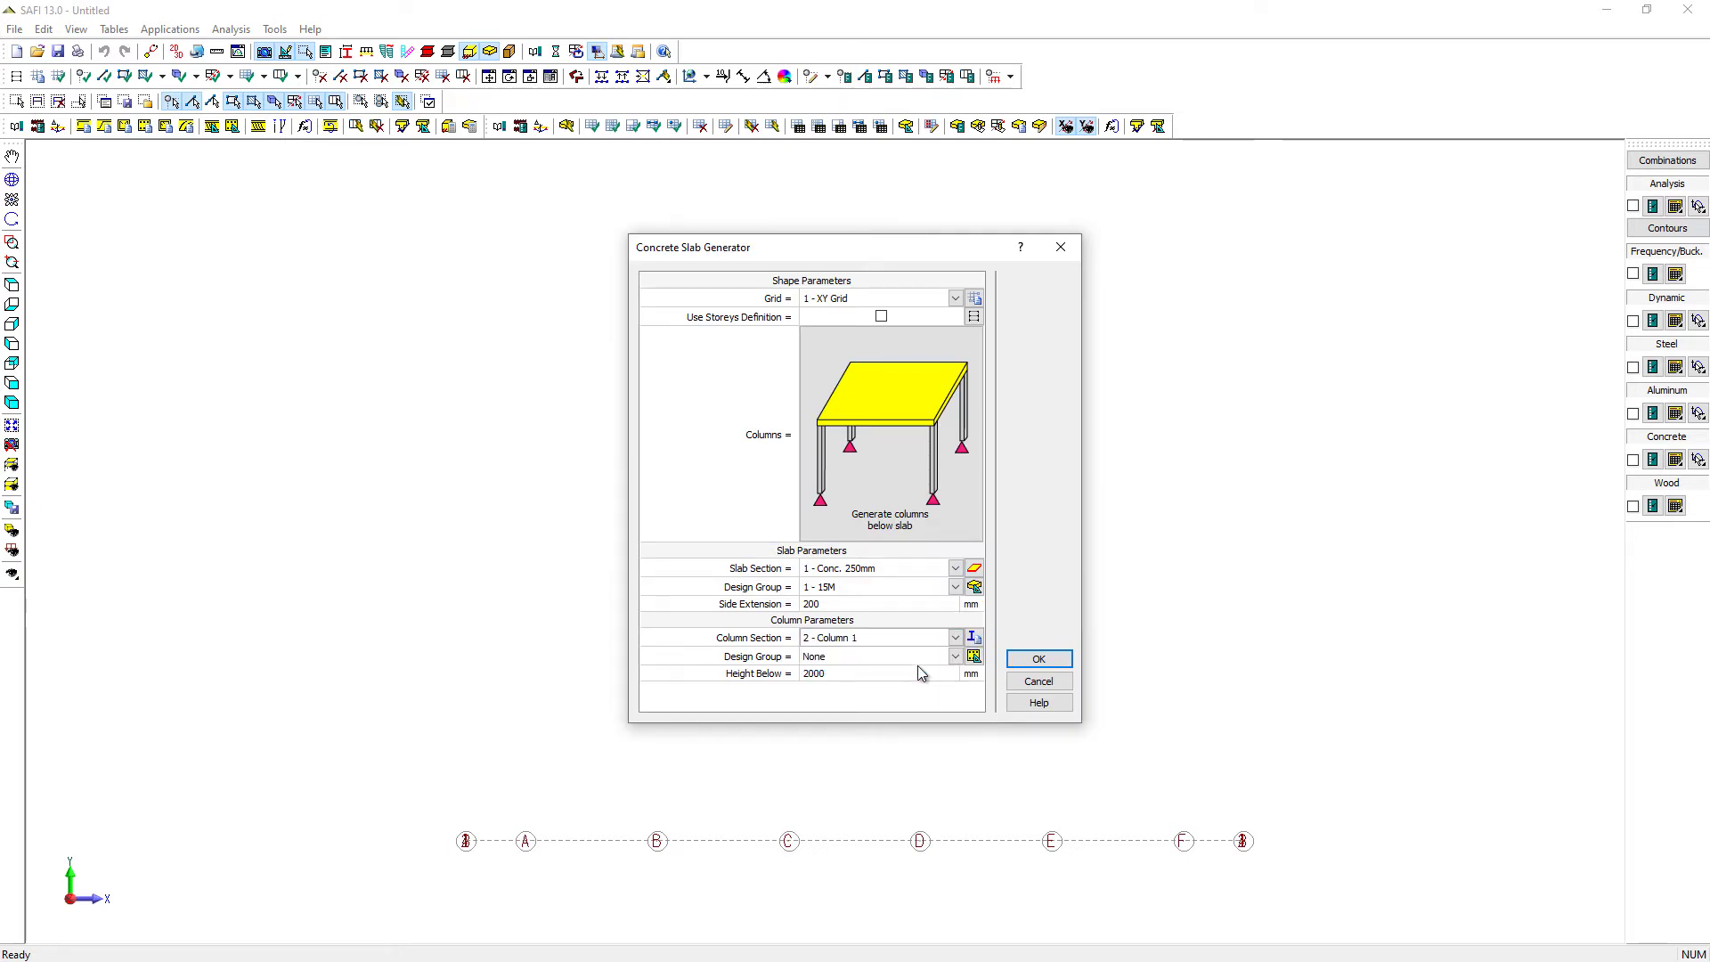
Assign a new Col. Design group to the columns with 3600 mm height below the slab
click(972, 655)
text(C)
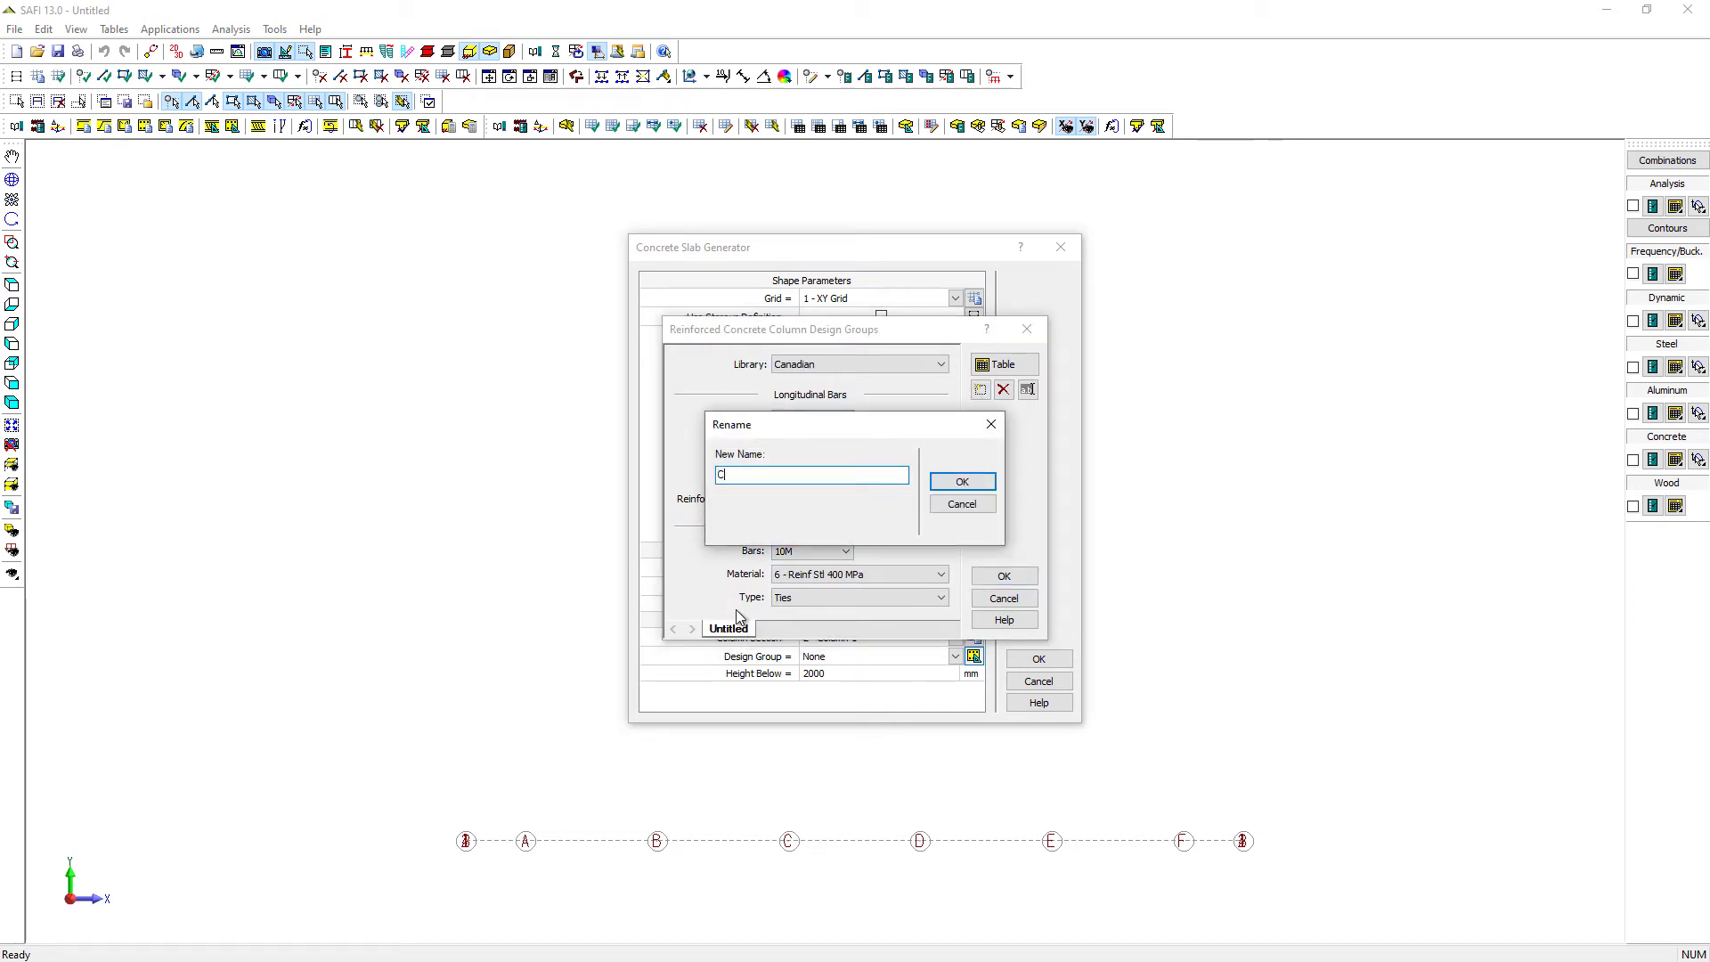
text(ol. Design)
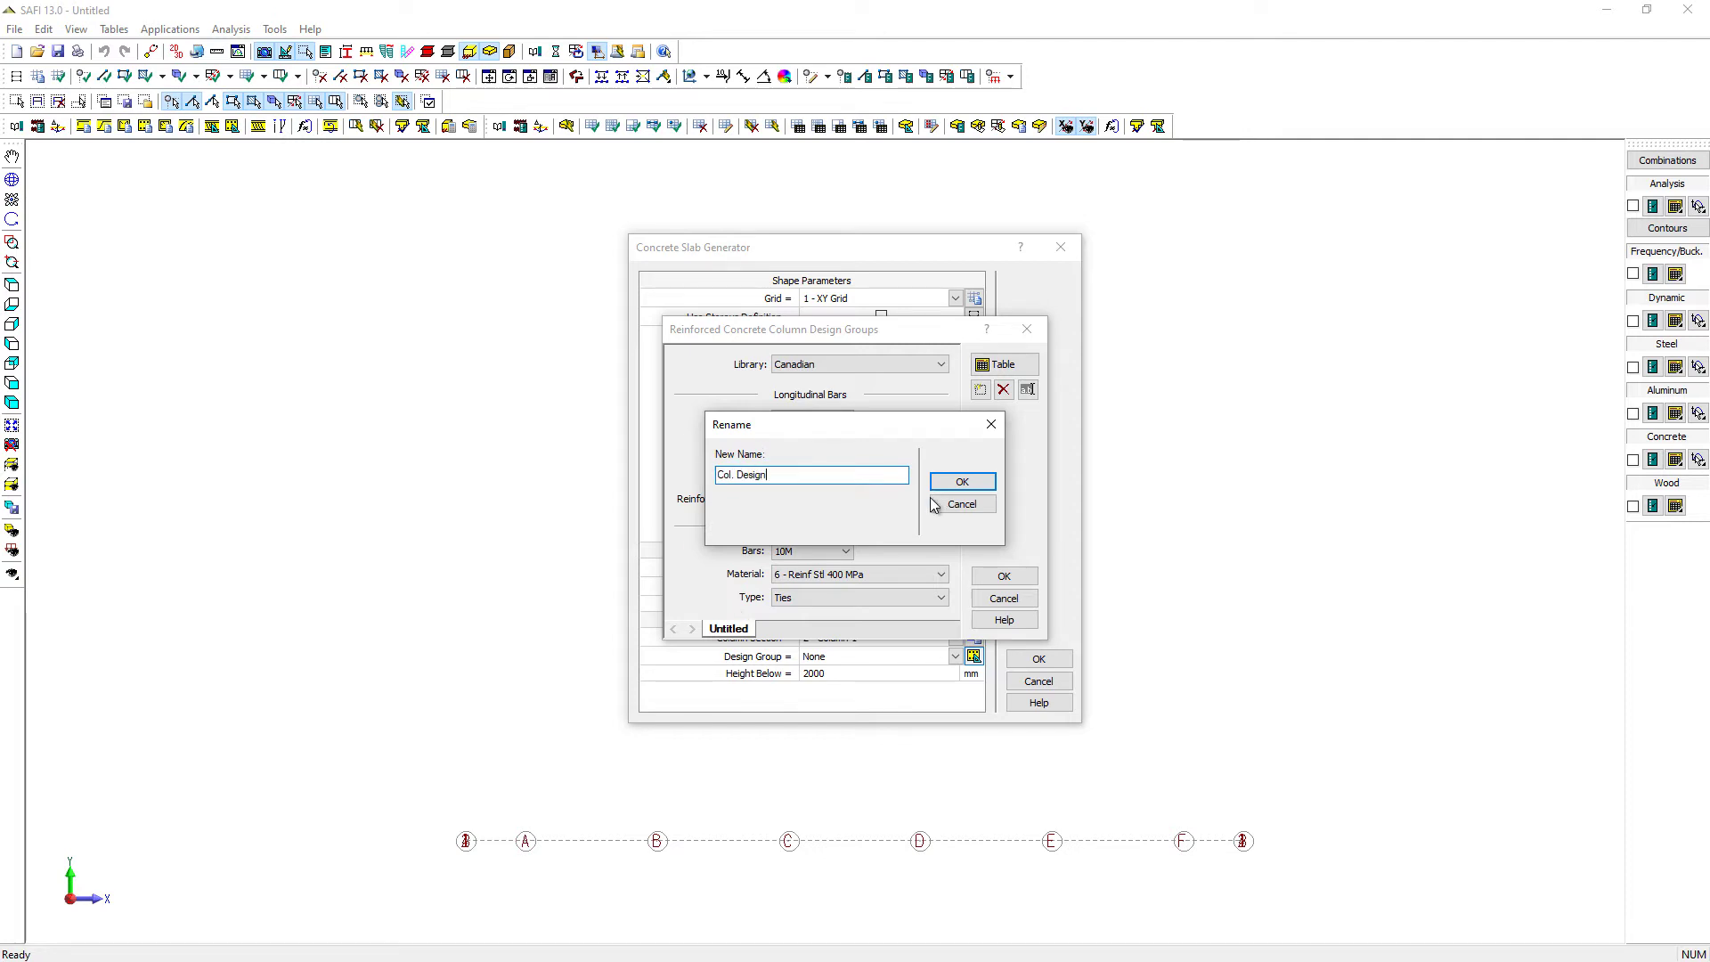
click(959, 483)
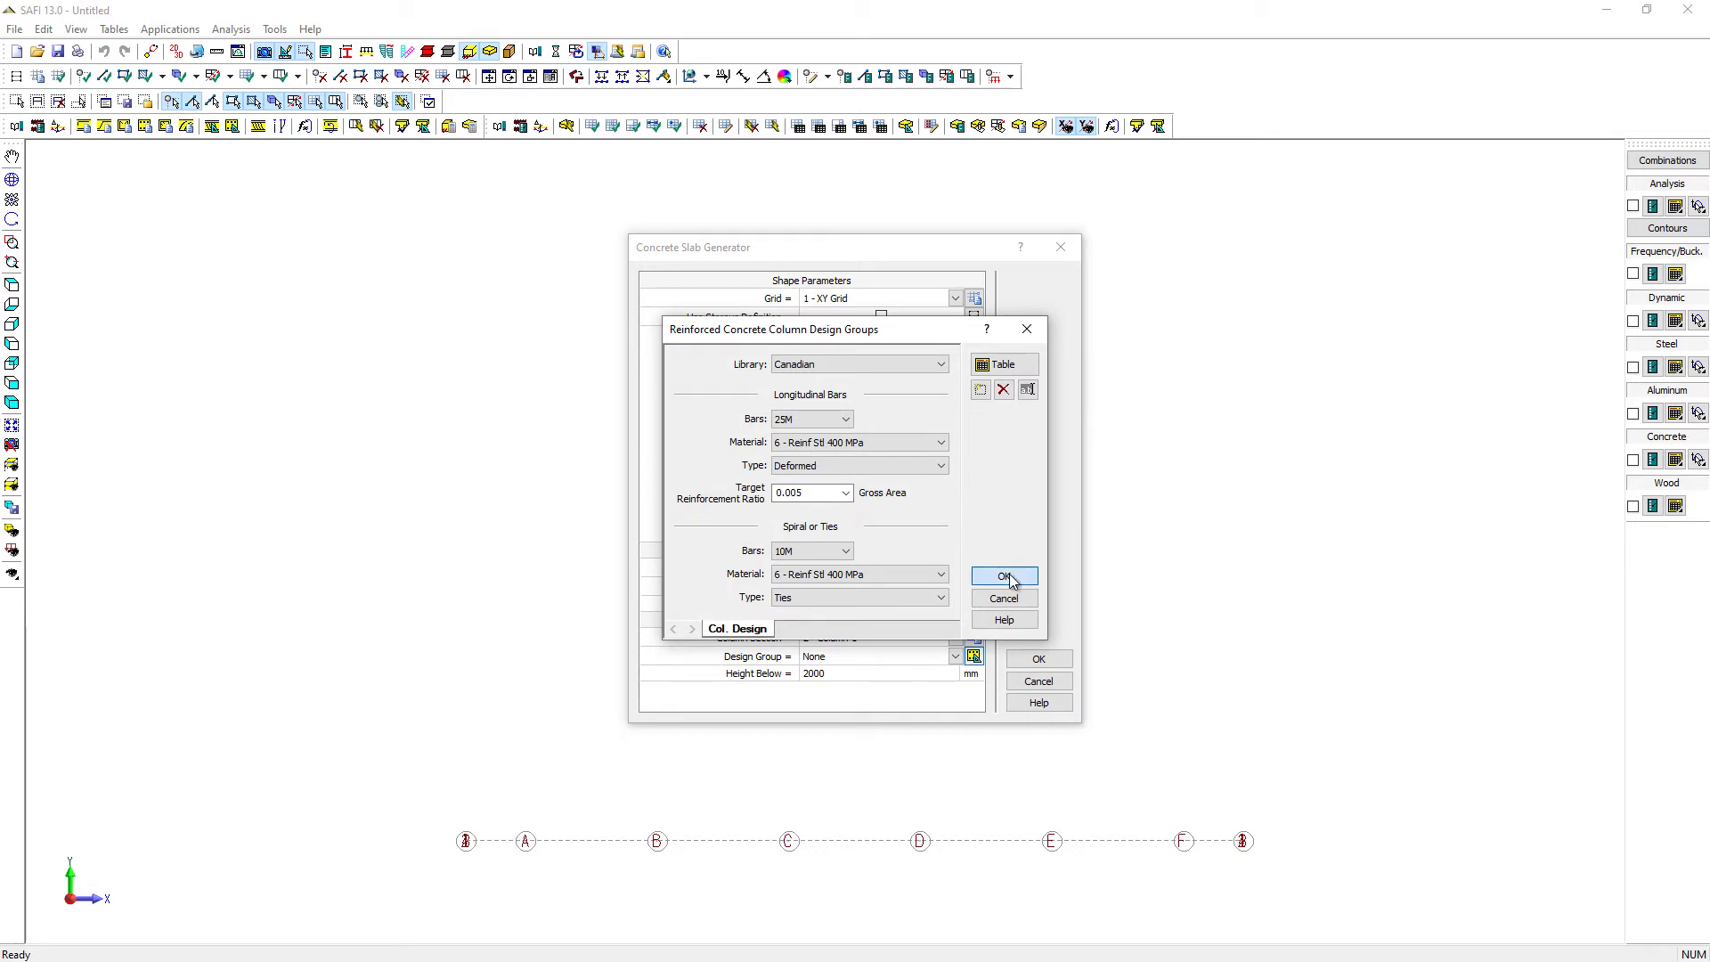
click(1003, 576)
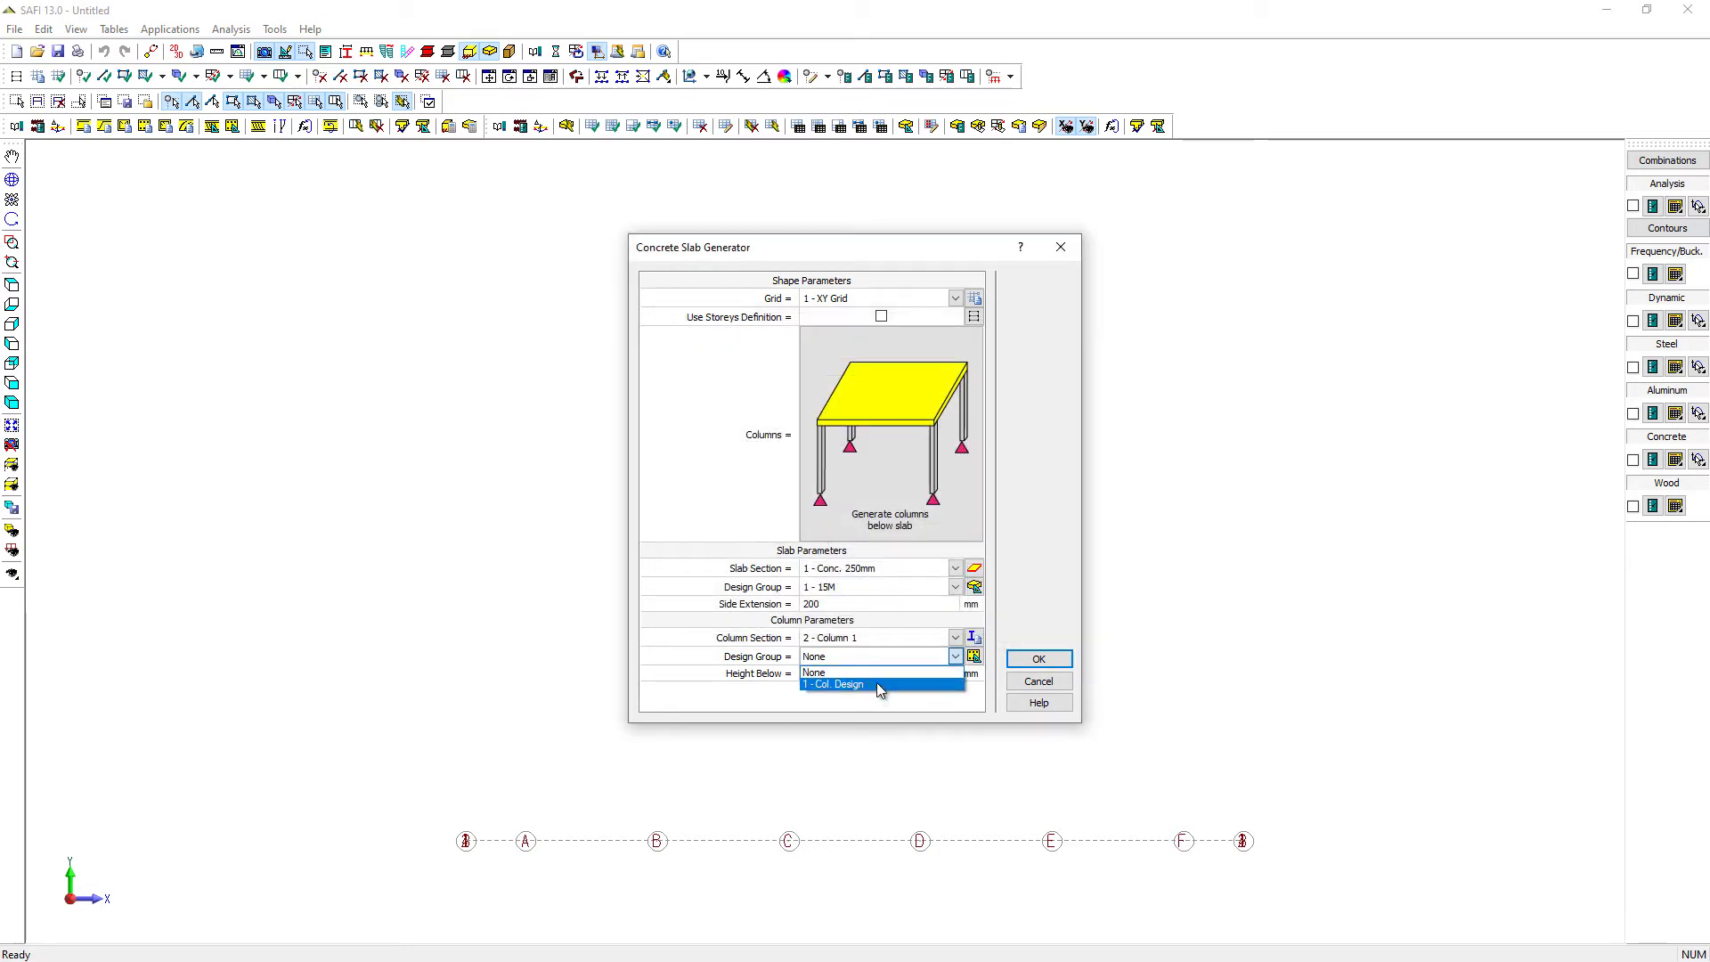
click(832, 684)
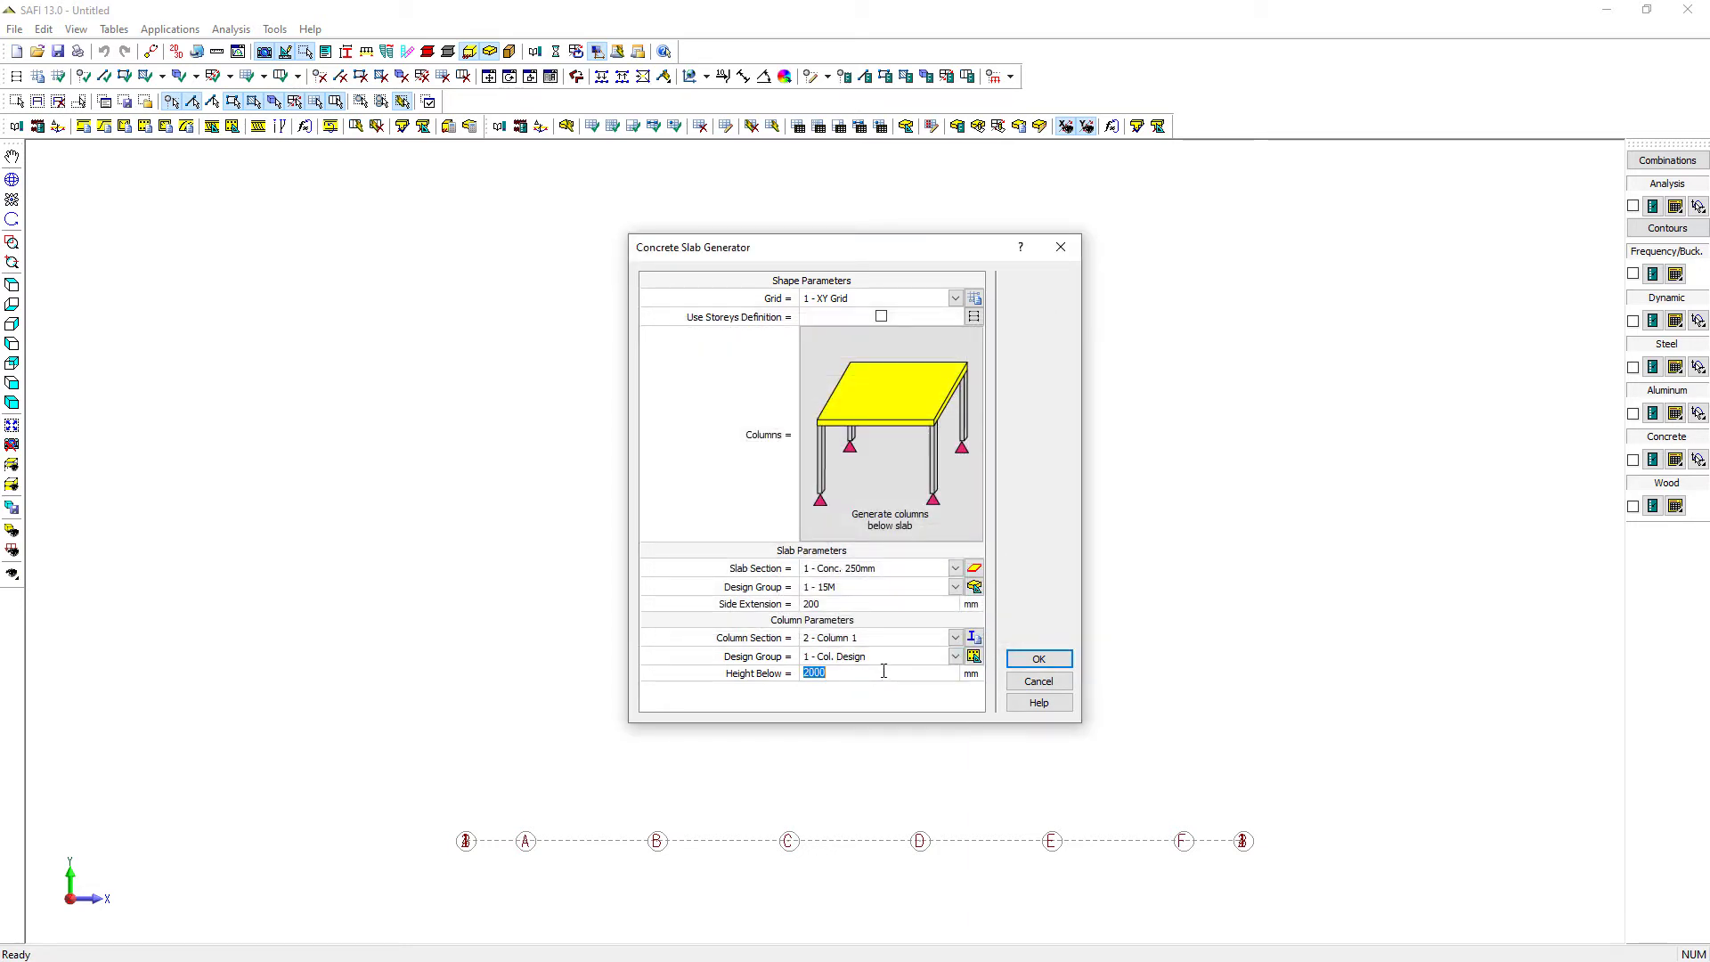
text(3600)
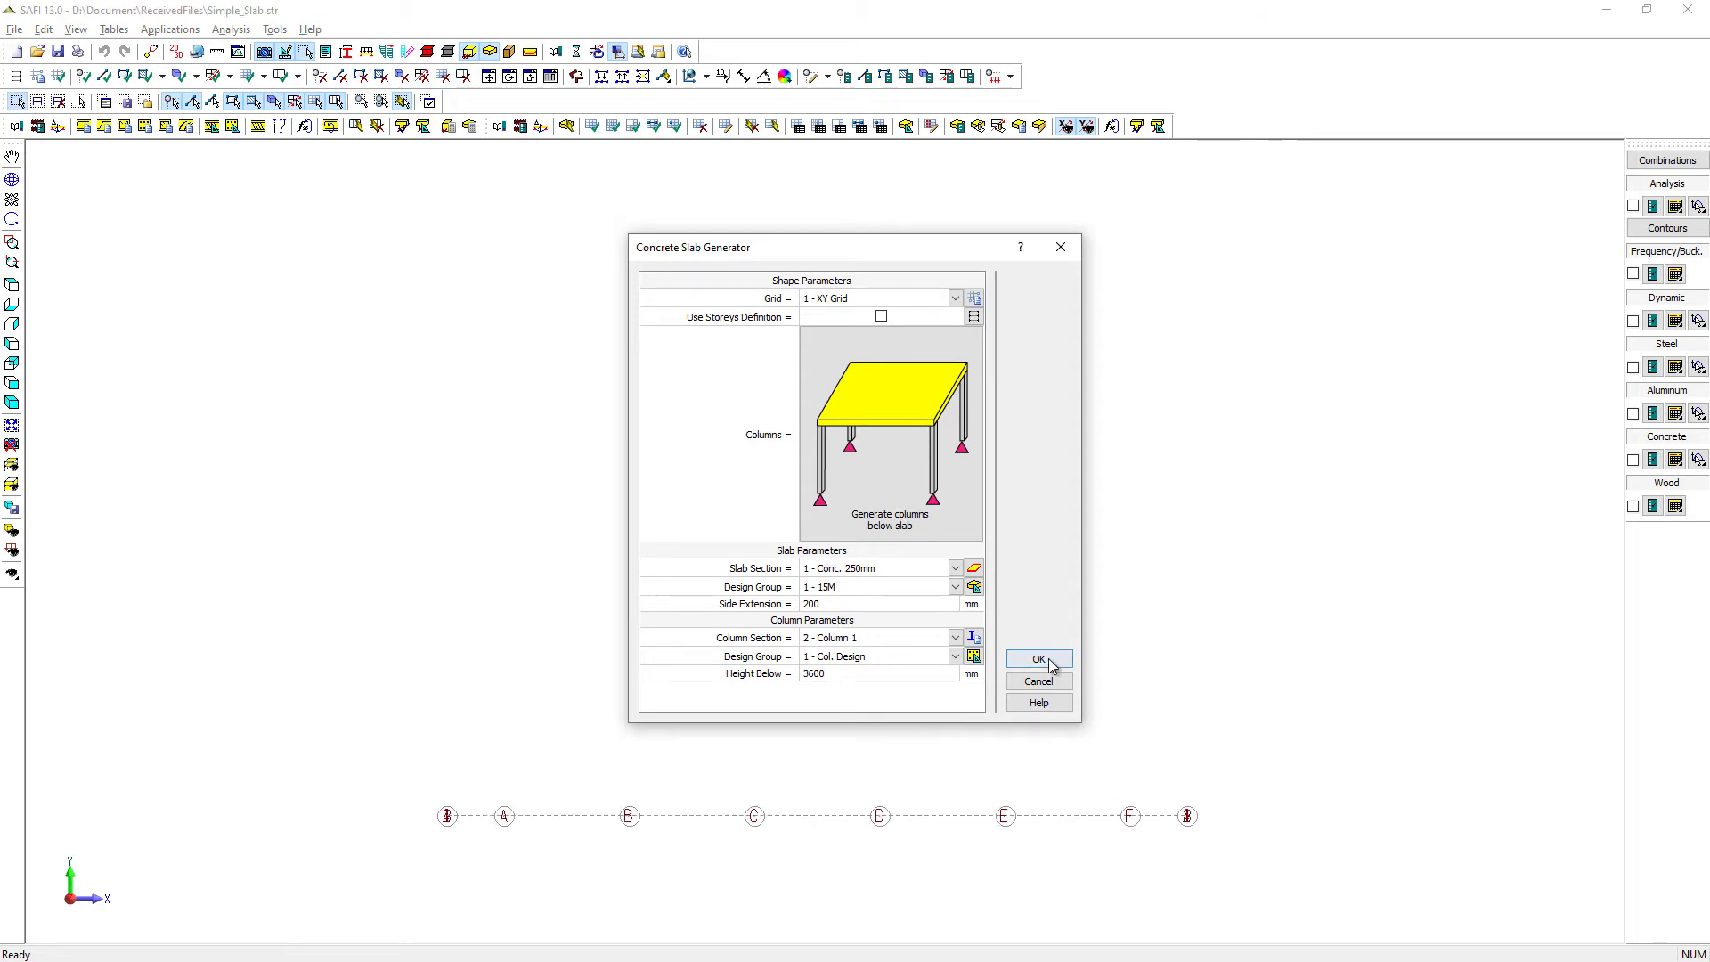
Generate the slab model, confirming replacement of the existing model
click(1037, 658)
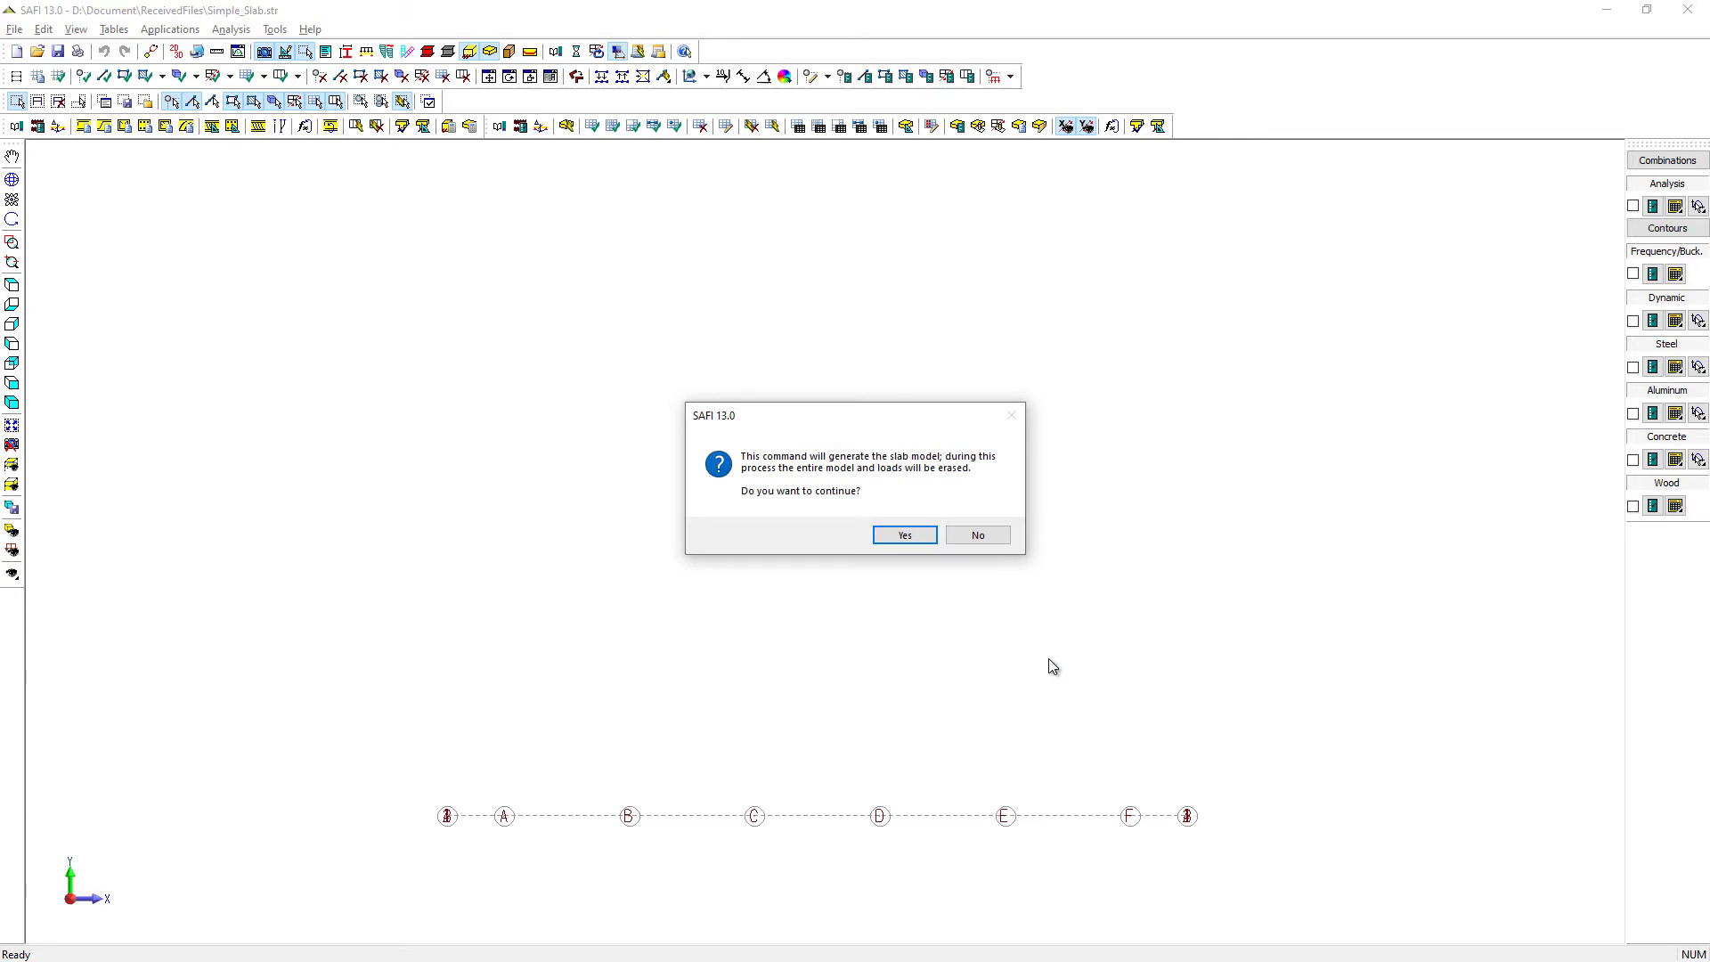
click(903, 535)
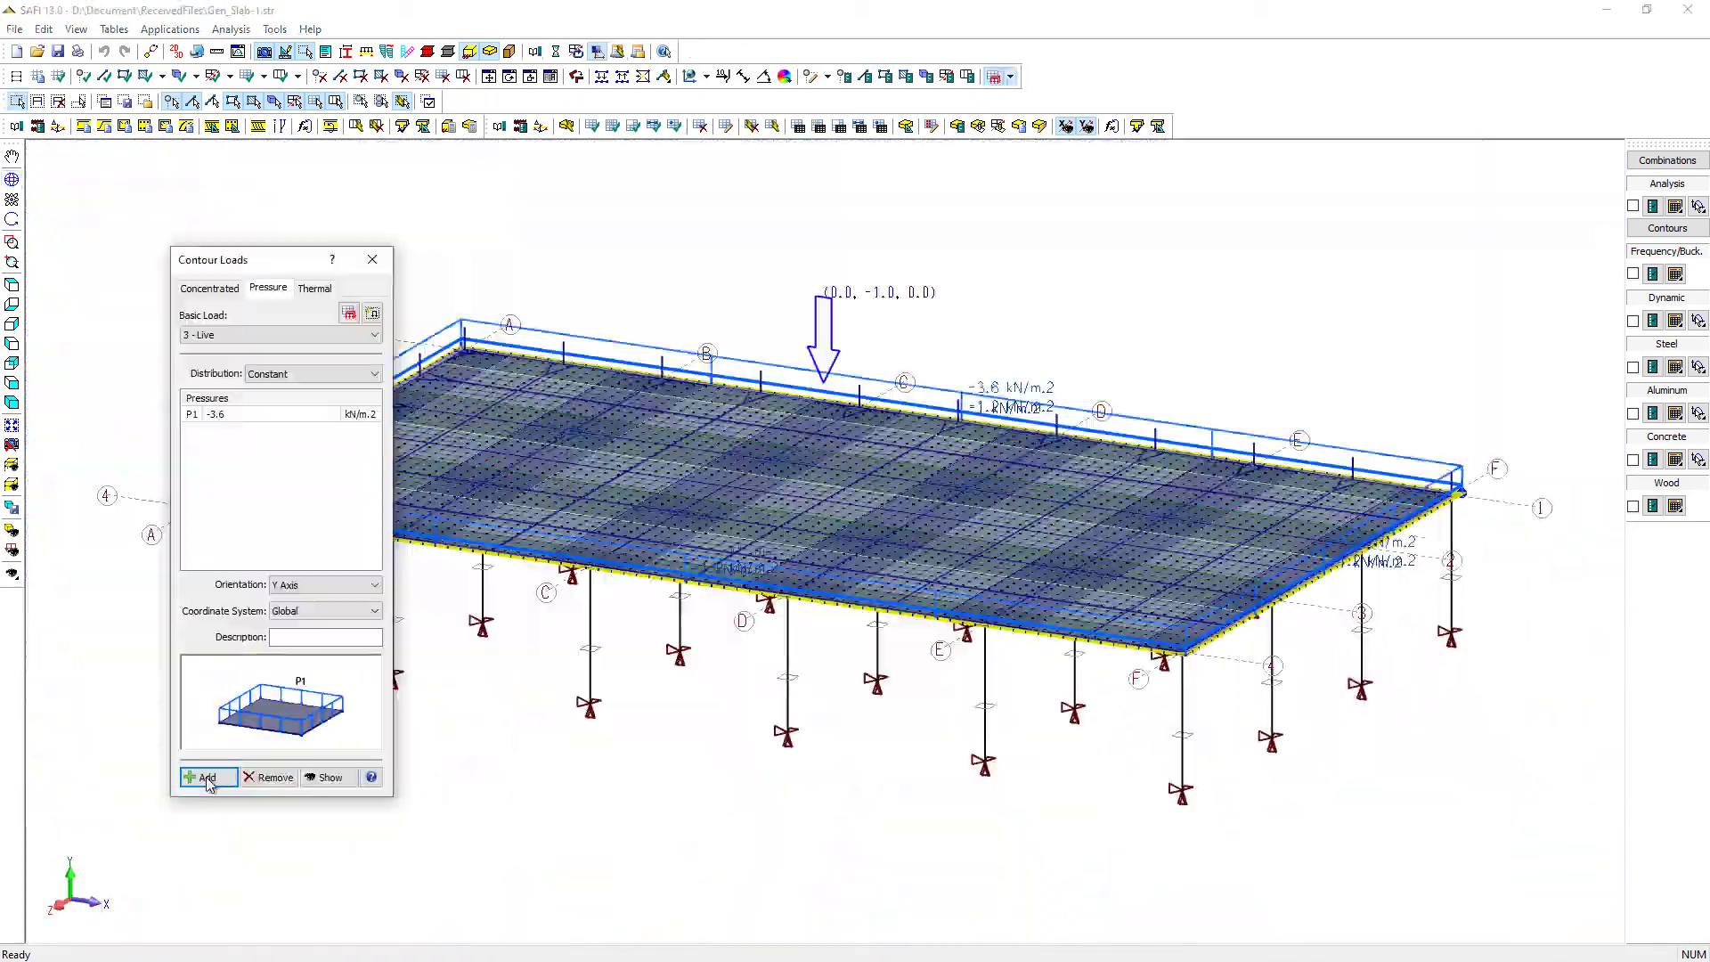
Apply the live pressure load, save, and run the static linear analysis to completion
click(207, 779)
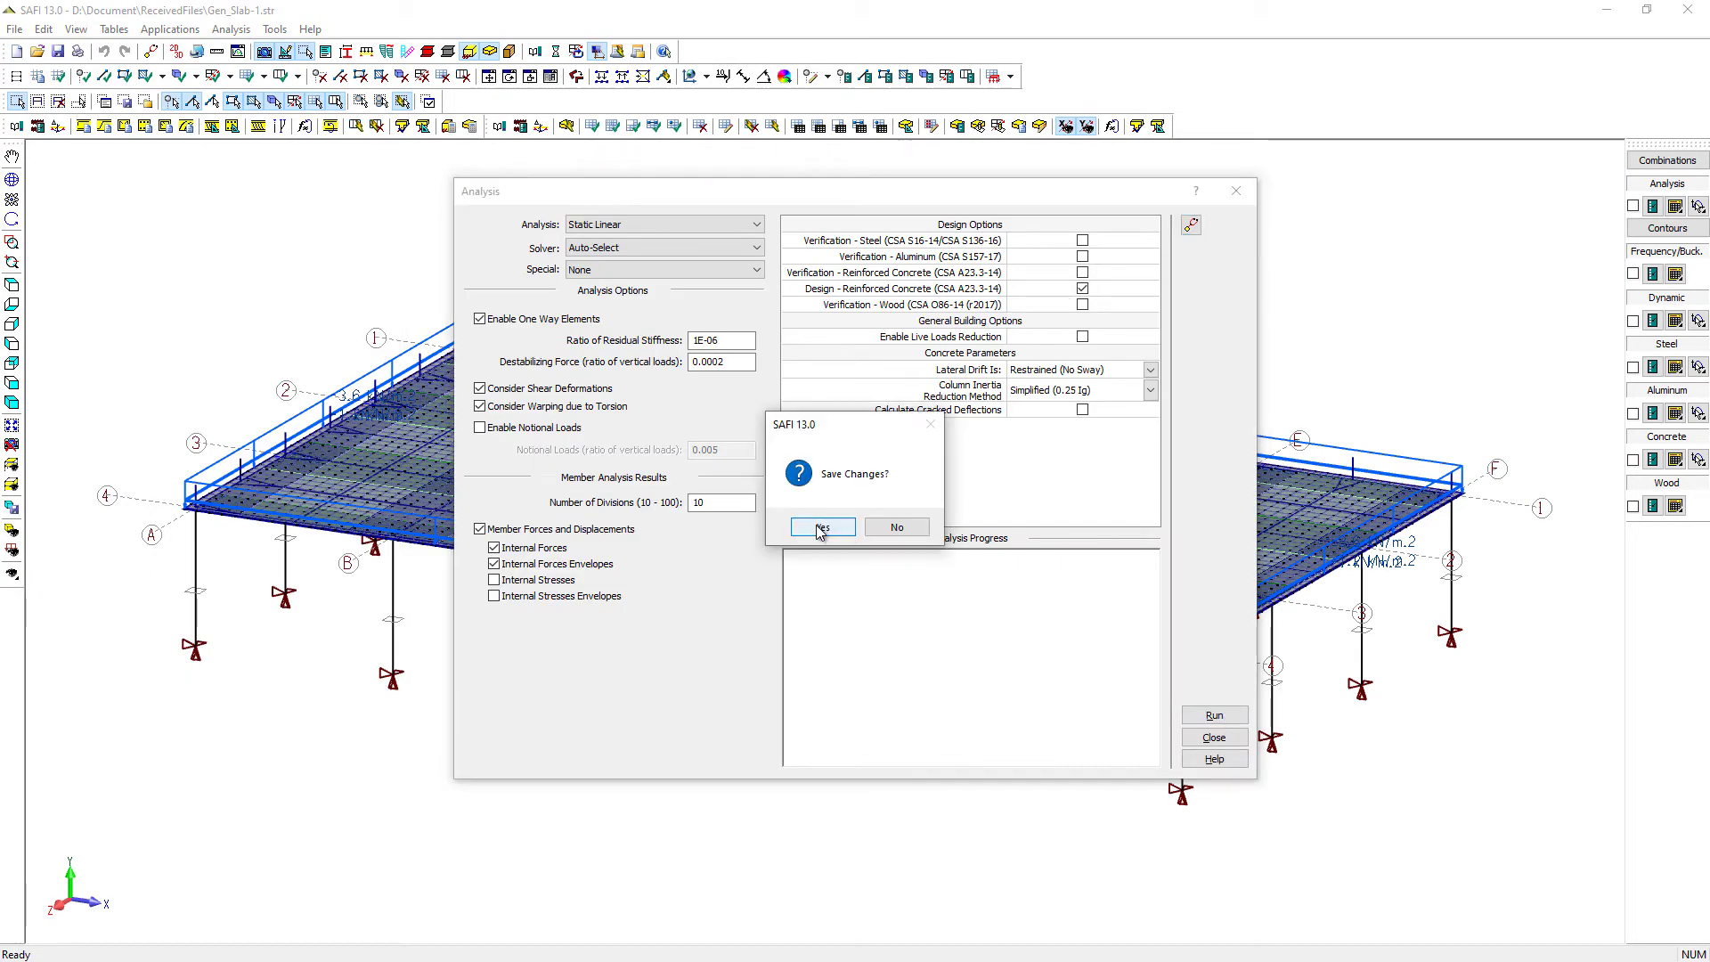
click(821, 527)
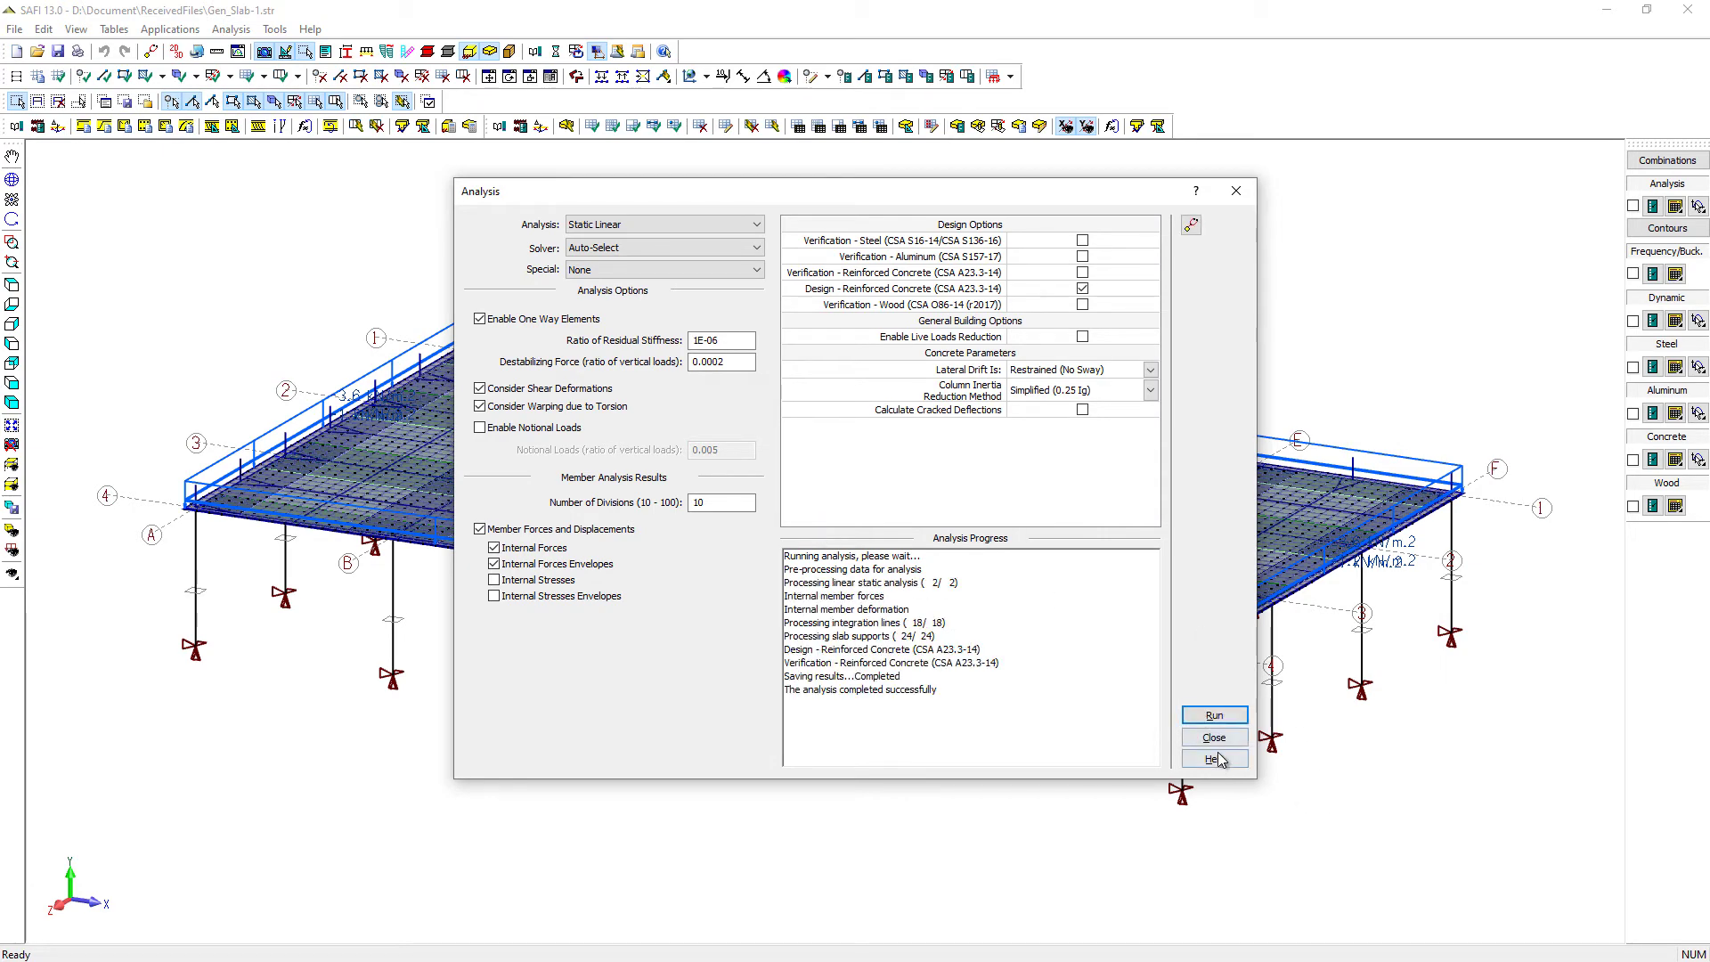
click(1213, 738)
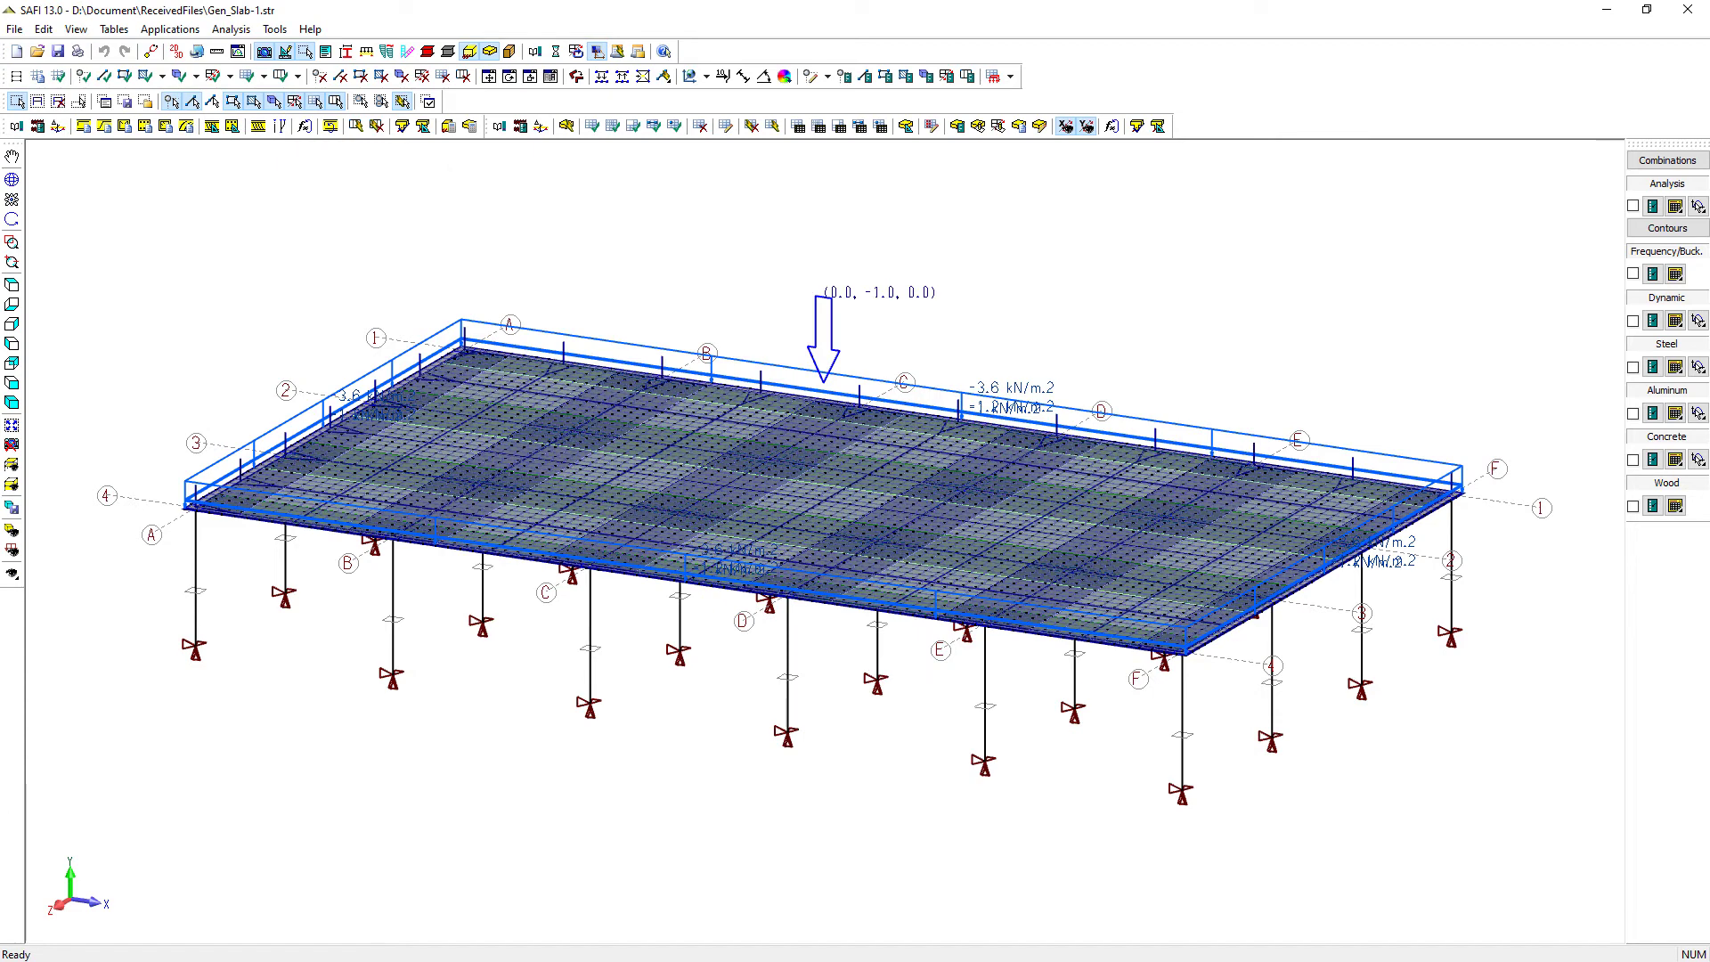
Show the deformed shape and plot factored versus resisting moments along integration line 2
click(1633, 205)
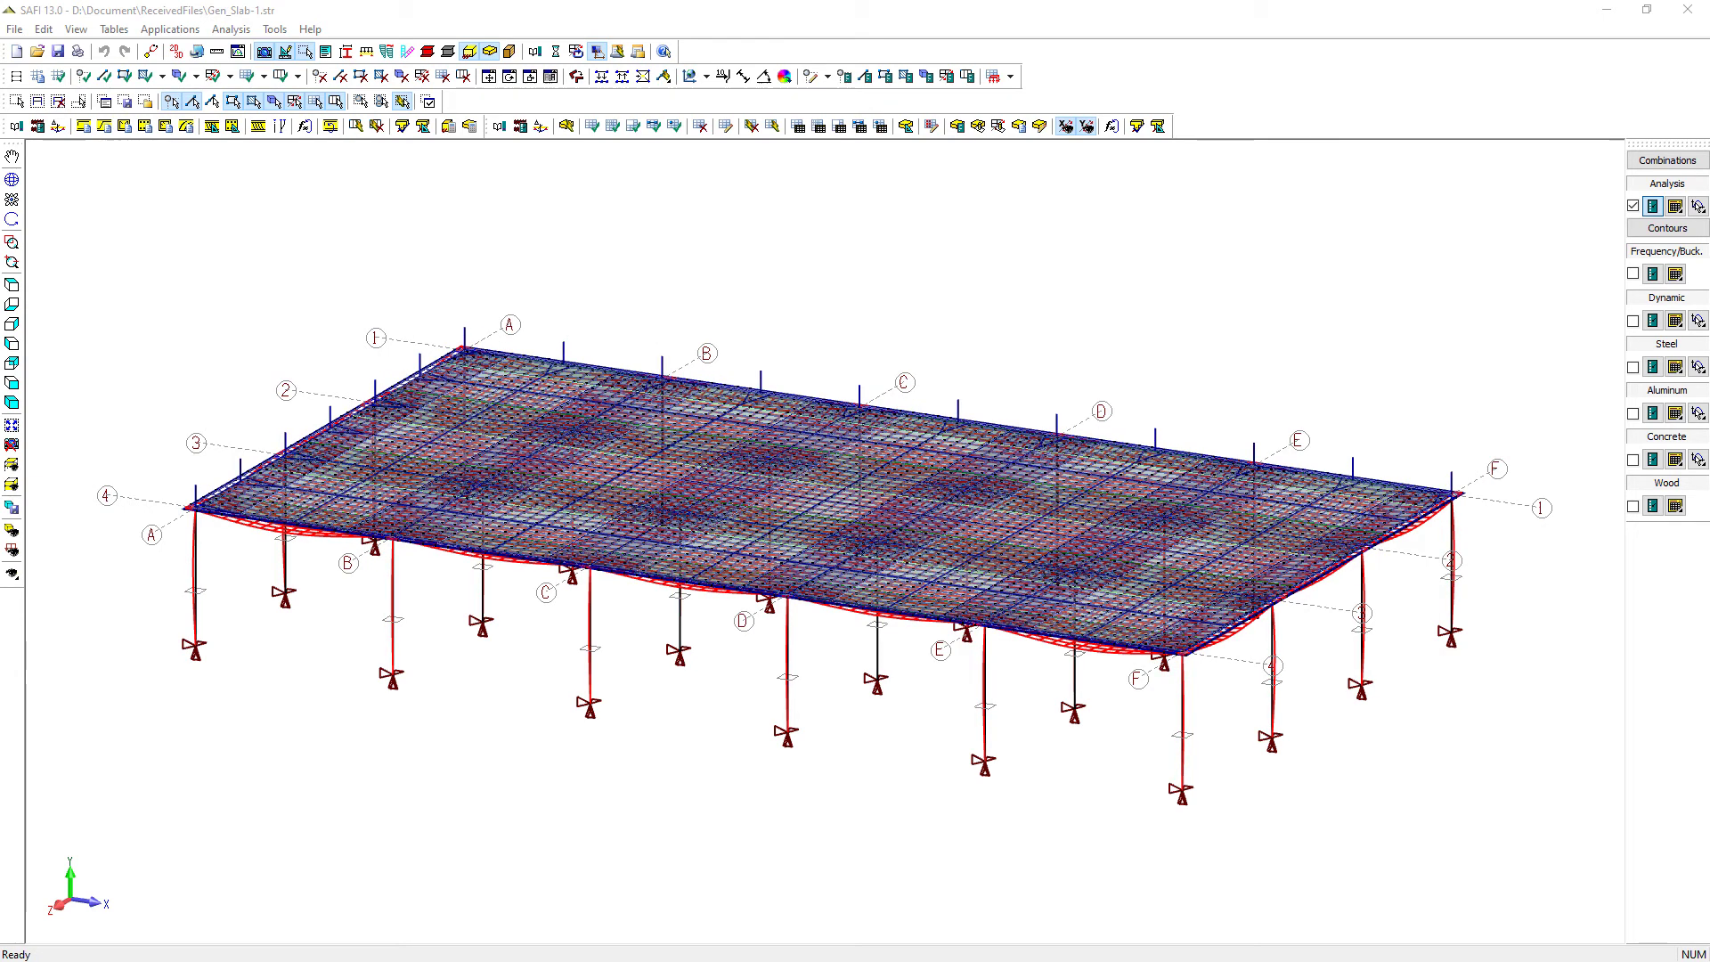
click(1633, 459)
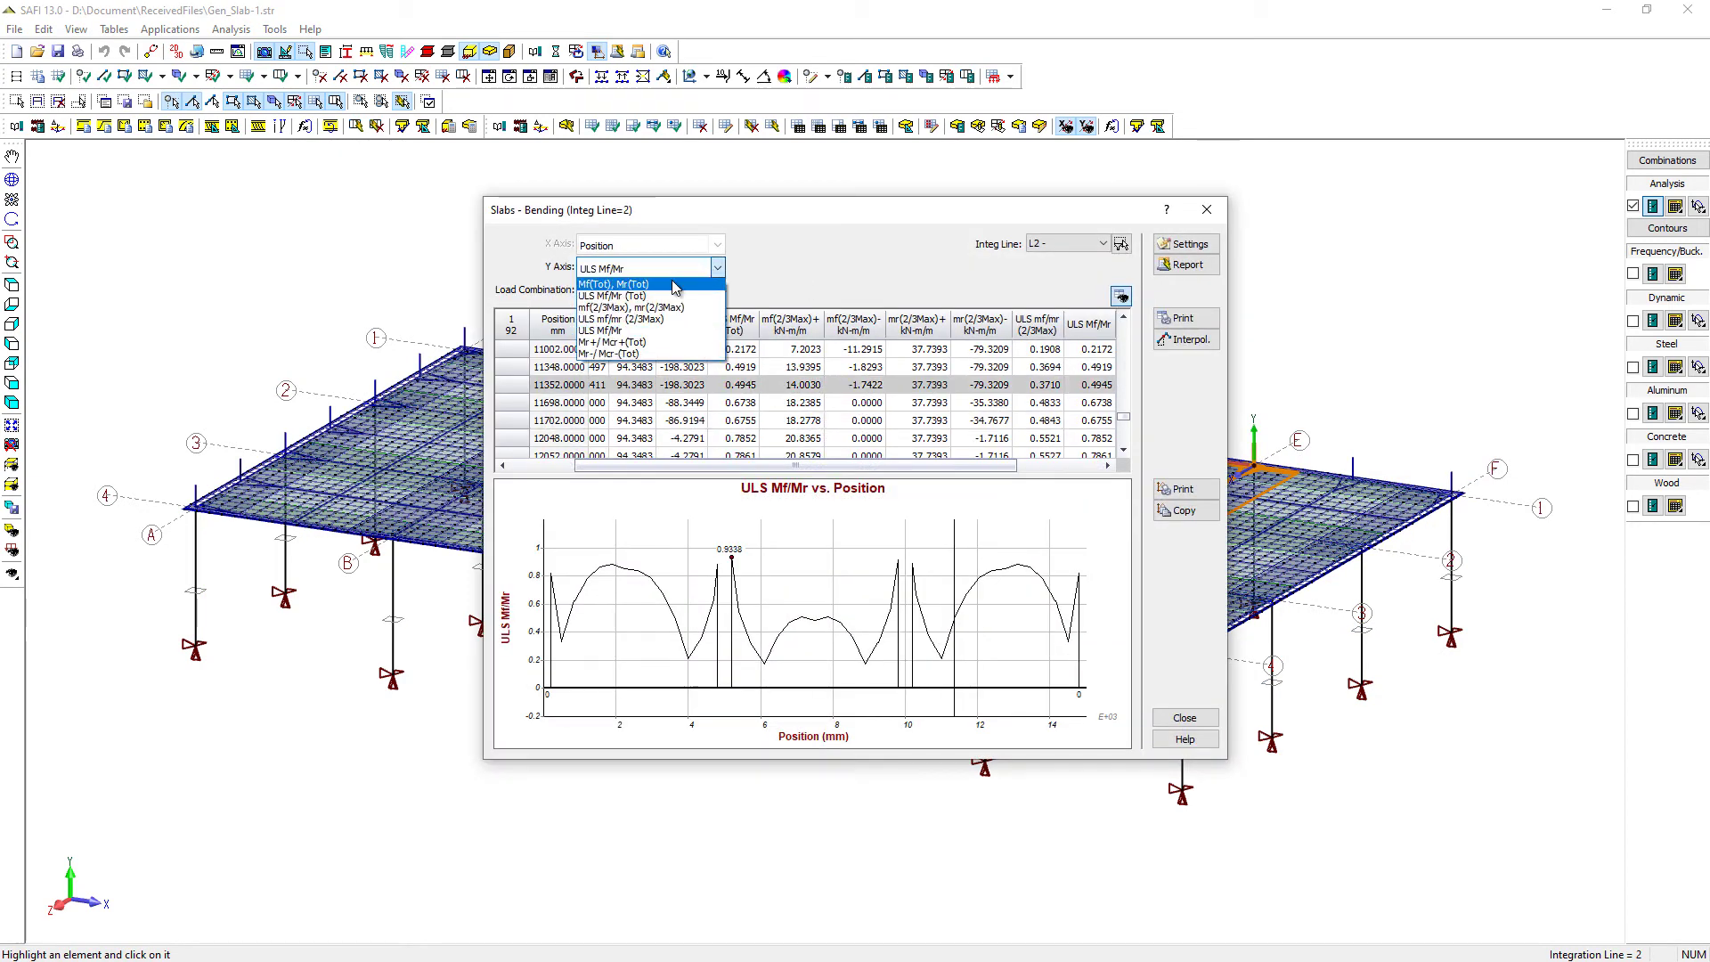
click(613, 285)
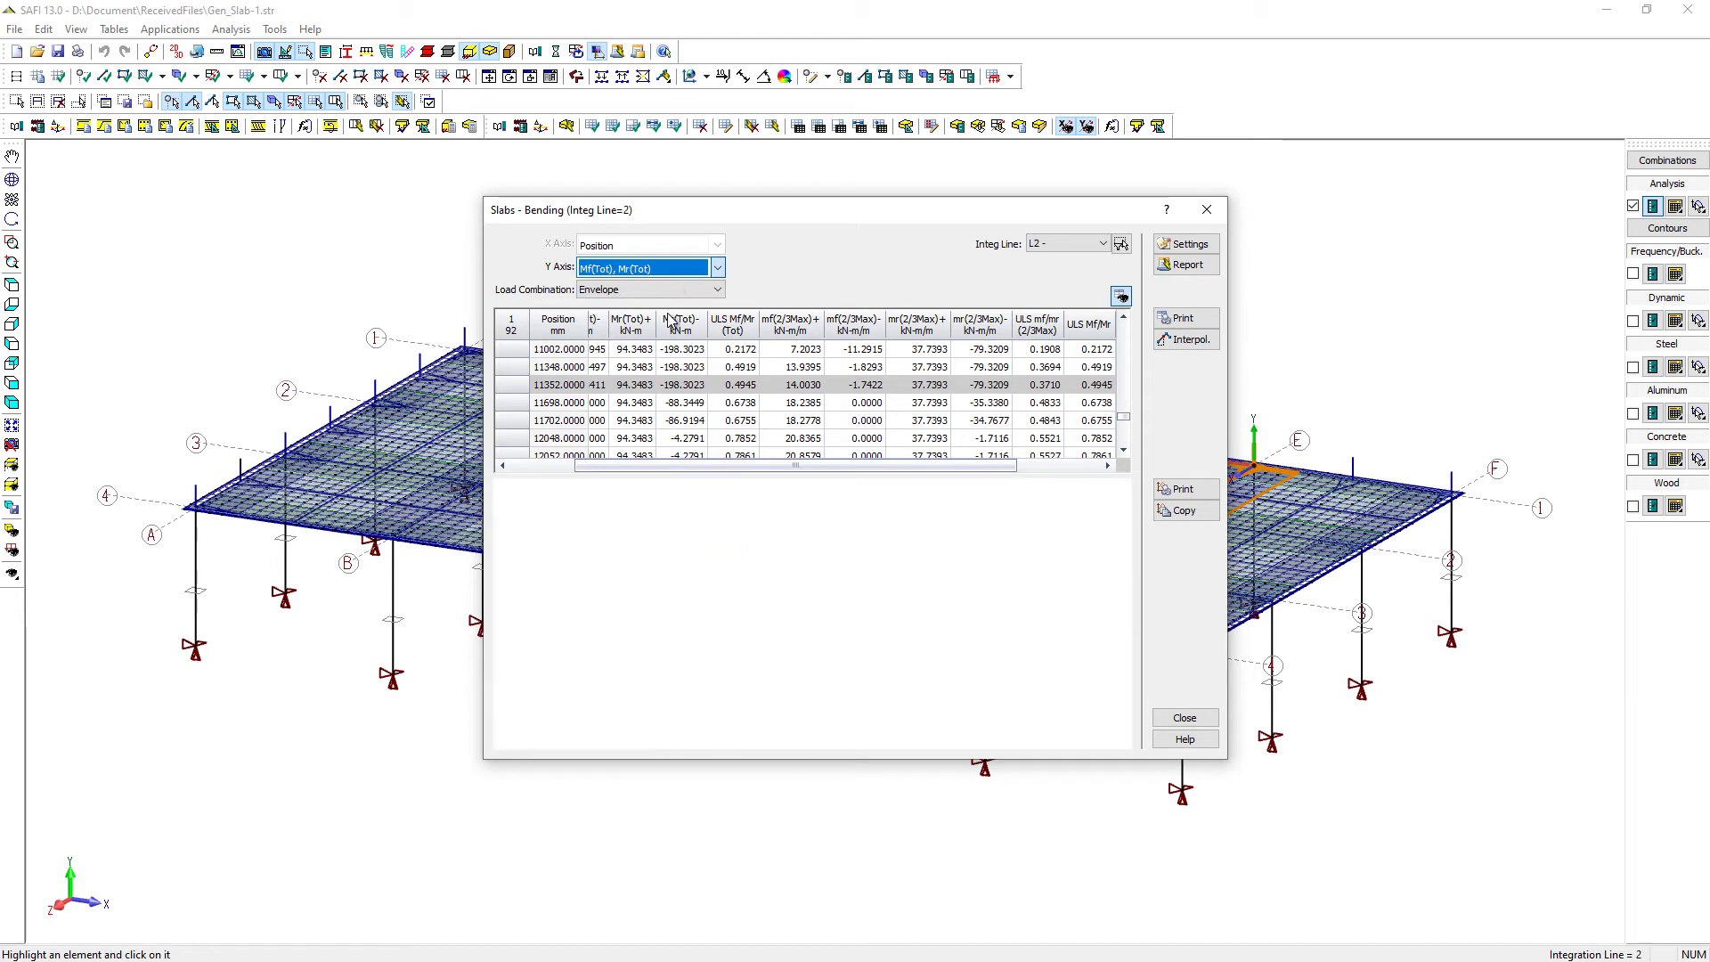
click(1121, 296)
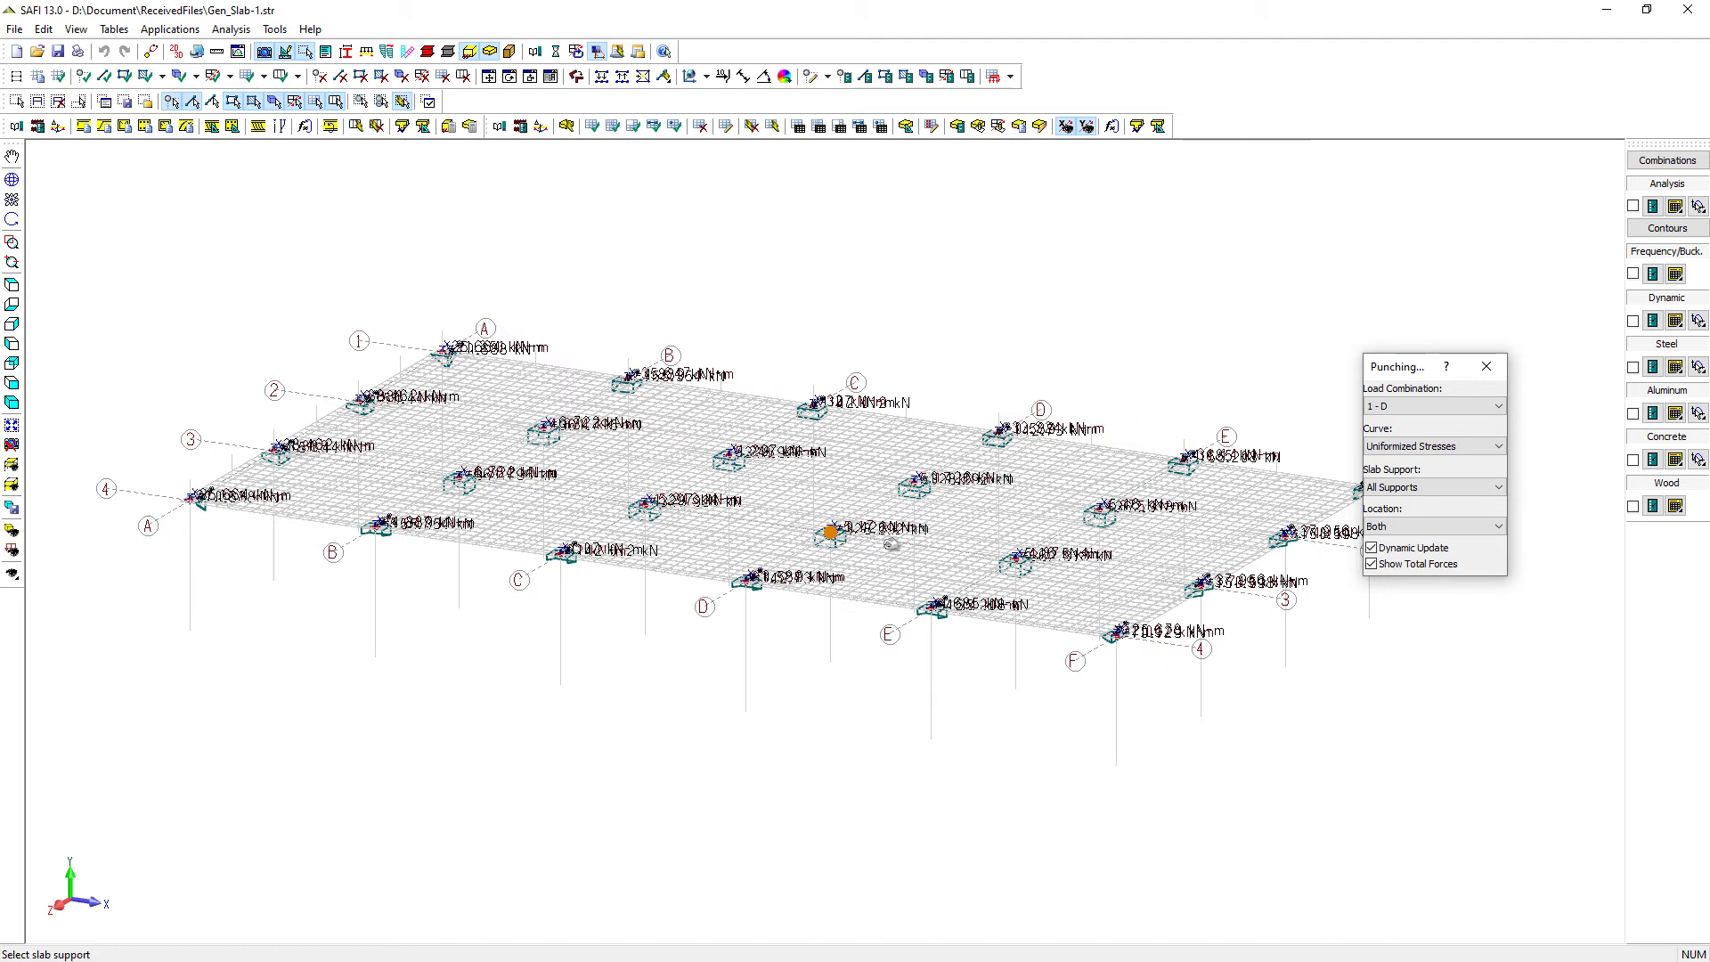
Close the Punching results and show attributes of integration line 2, a 2500 mm column strip
click(1486, 365)
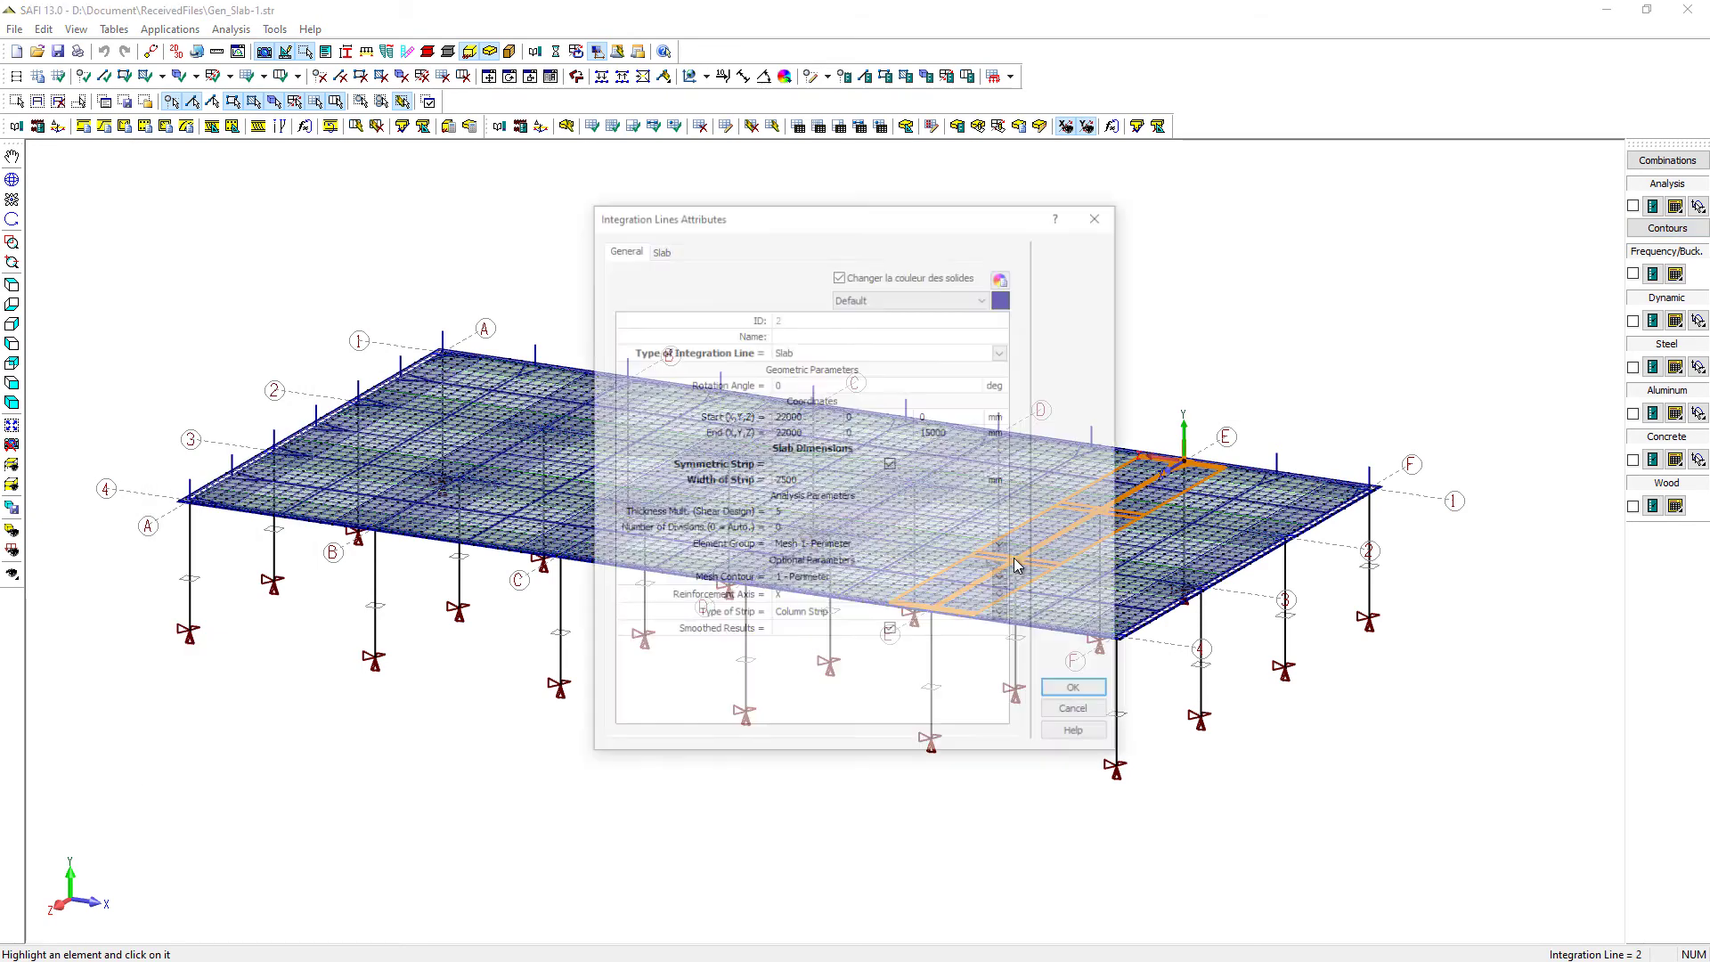
Show the slab longitudinal reinforcement for integration line 2: five passing 15M bar groups
click(661, 248)
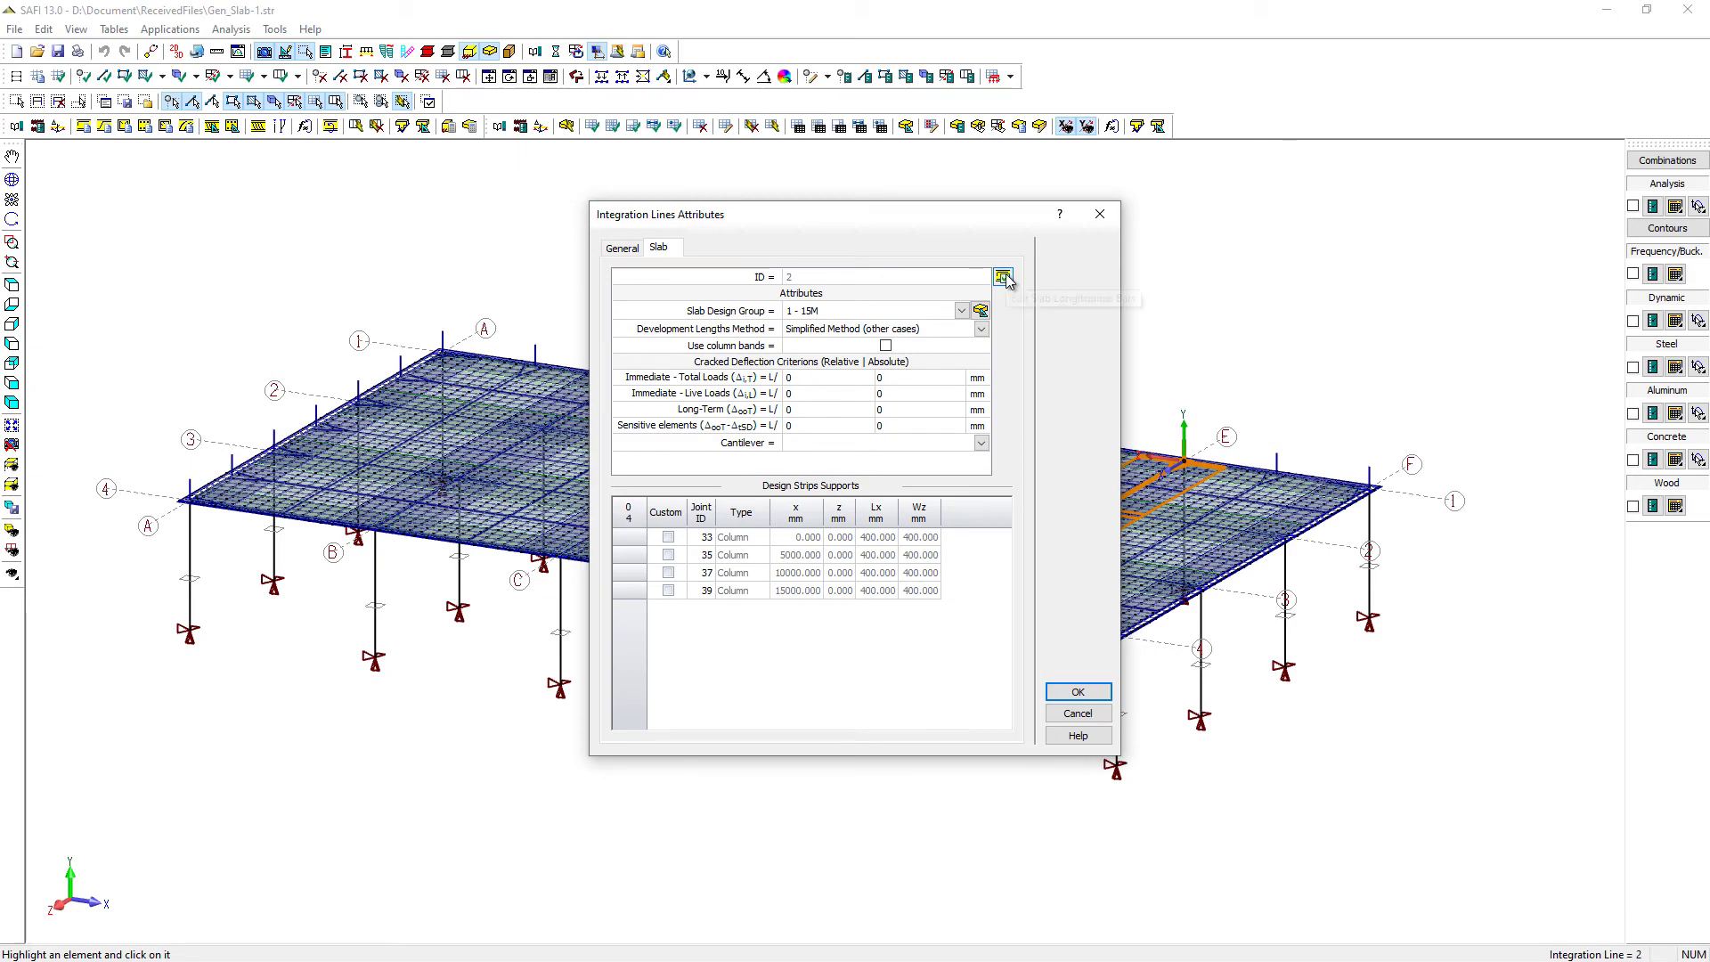
click(1003, 276)
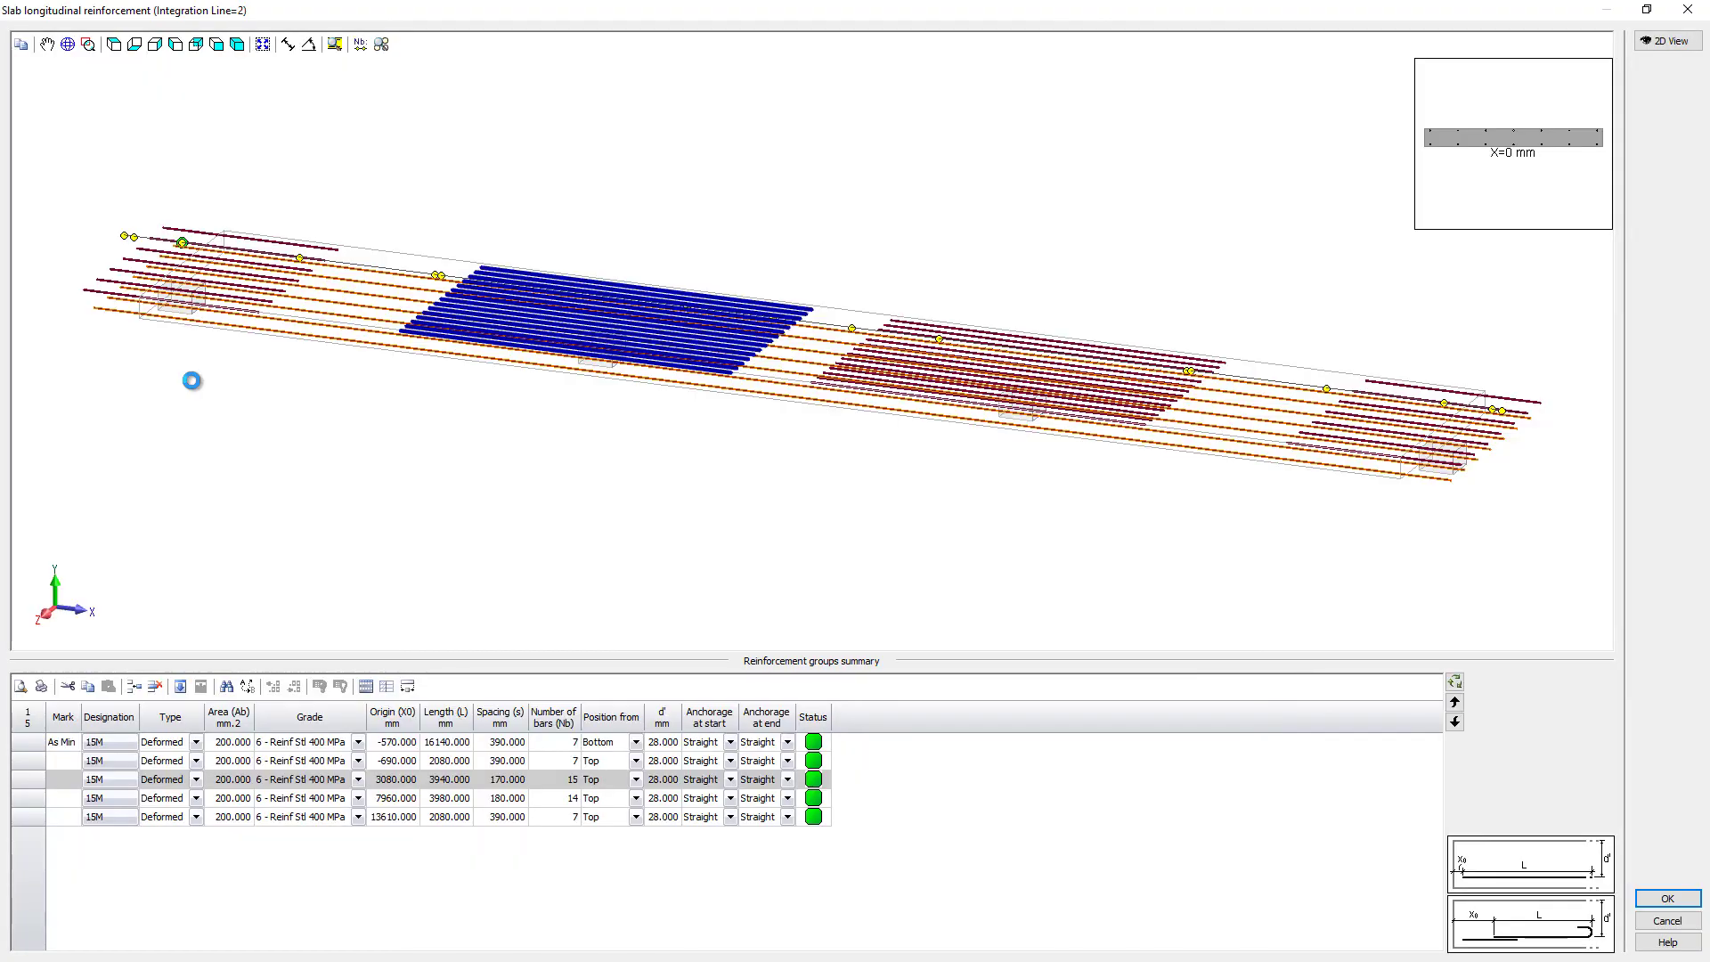